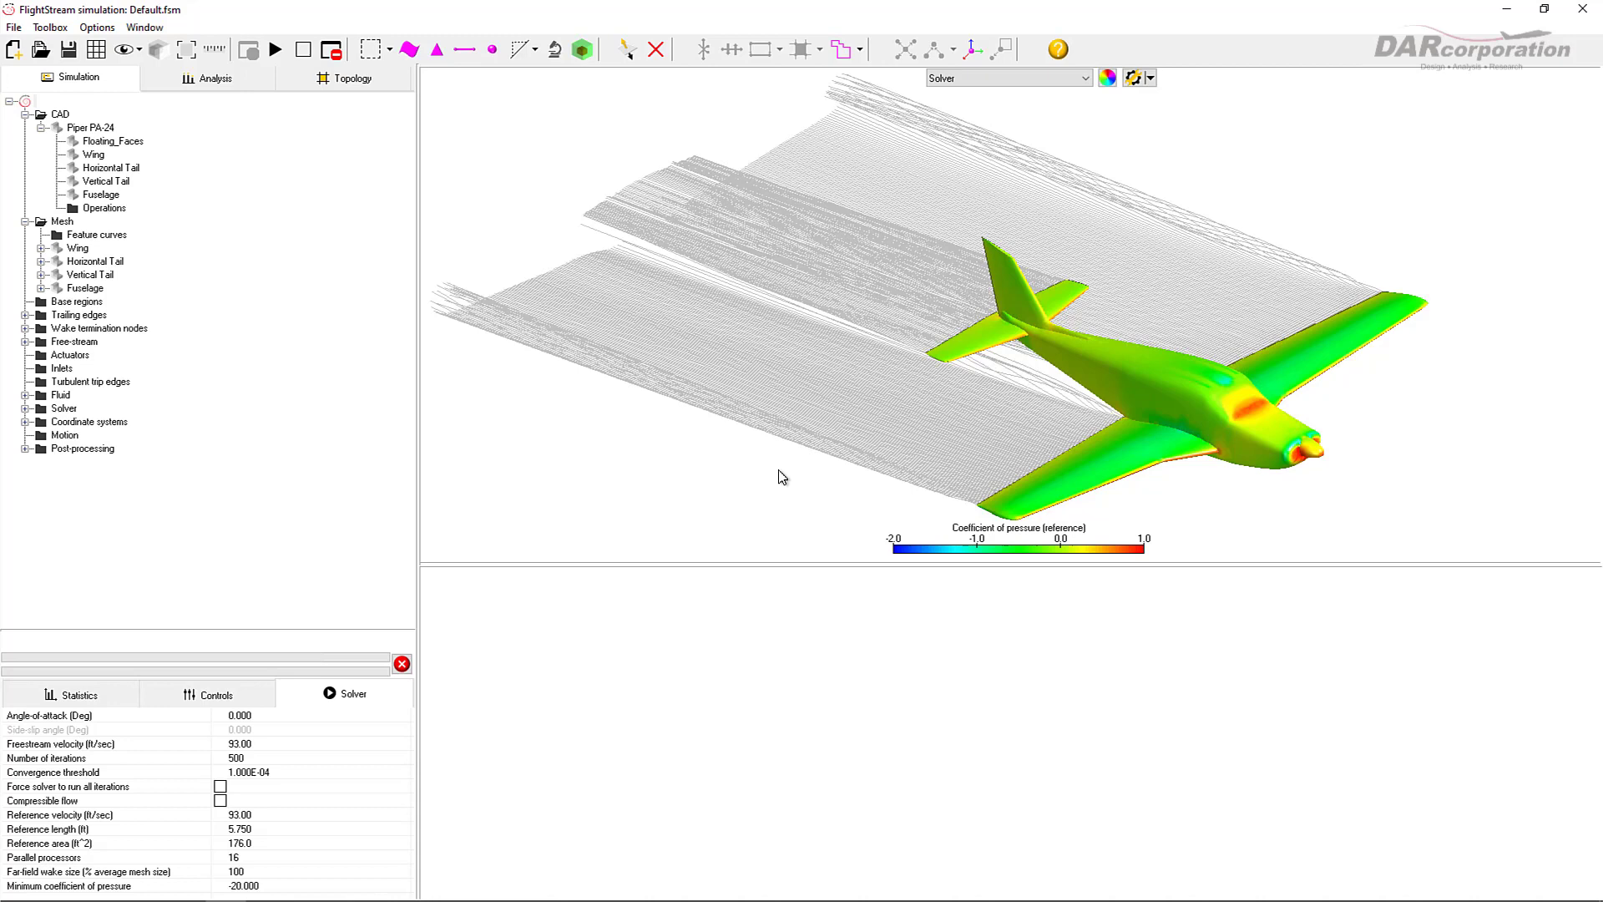
pyautogui.moveTo(80, 710)
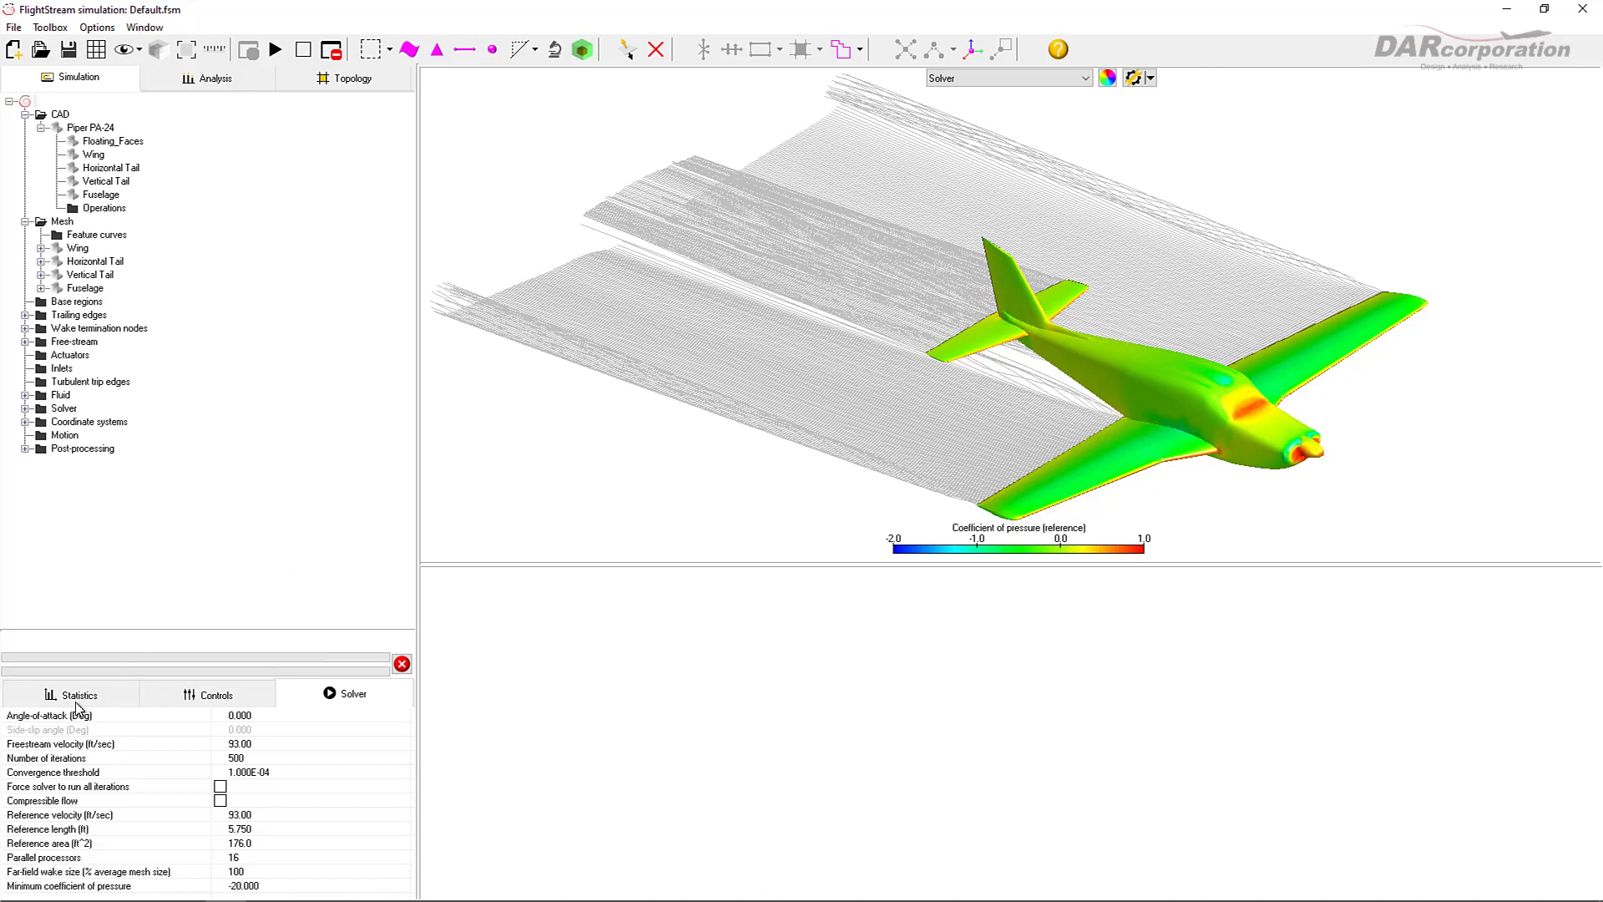
# Step: Show the mesh statistics panel with face and vertex counts
pyautogui.click(72, 692)
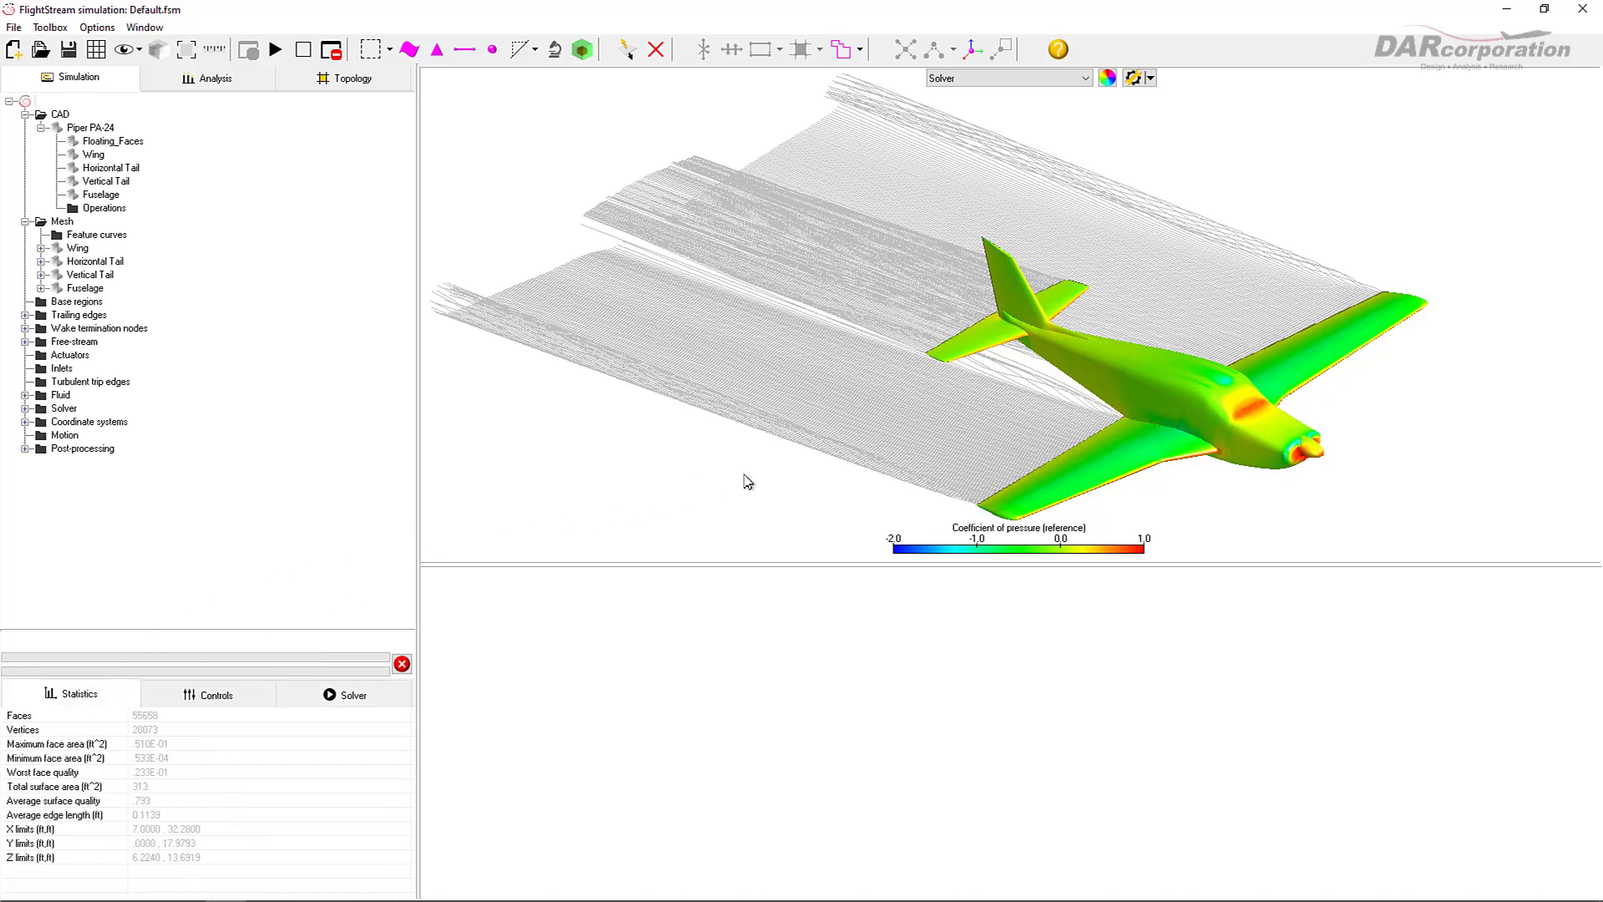
pyautogui.moveTo(761, 476)
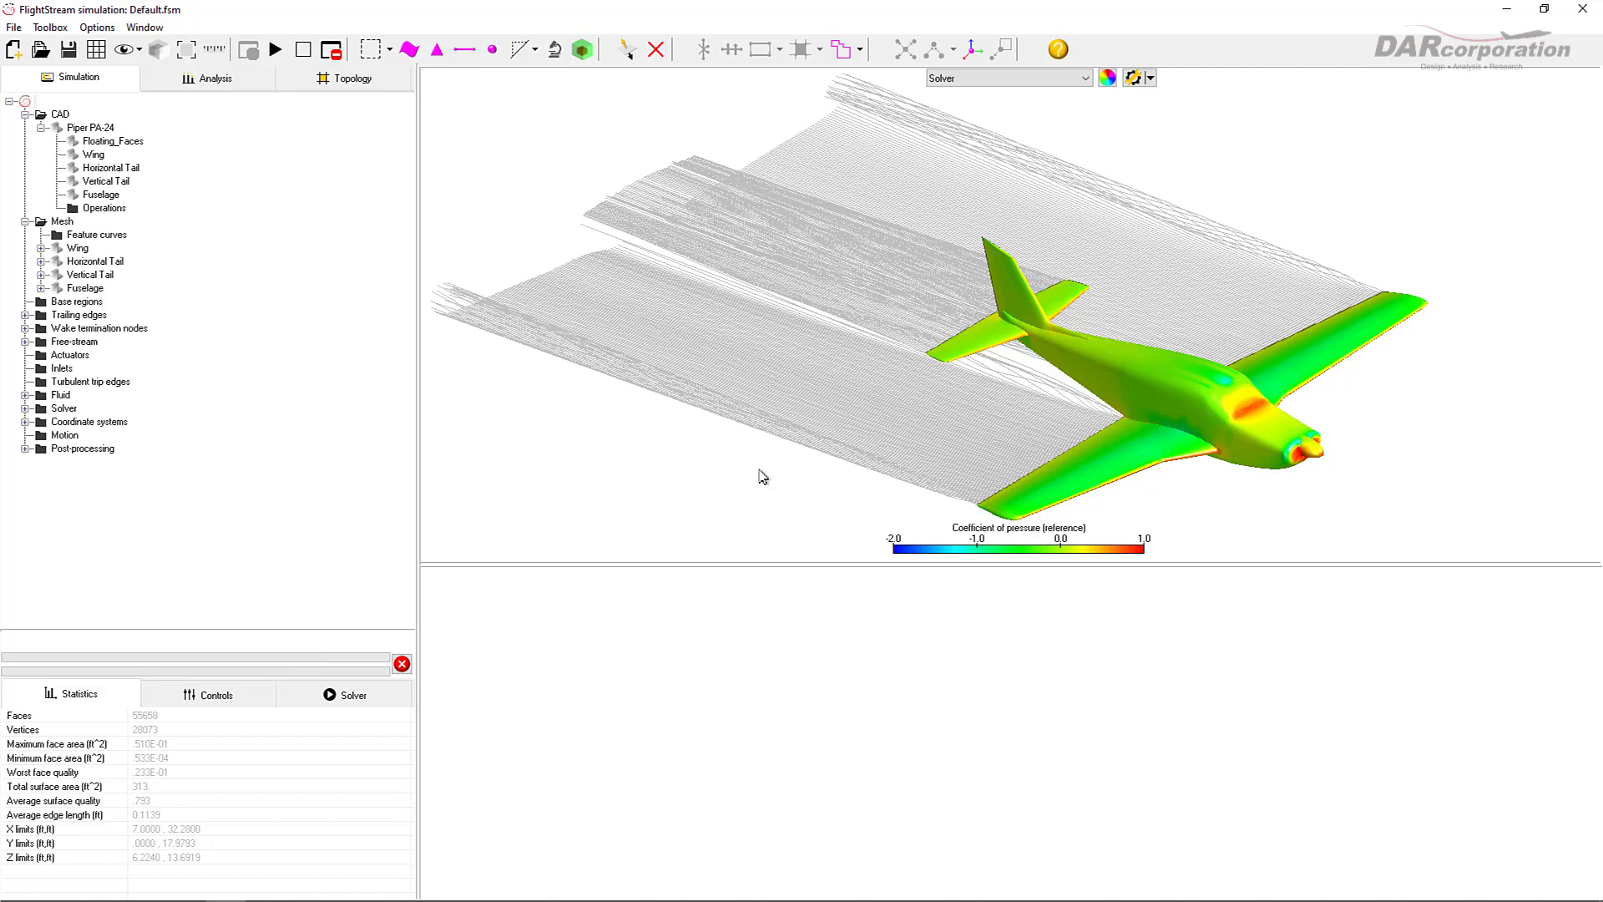
# Step: Switch the display mode from pressure results to the CAD geometry
pyautogui.click(1007, 78)
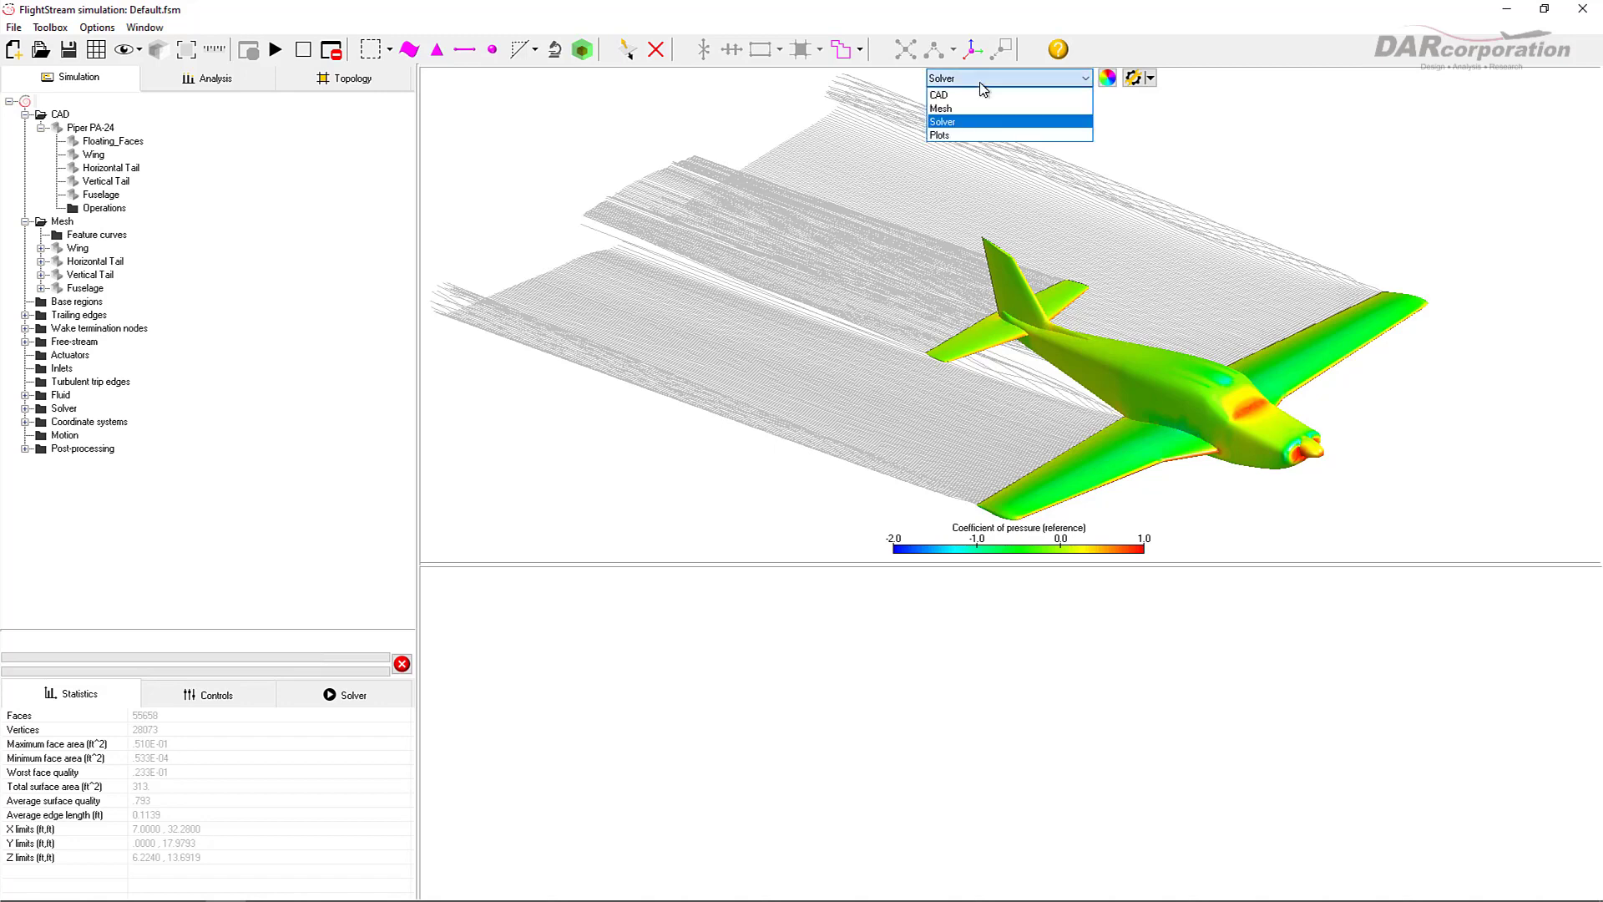
pyautogui.click(936, 93)
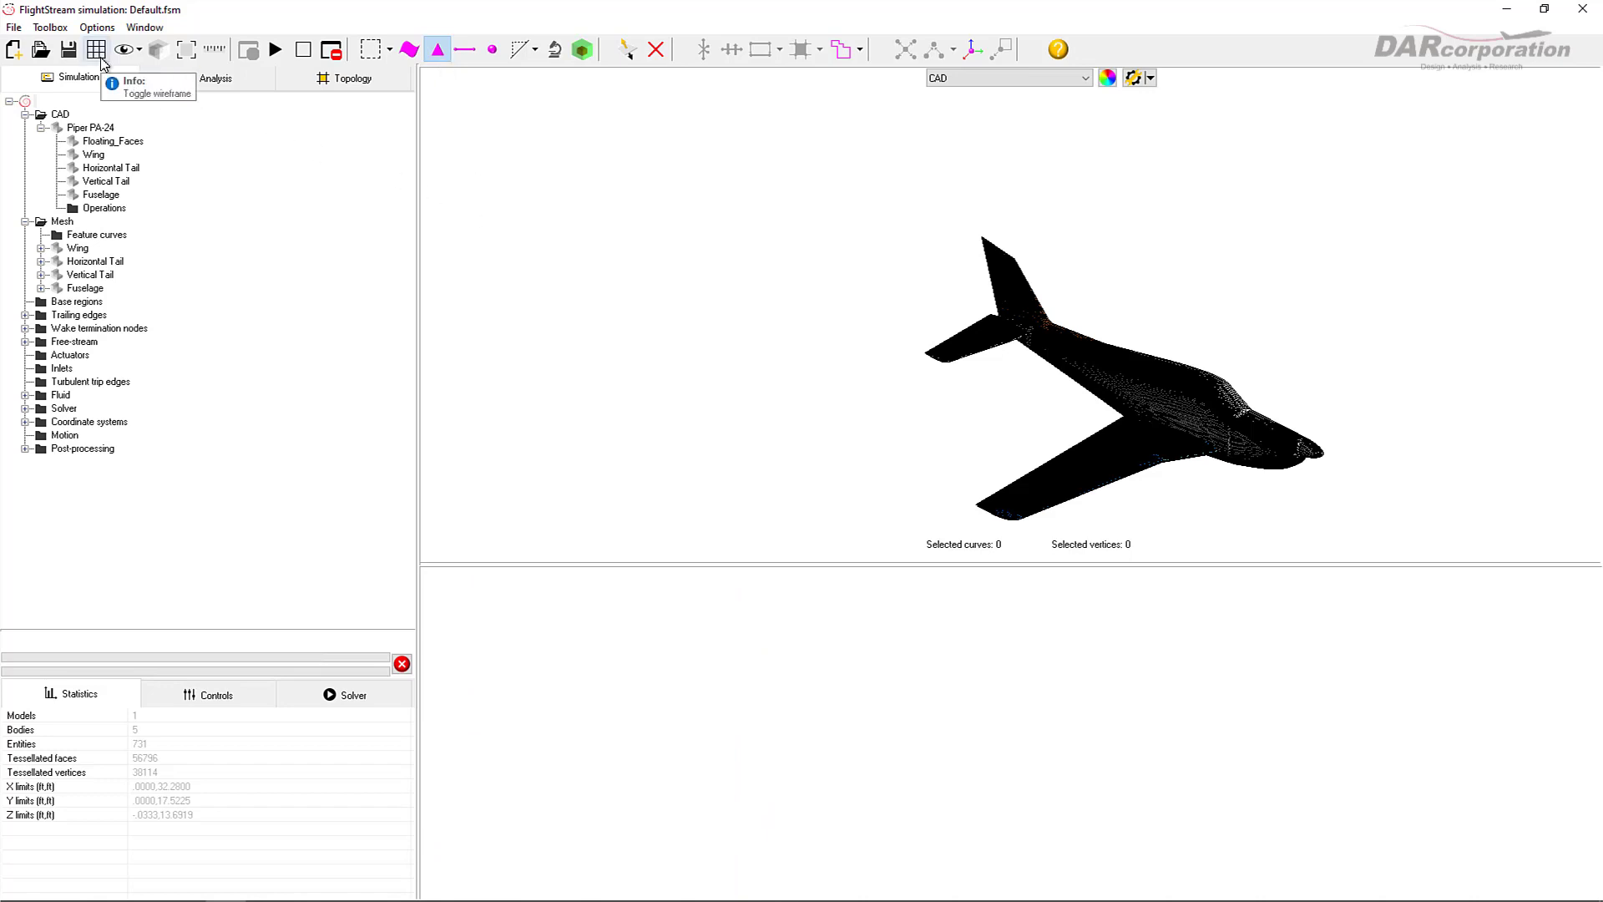
pyautogui.moveTo(857, 396)
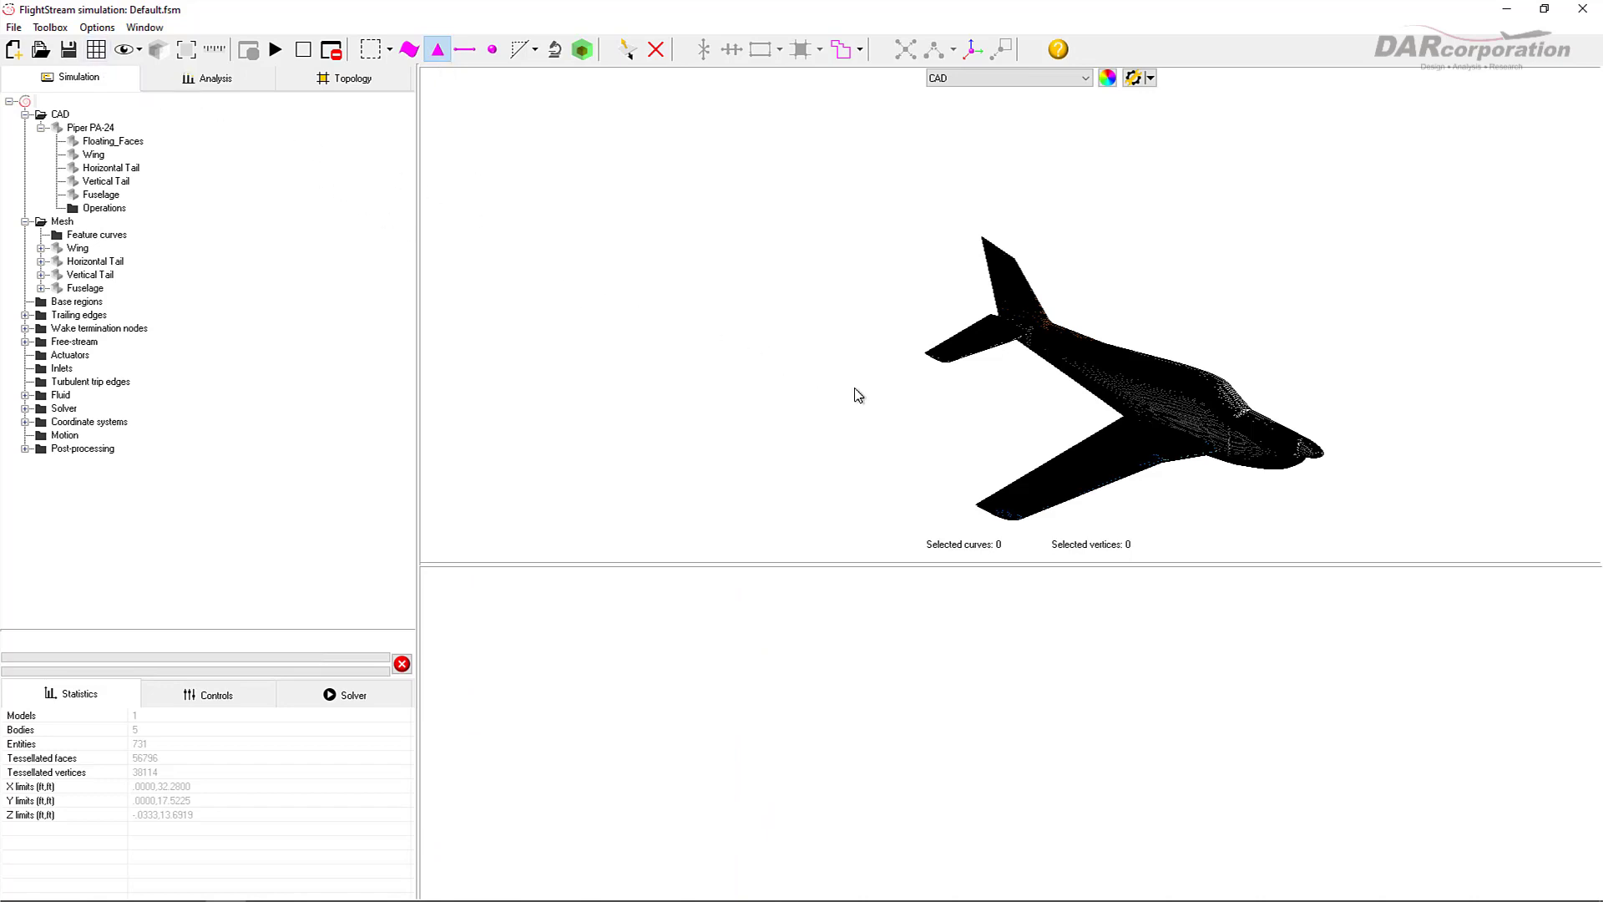
pyautogui.moveTo(886, 412)
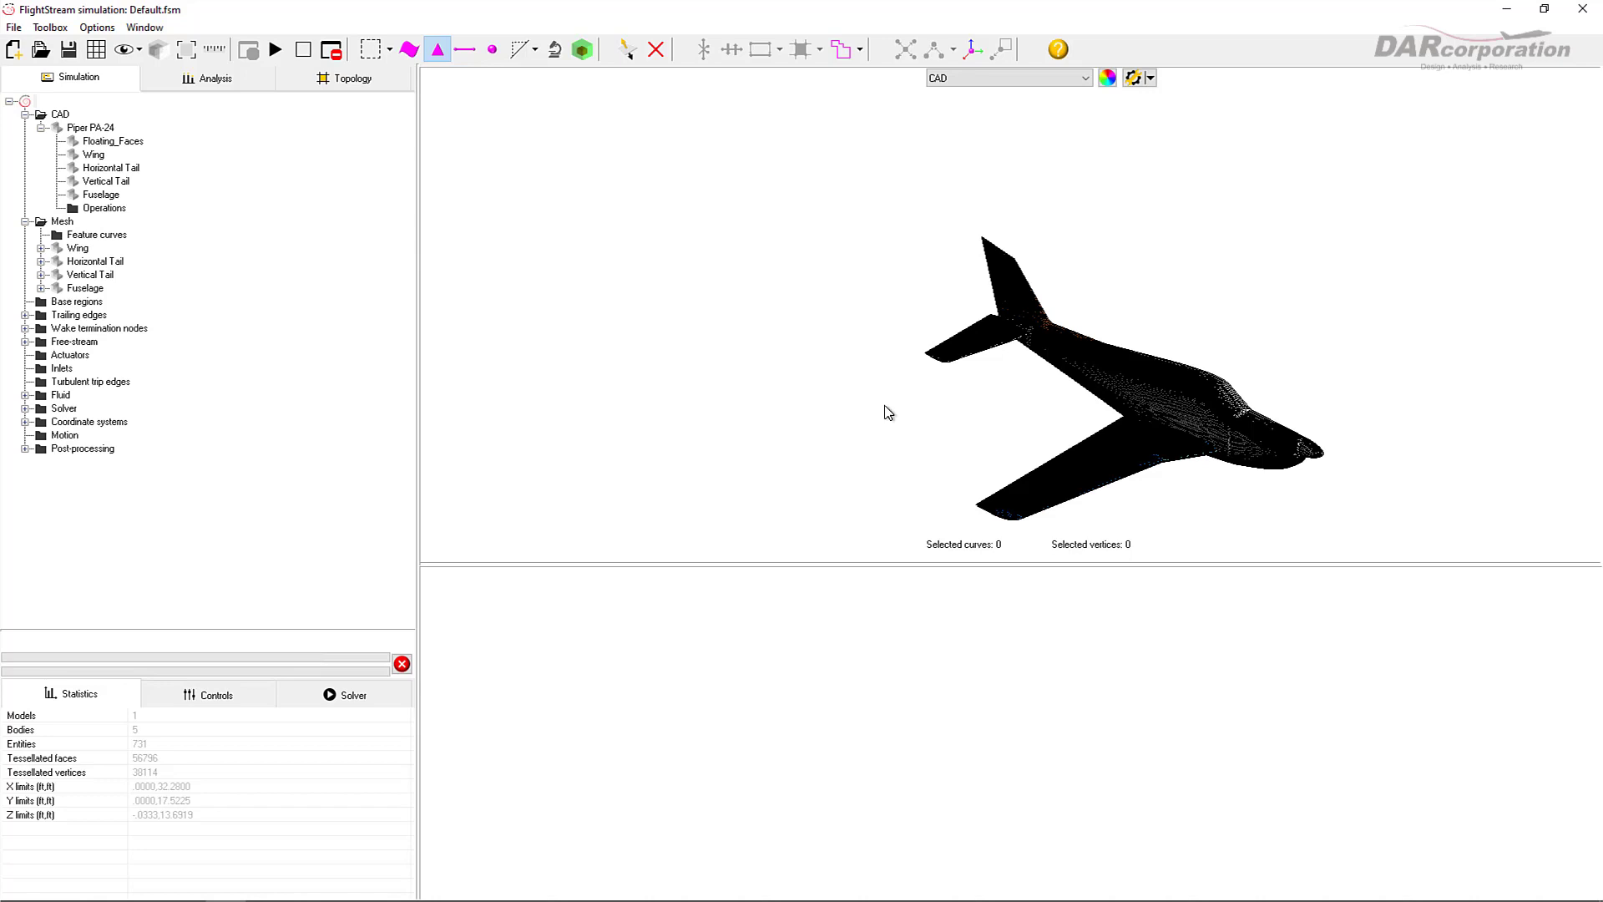
pyautogui.moveTo(910, 414)
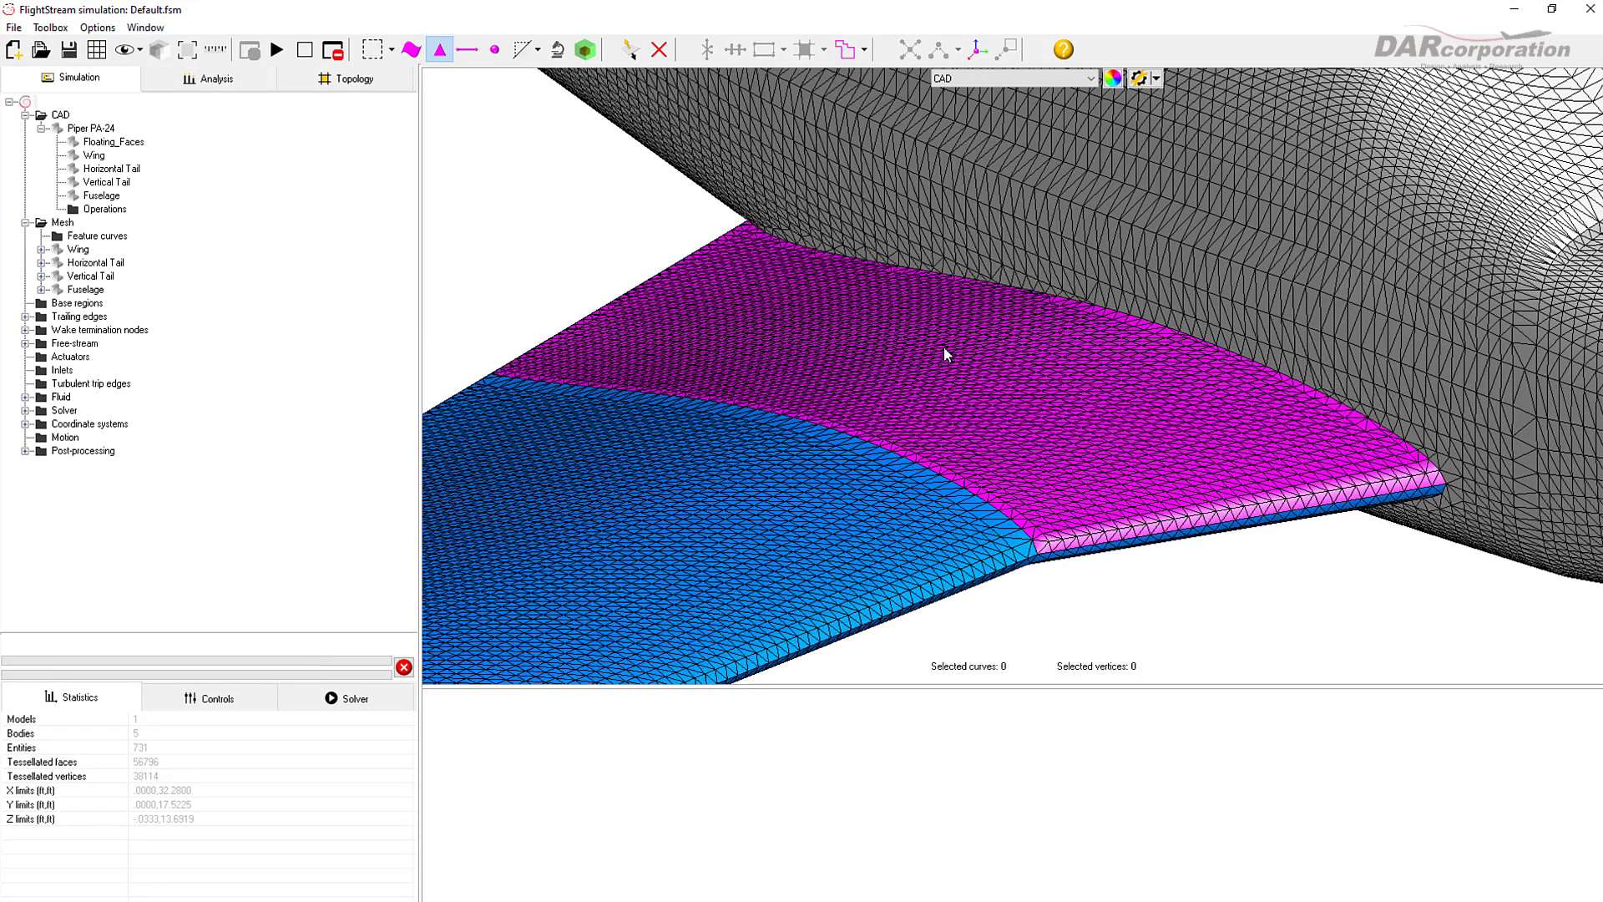
# Step: Re-mesh the wing root face with the trimmed mesher at tessellation edge size 4
pyautogui.rightClick(945, 354)
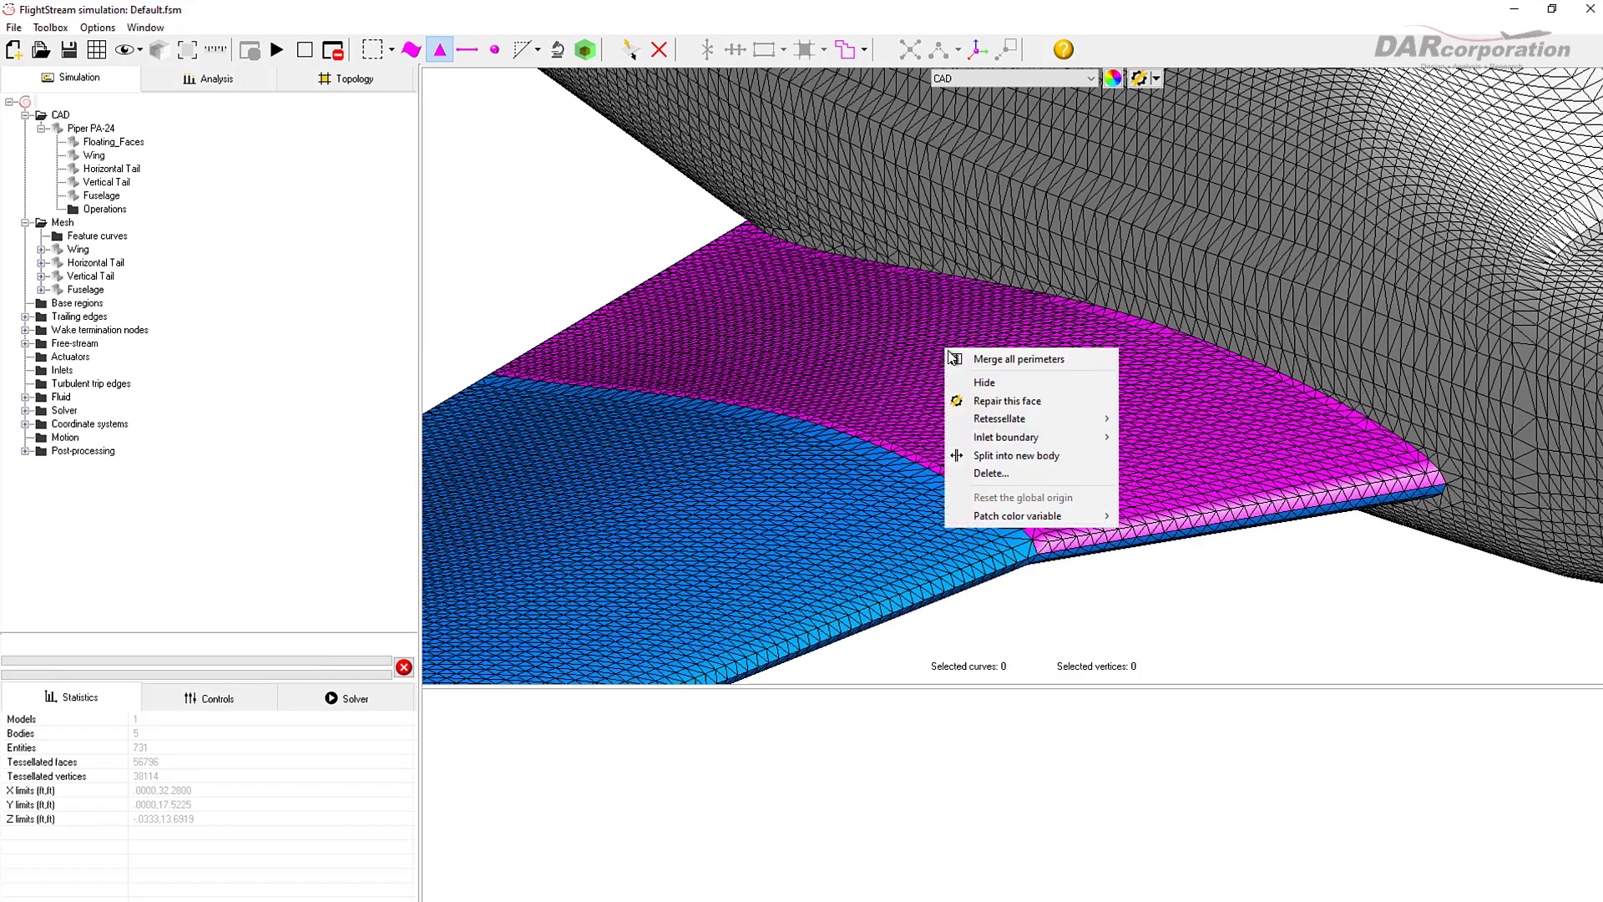
pyautogui.moveTo(999, 417)
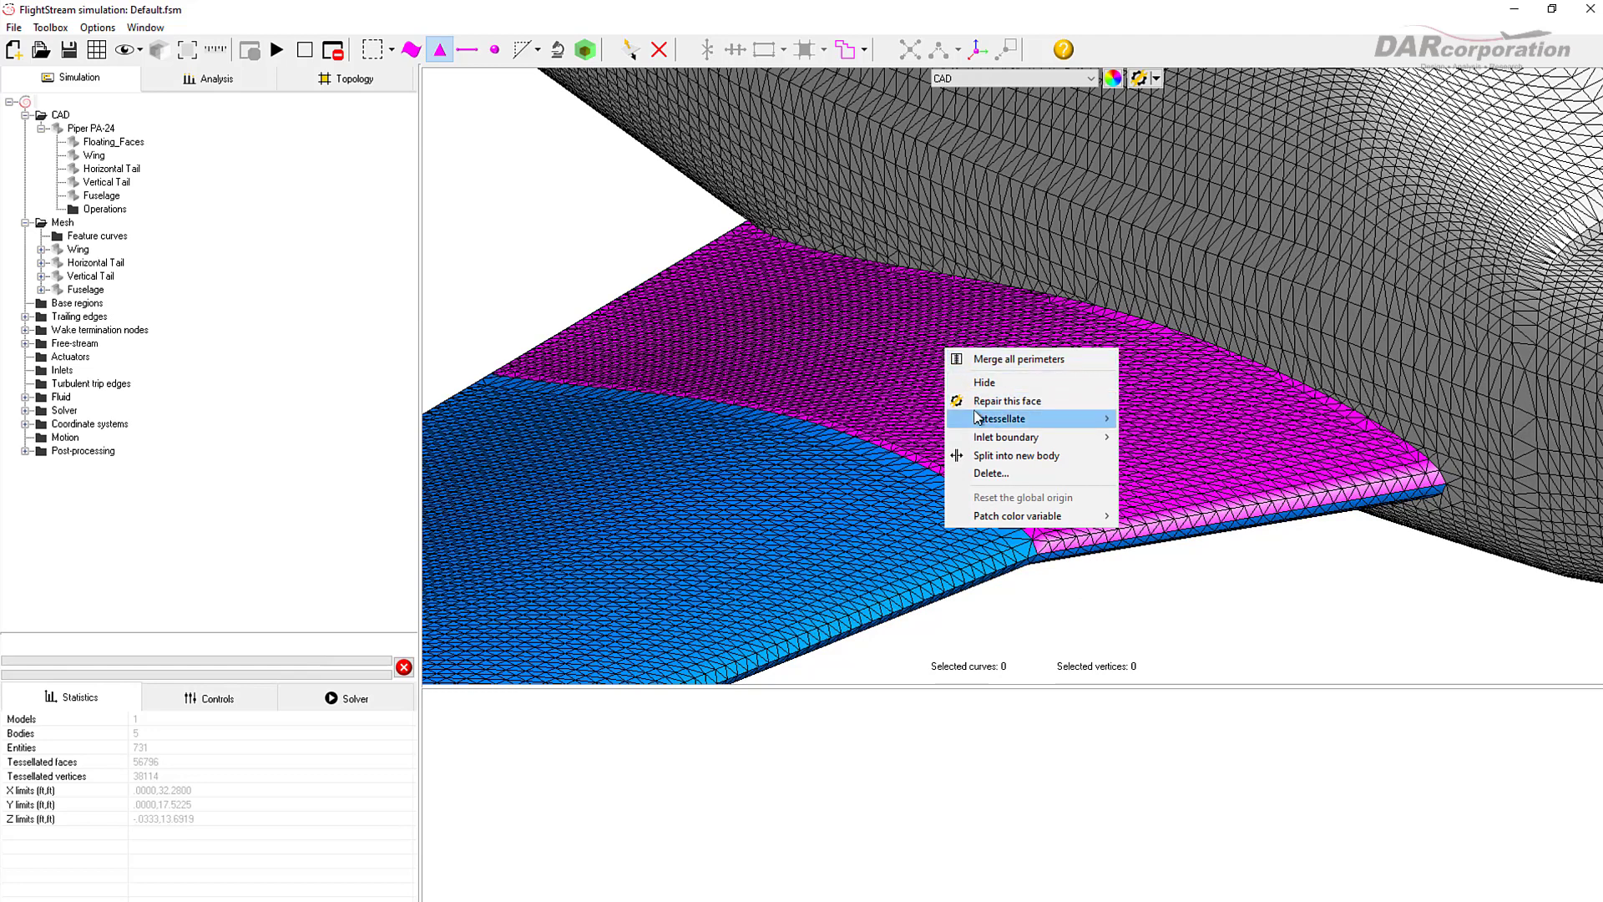
pyautogui.moveTo(1000, 418)
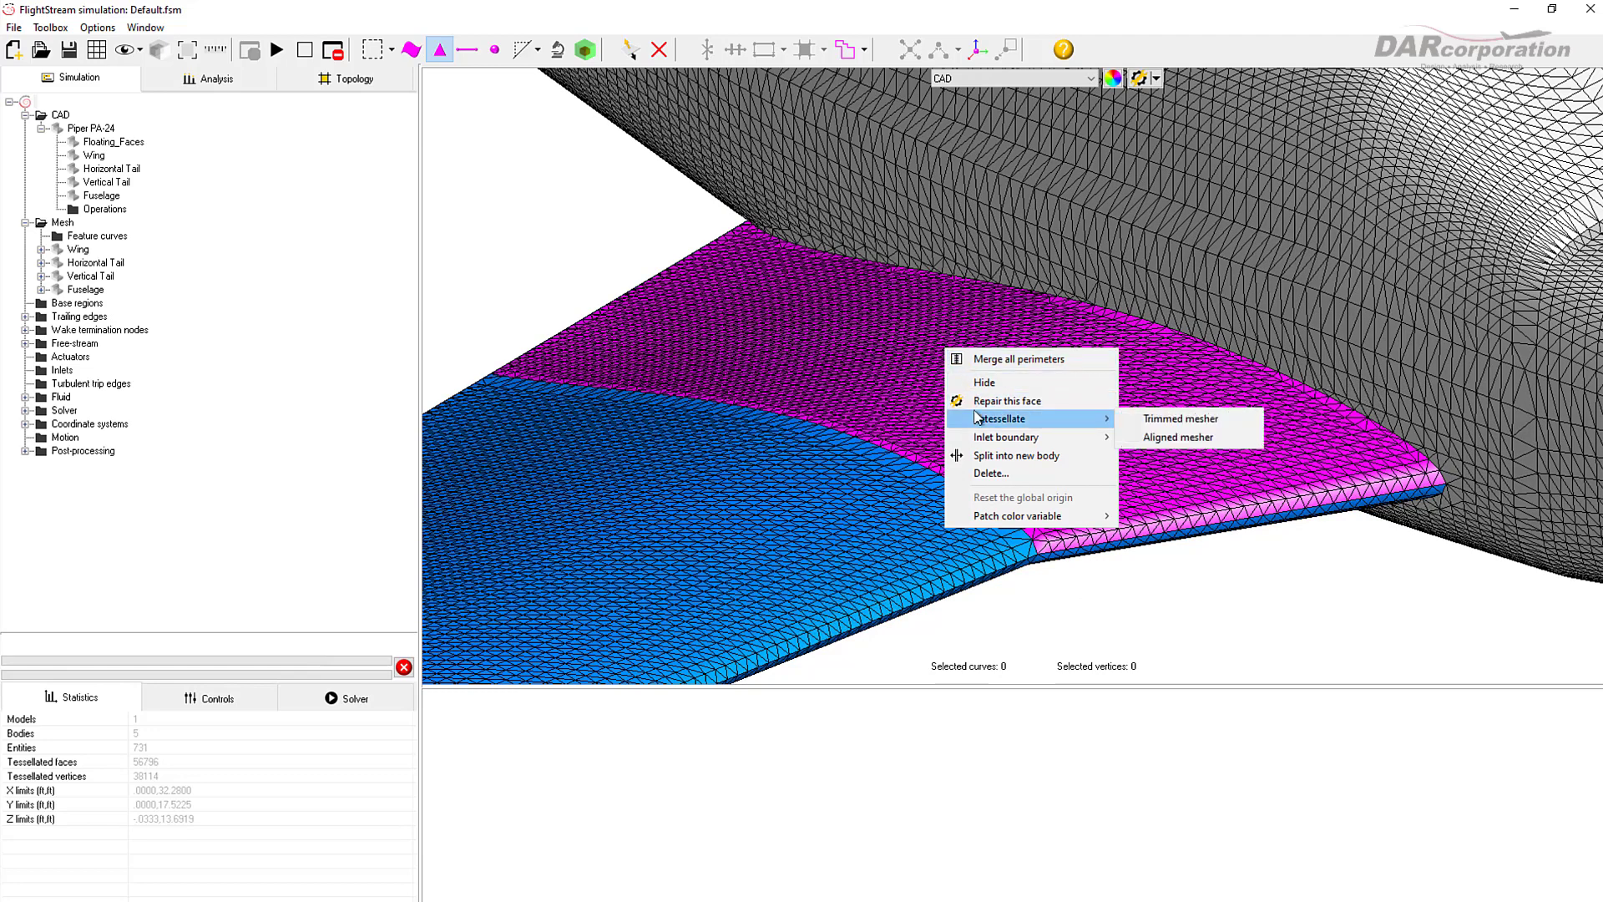
pyautogui.click(1181, 417)
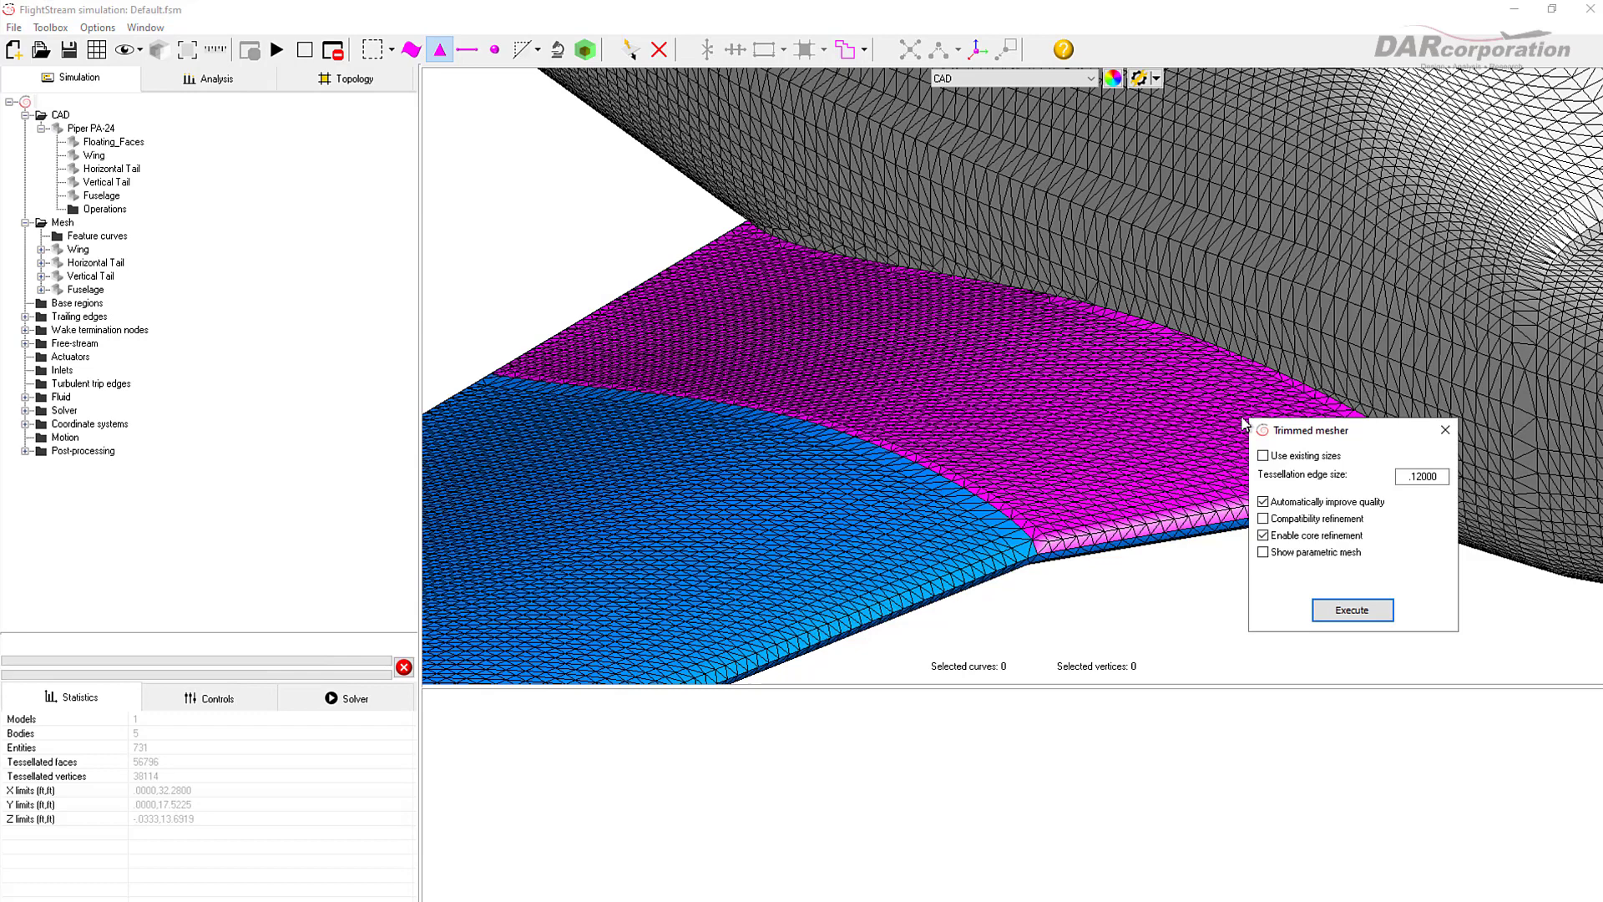
pyautogui.moveTo(1431, 496)
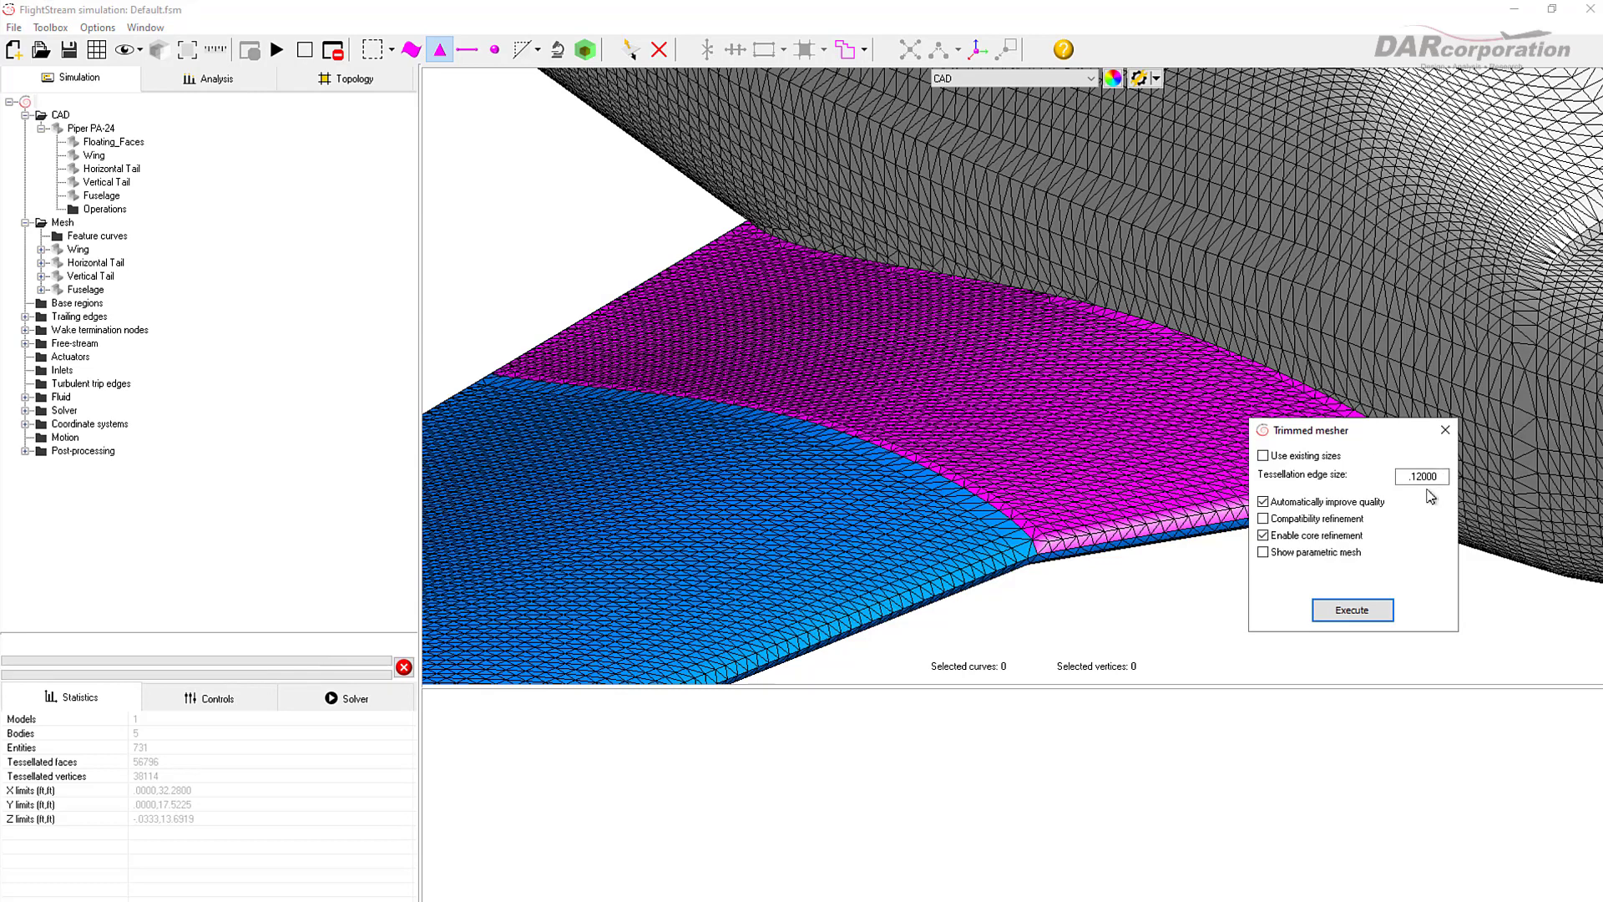
pyautogui.click(1419, 476)
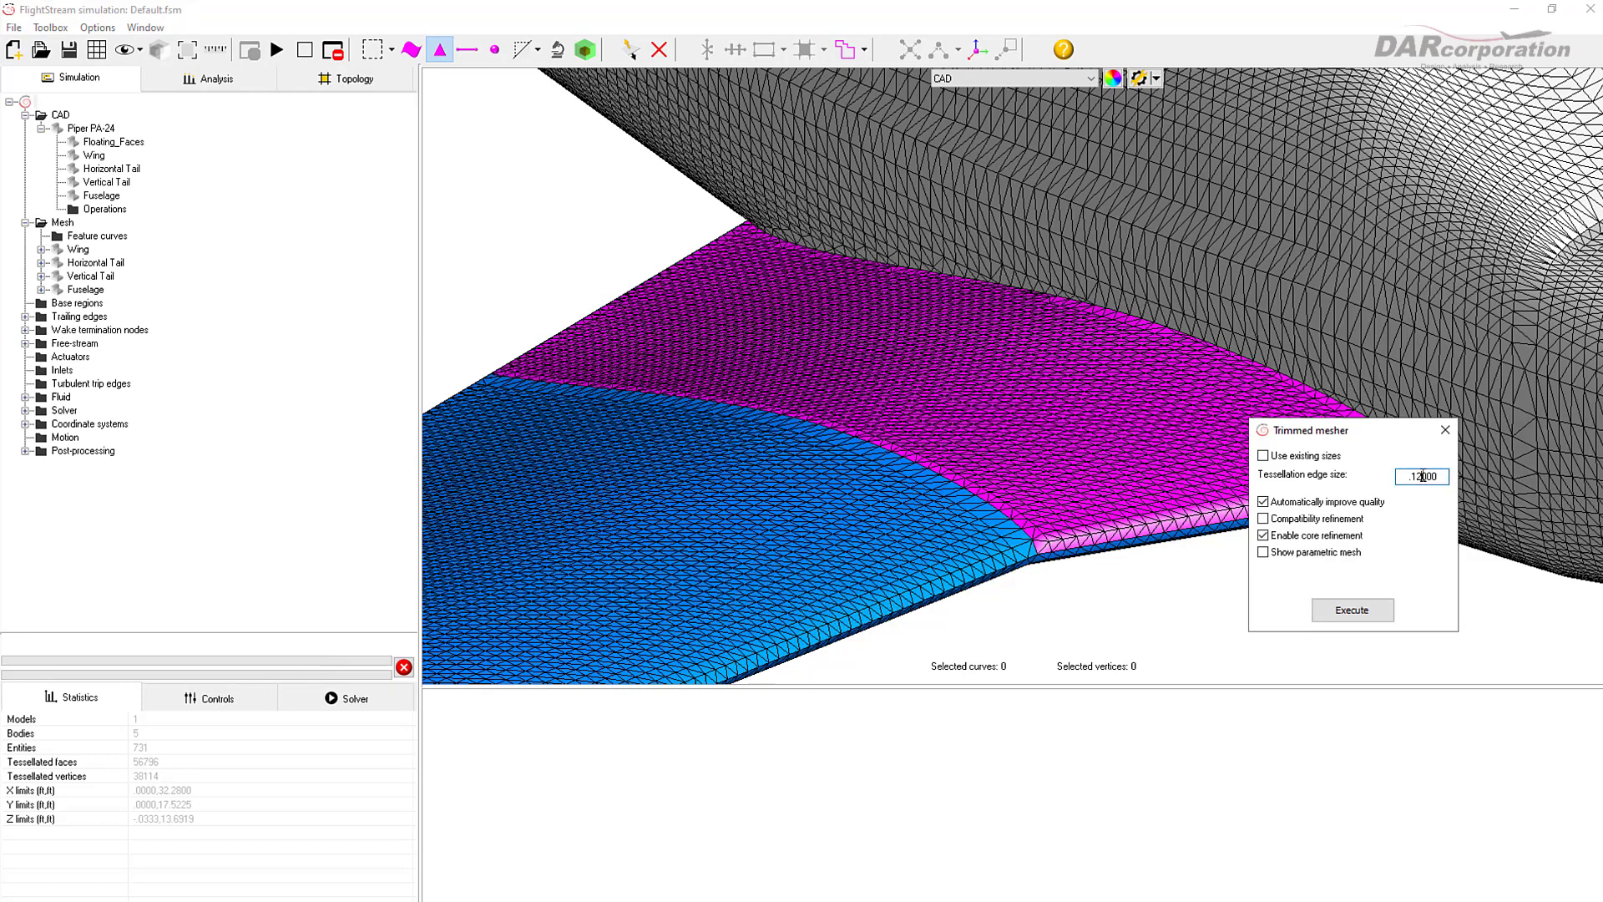
pyautogui.click(1421, 475)
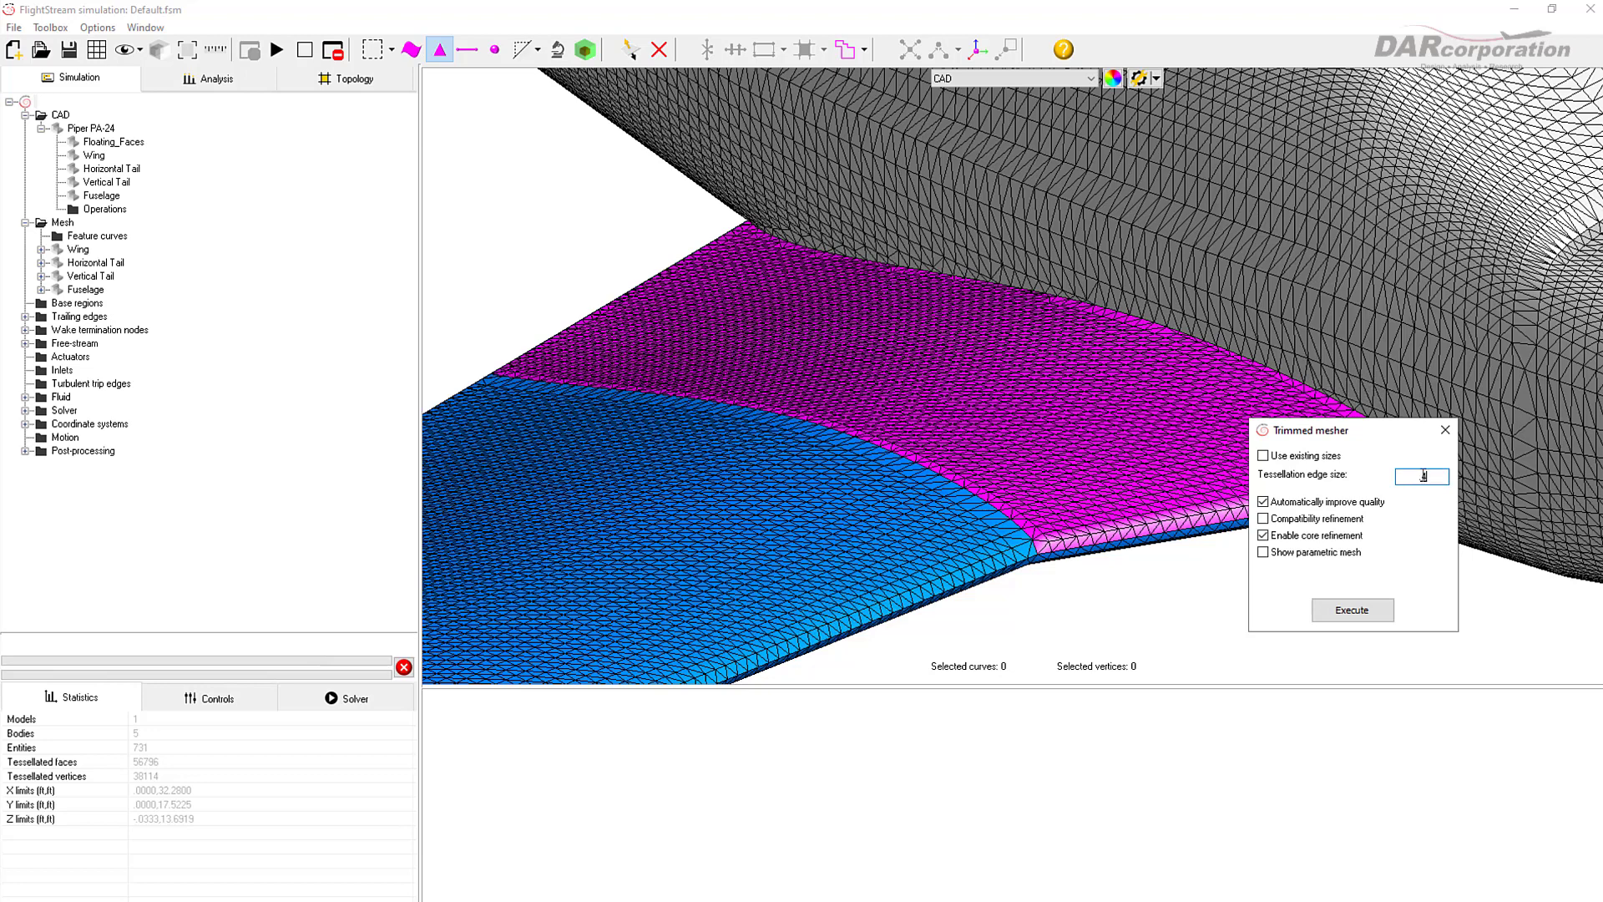
pyautogui.write('4')
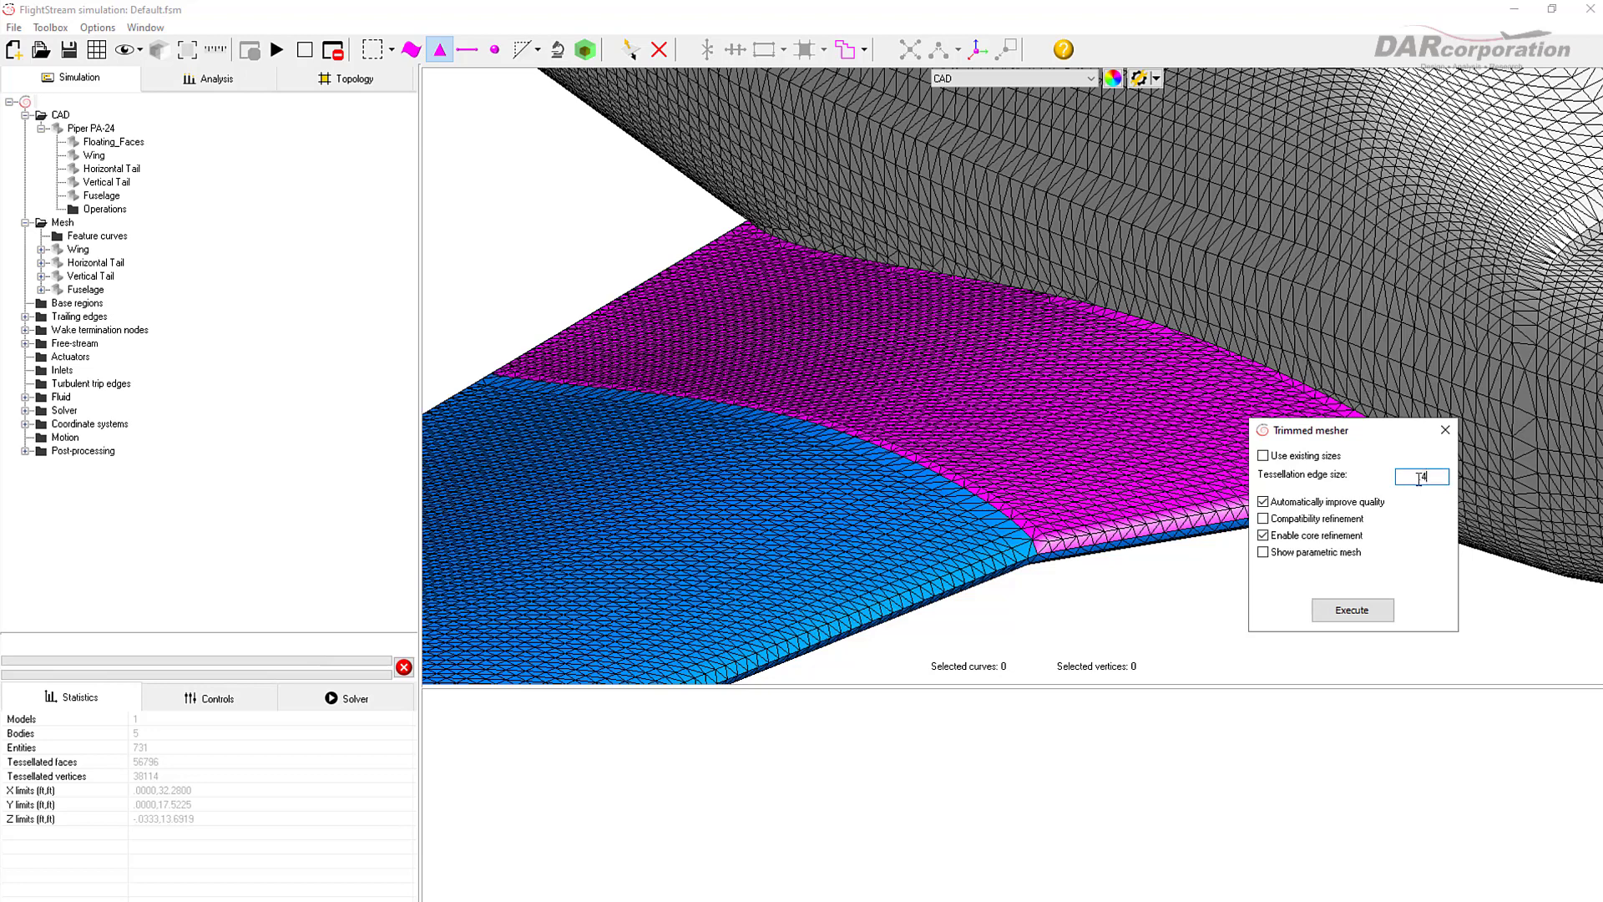
pyautogui.click(1351, 609)
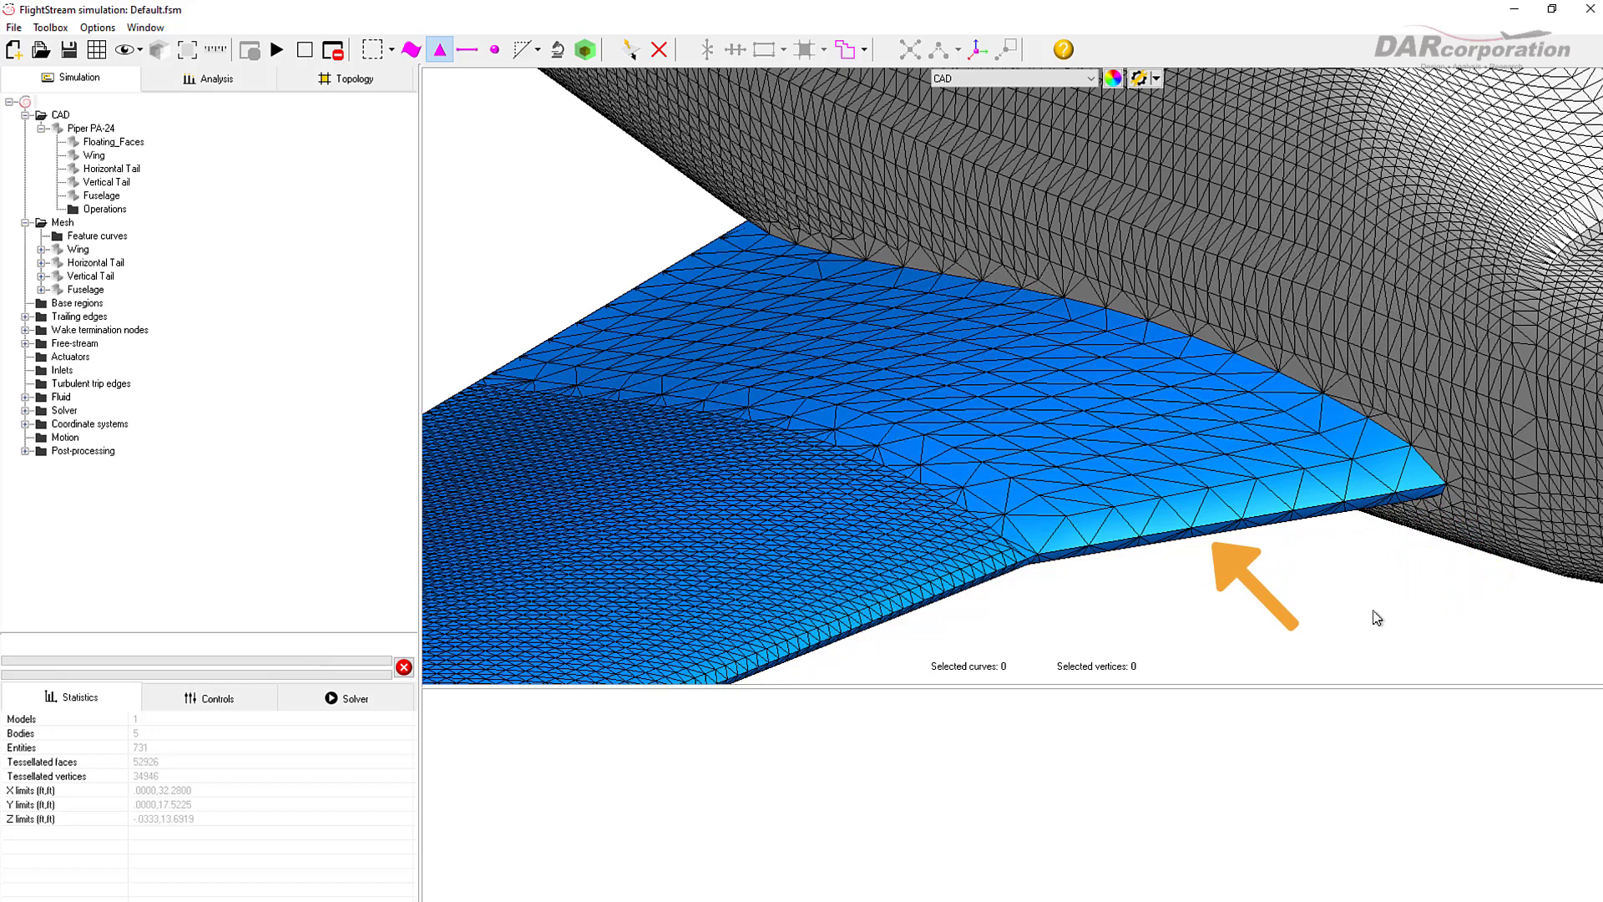
pyautogui.moveTo(945, 357)
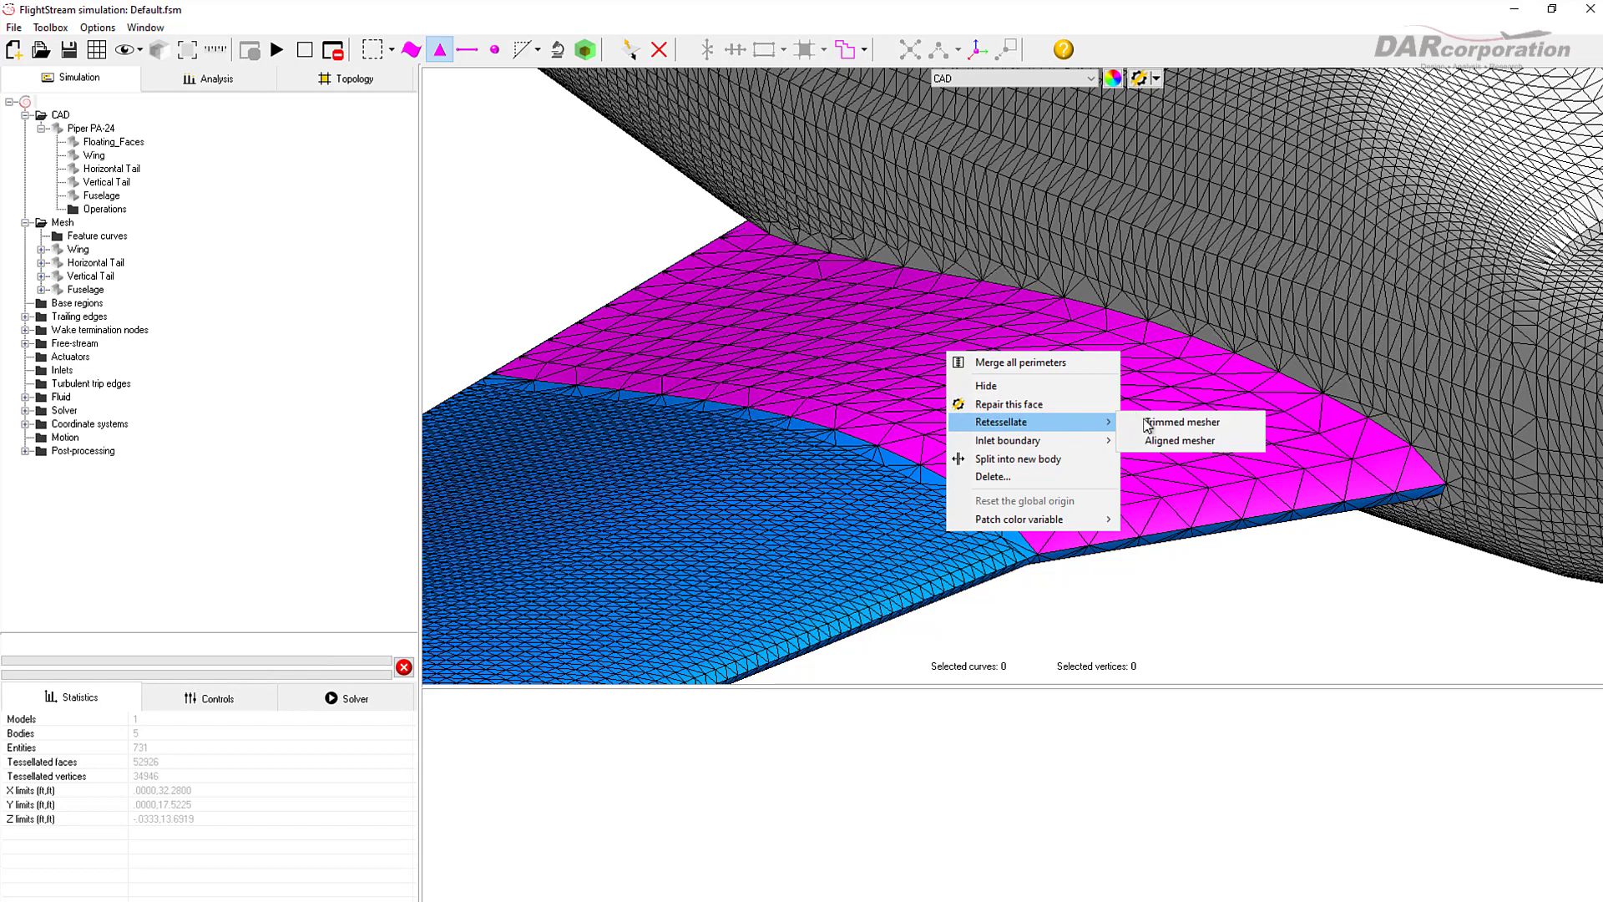
# Step: Re-mesh the wing root face again with the trimmed mesher at the smaller edge size
pyautogui.click(1181, 423)
pyautogui.write('.12')
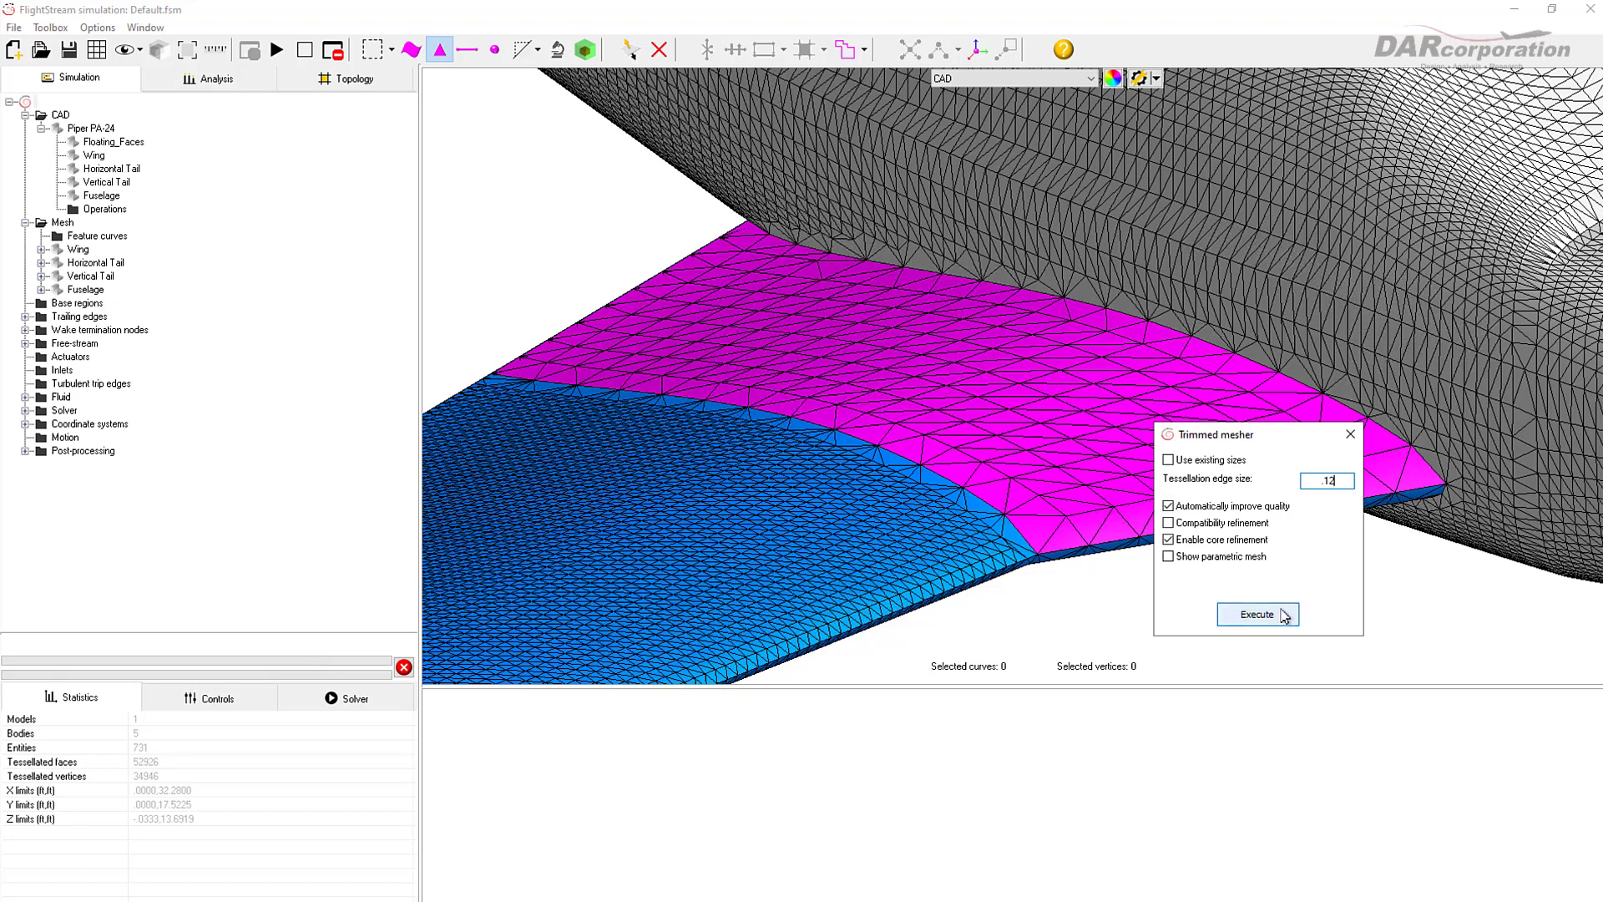
pyautogui.click(1258, 613)
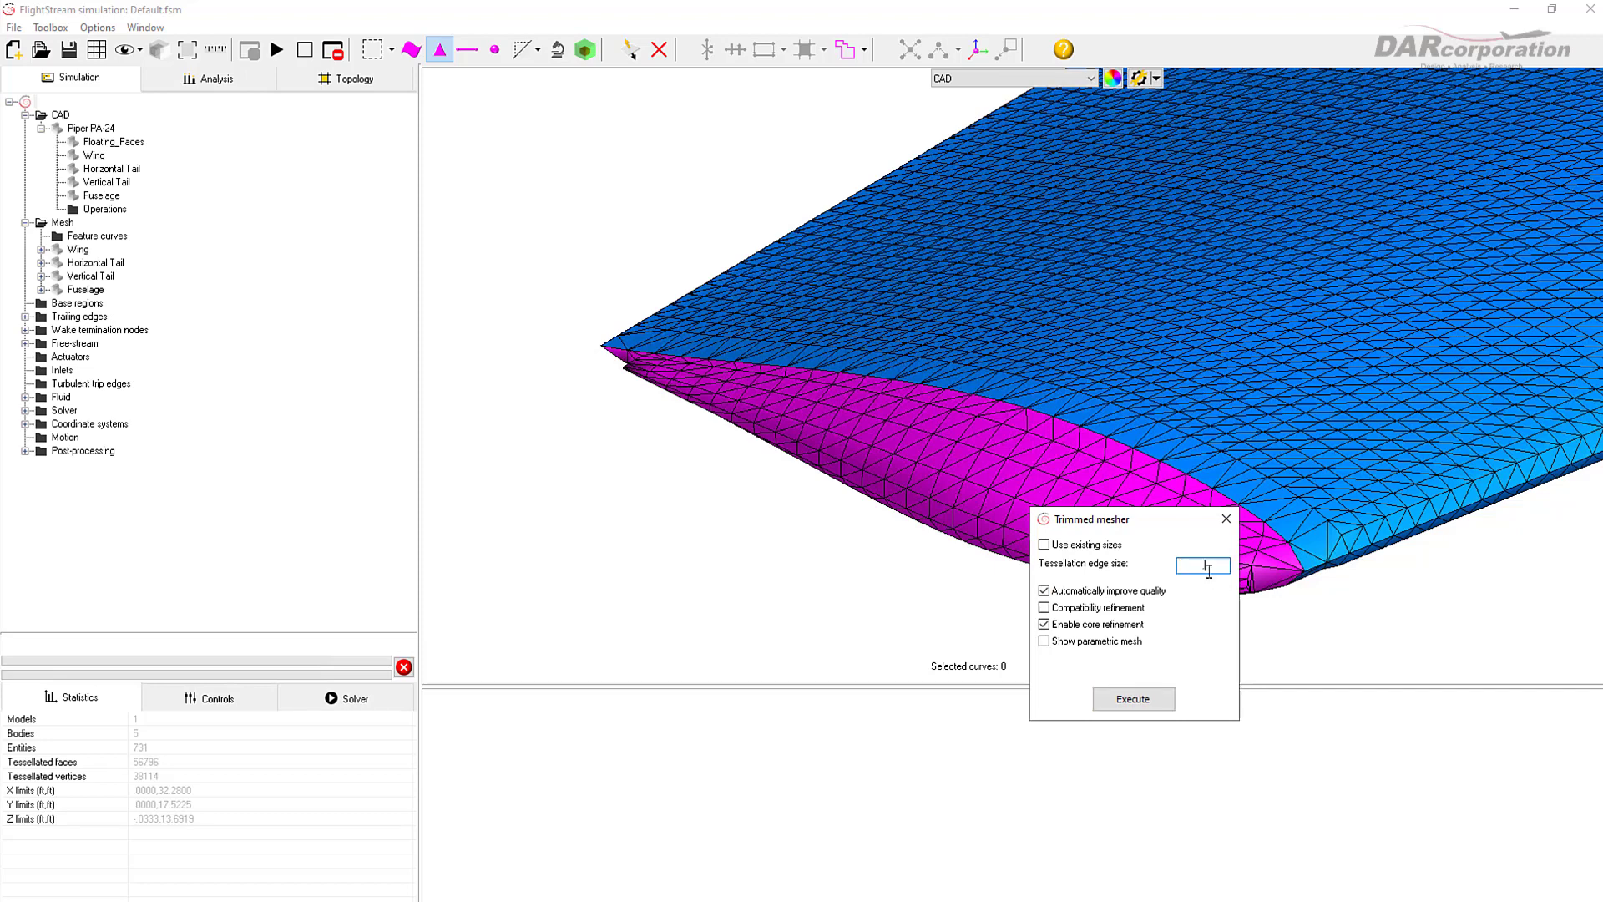
# Step: Re-mesh the wingtip face with the trimmed mesher at edge size .4
pyautogui.write('.4')
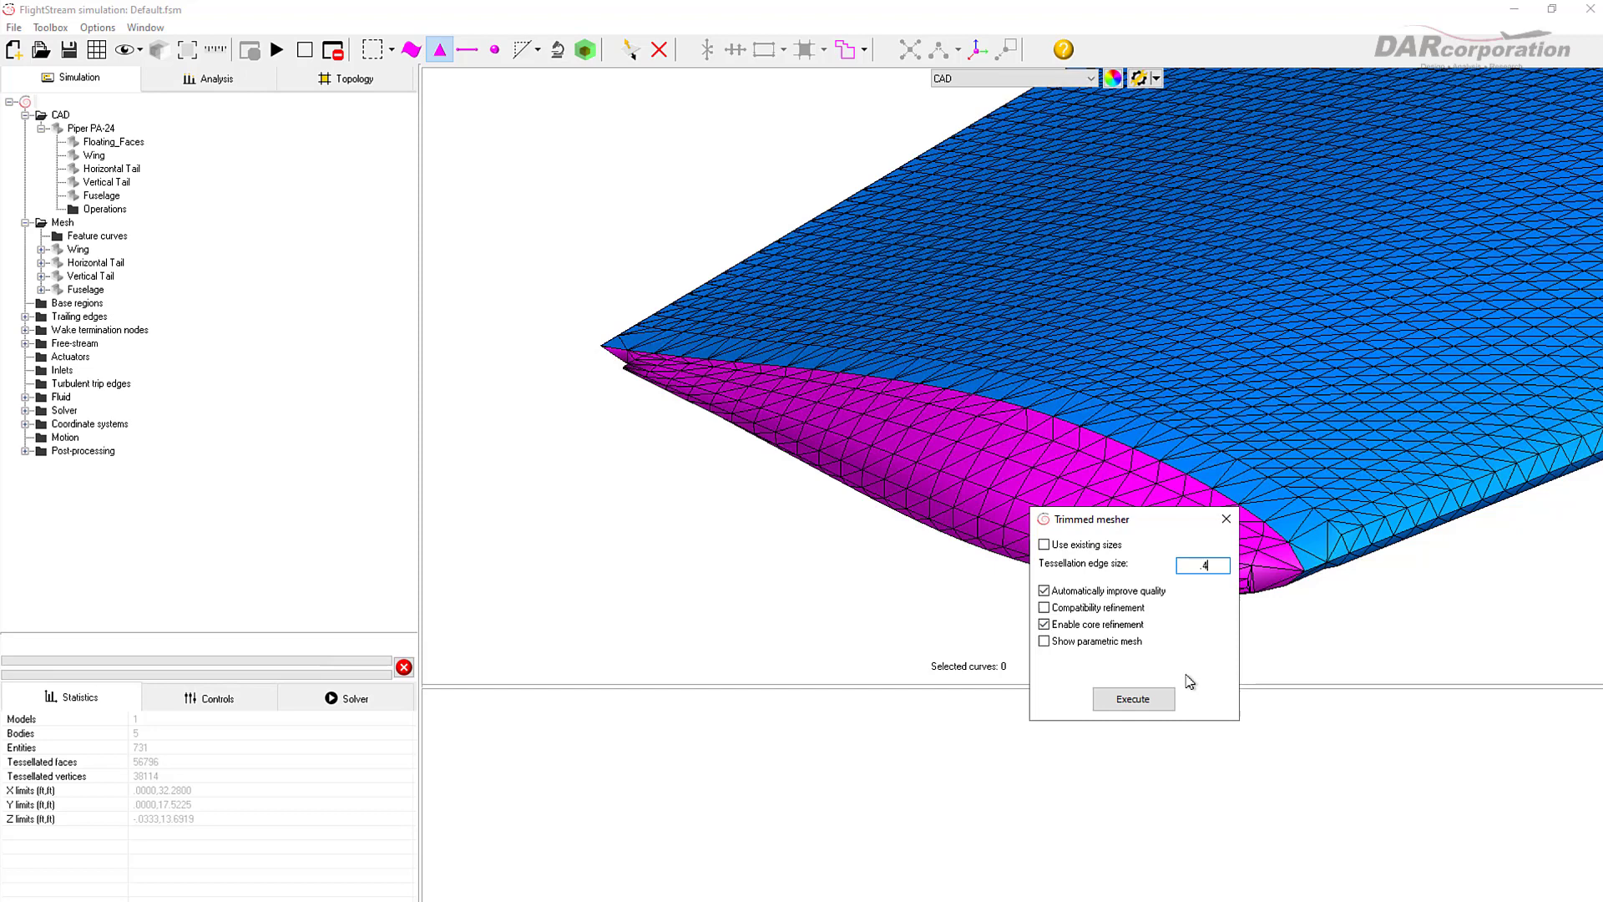
pyautogui.click(1132, 698)
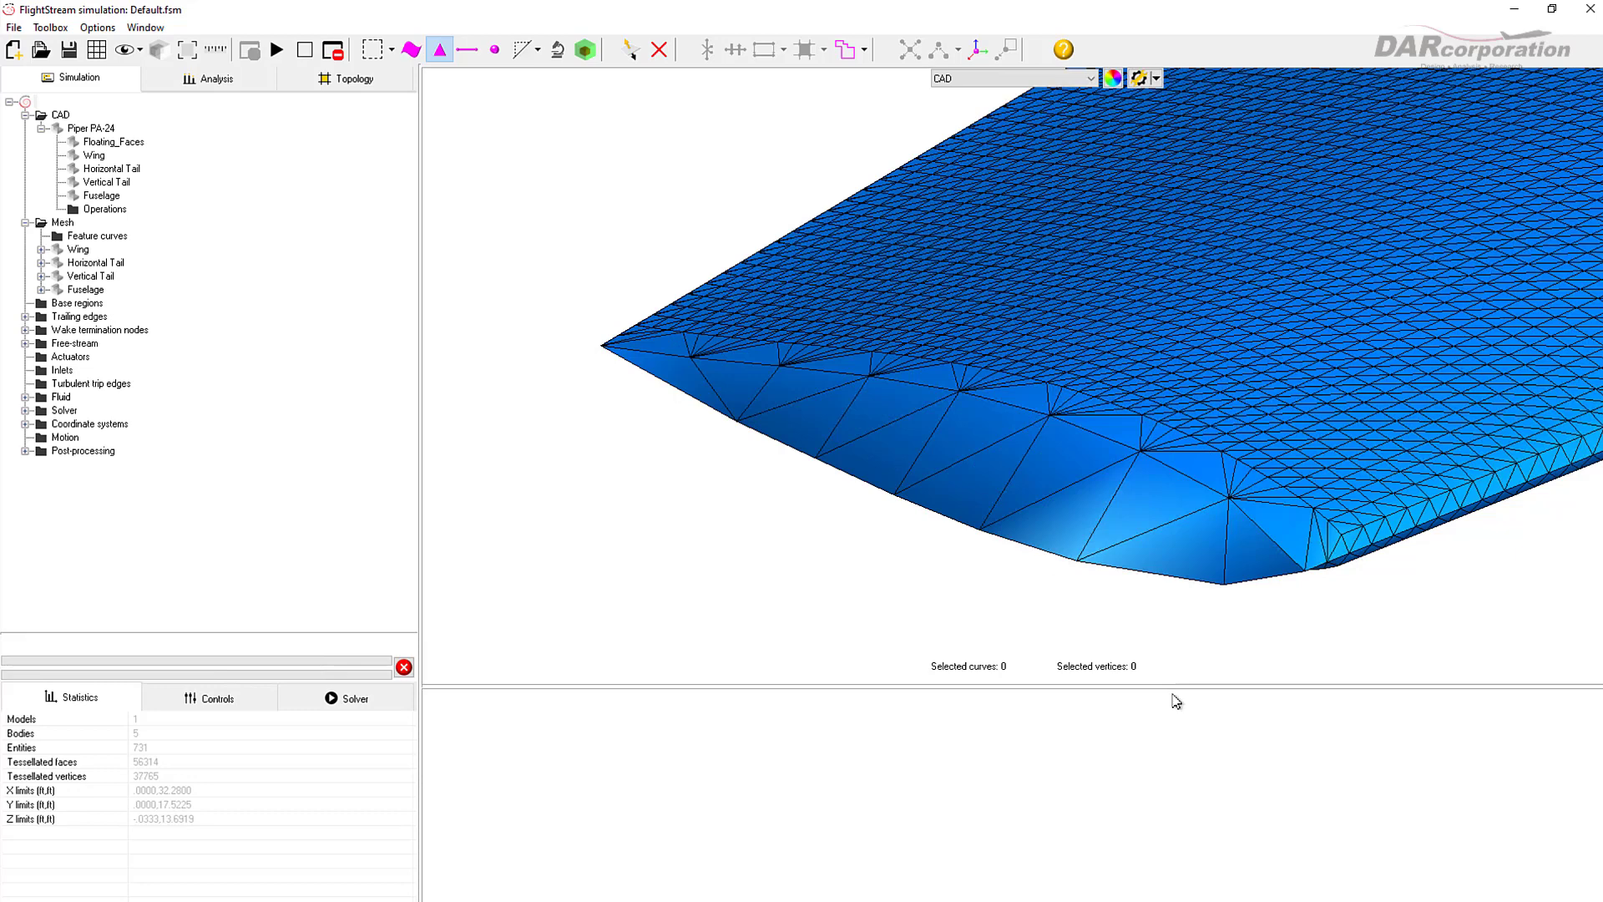
# Step: Re-mesh the wingtip face with the trimmed mesher at edge size .1 for a fine triangle mesh
pyautogui.click(961, 443)
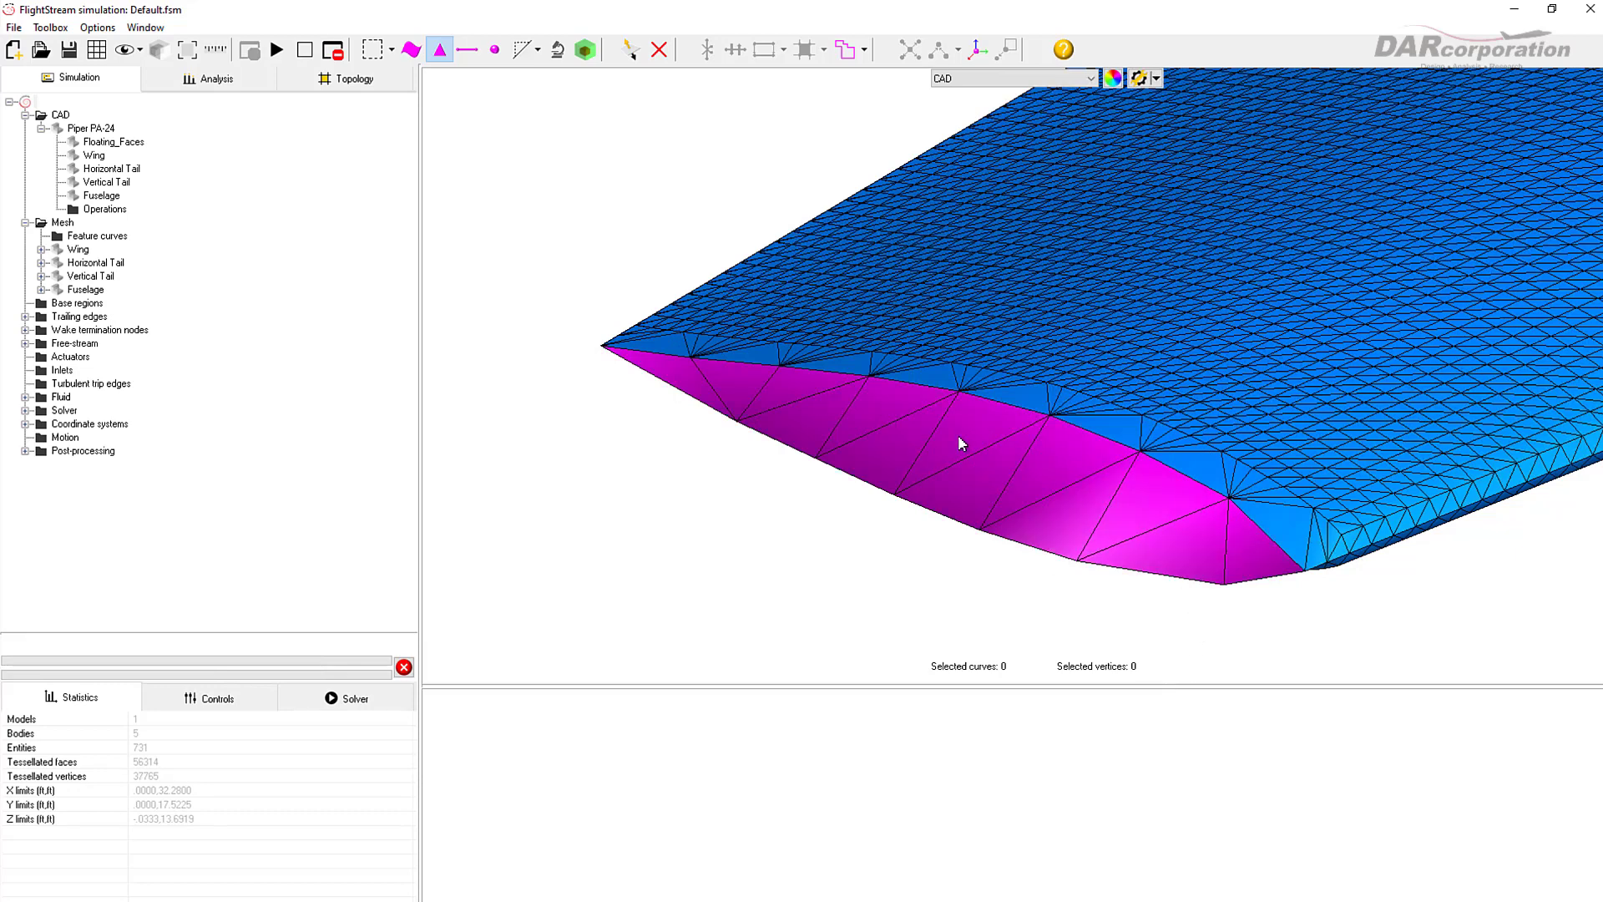
pyautogui.rightClick(959, 442)
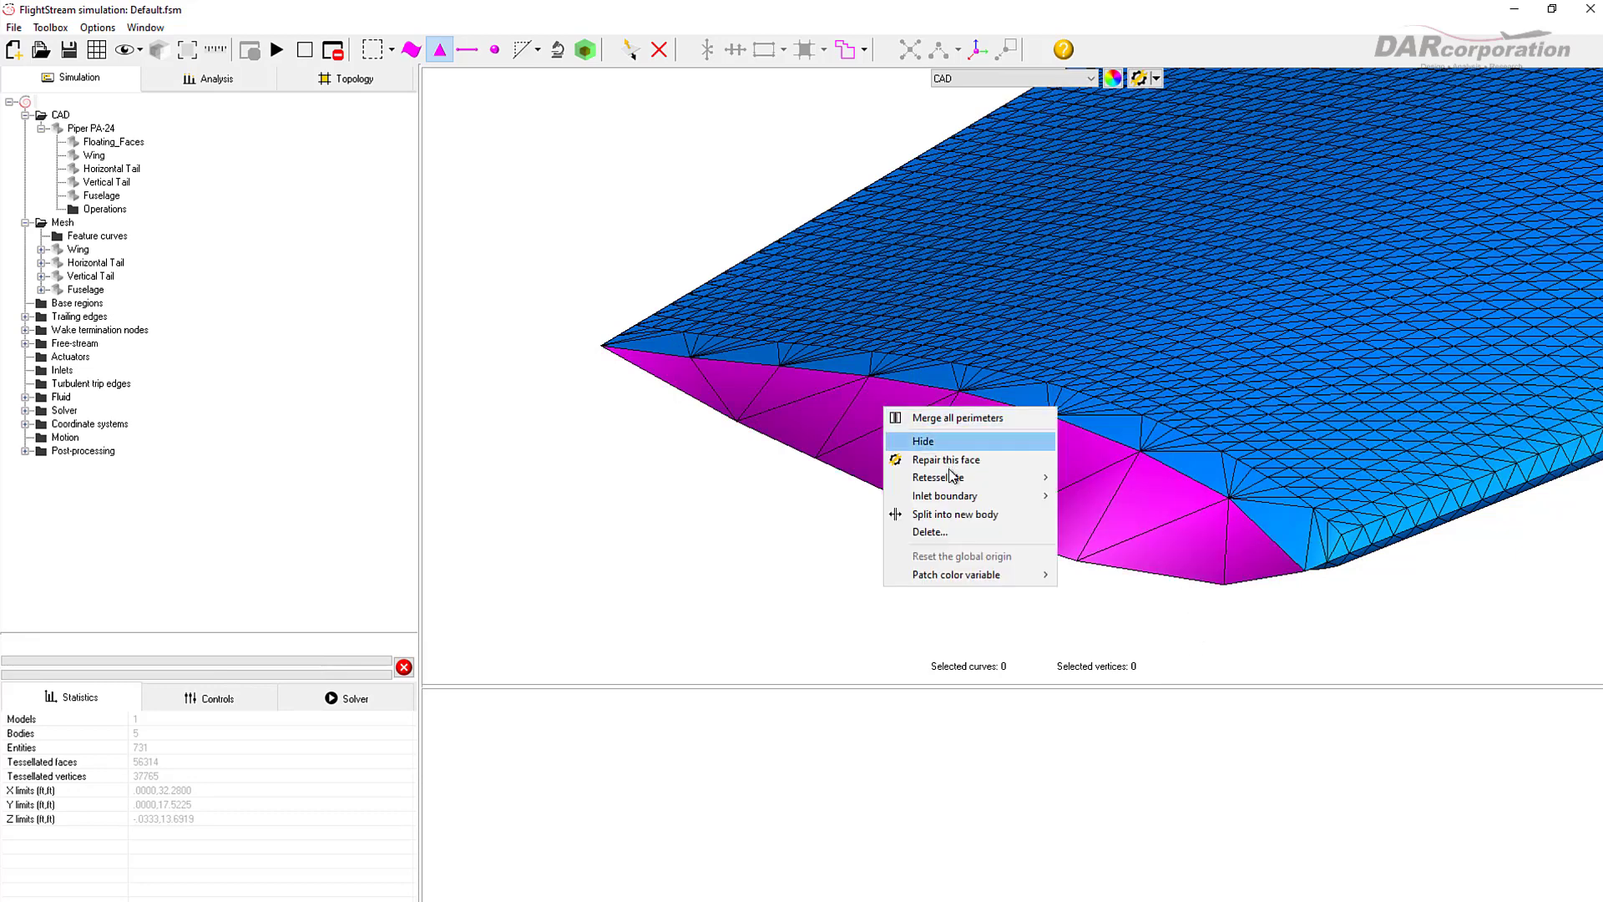
pyautogui.moveTo(935, 476)
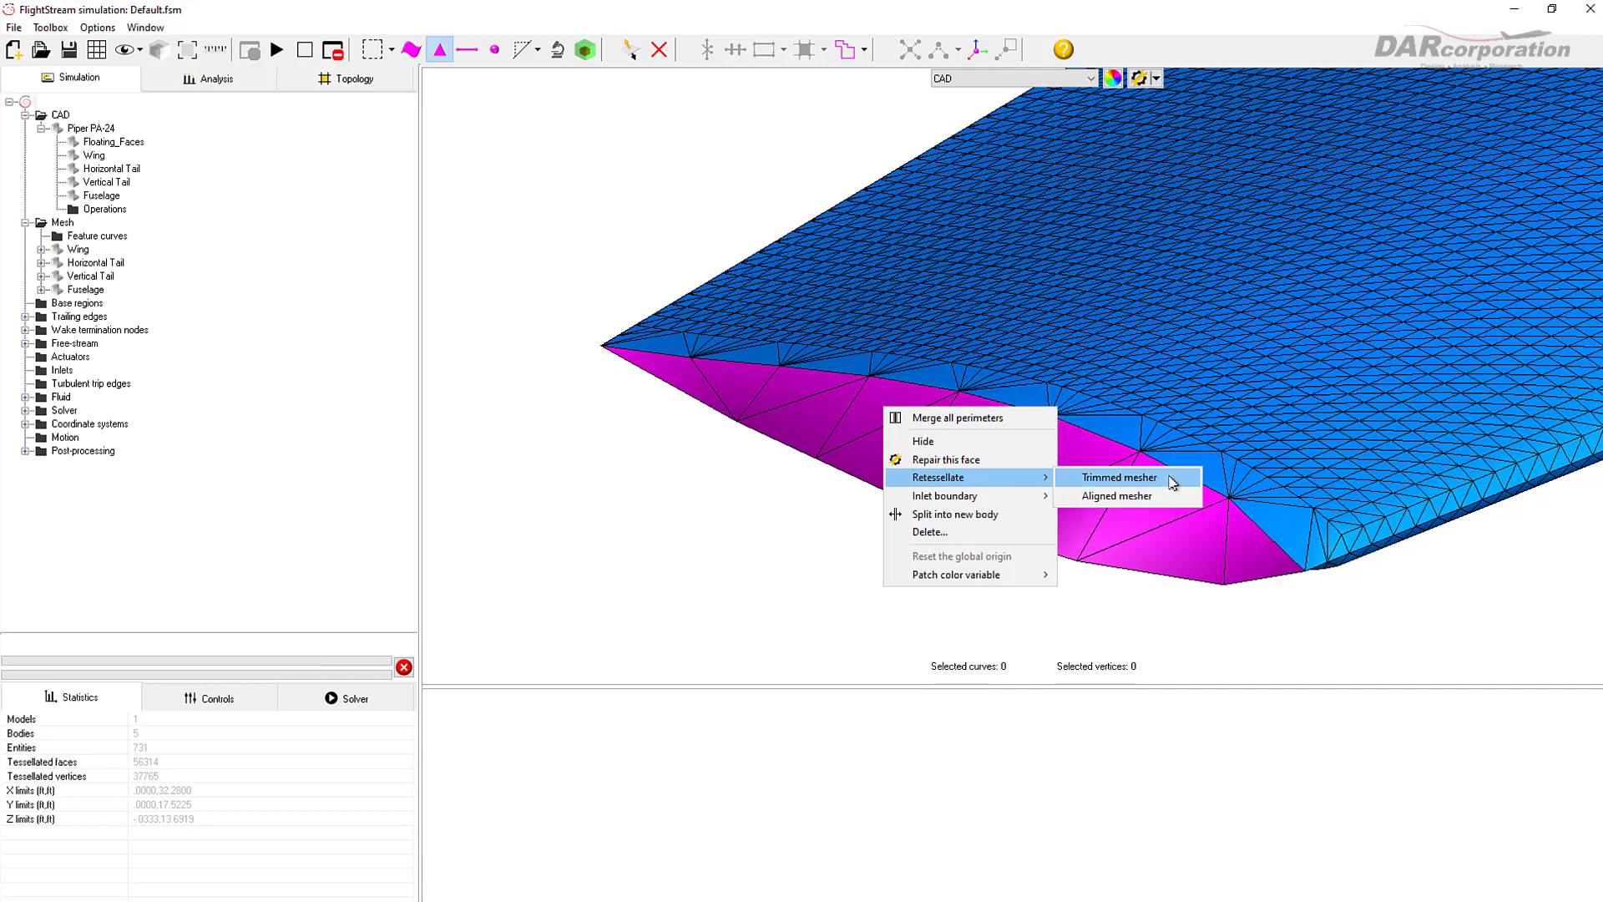
pyautogui.click(1117, 476)
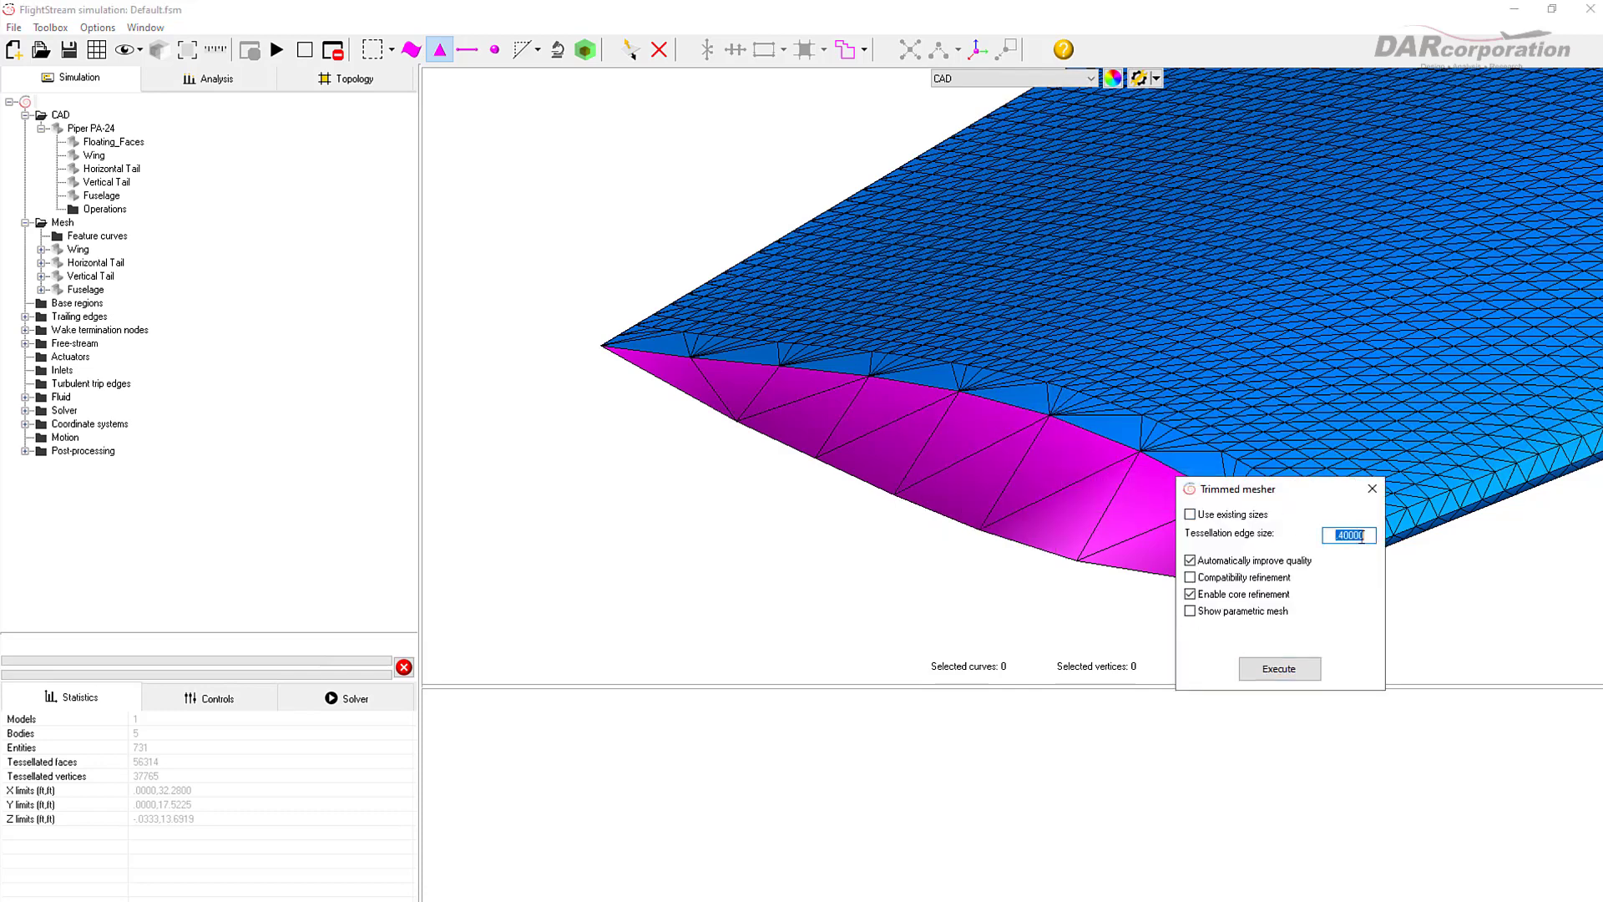
pyautogui.write('.1')
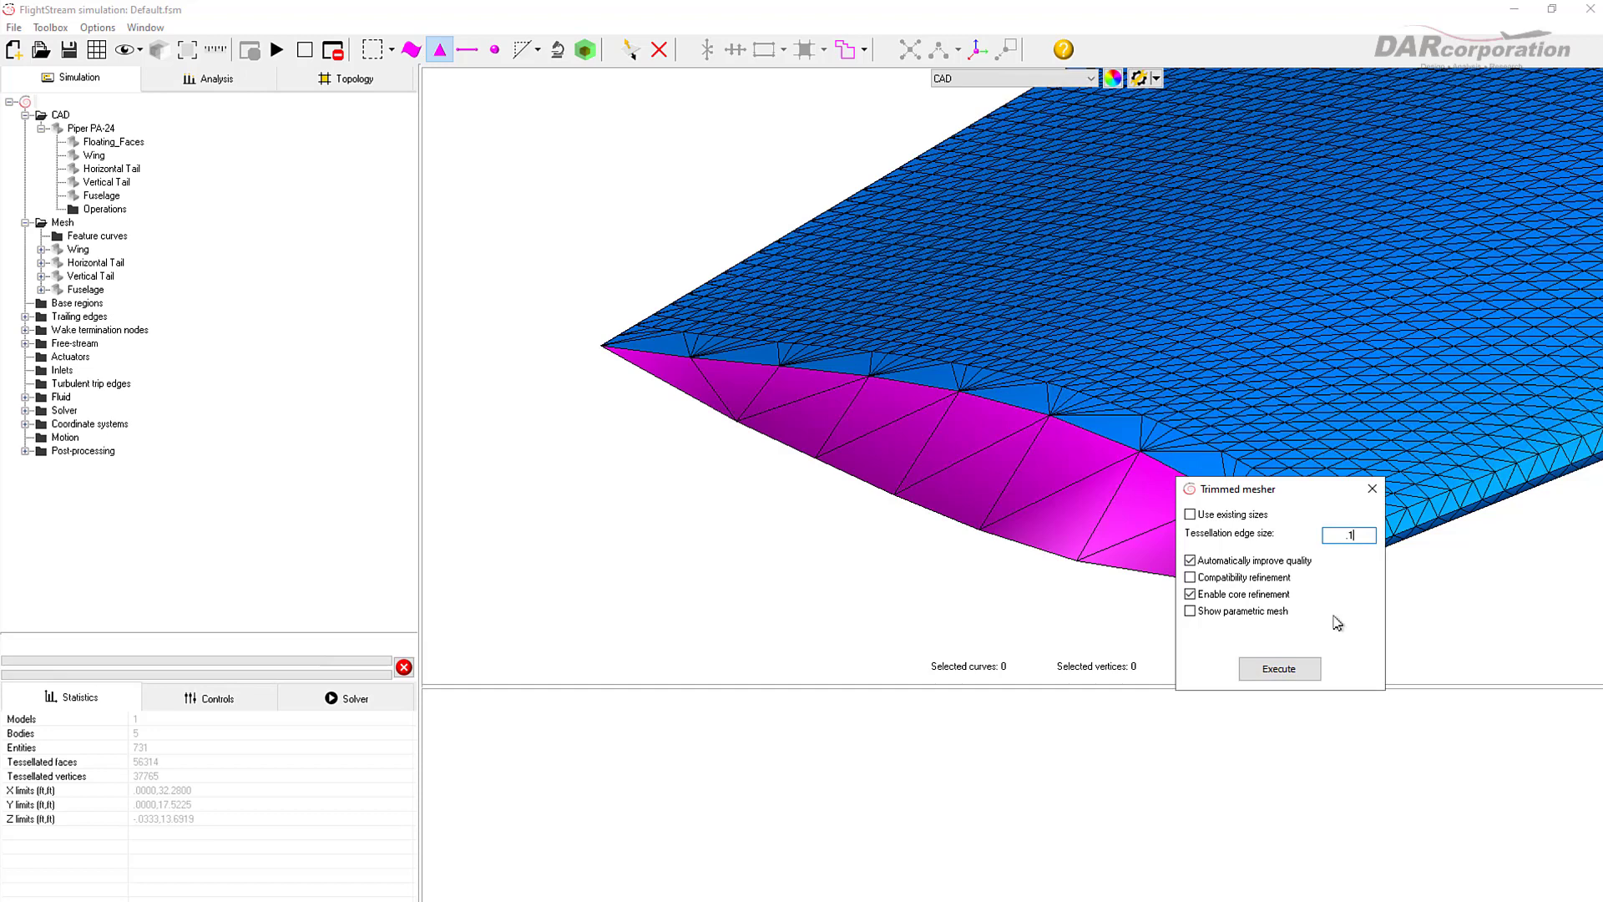
pyautogui.click(1277, 668)
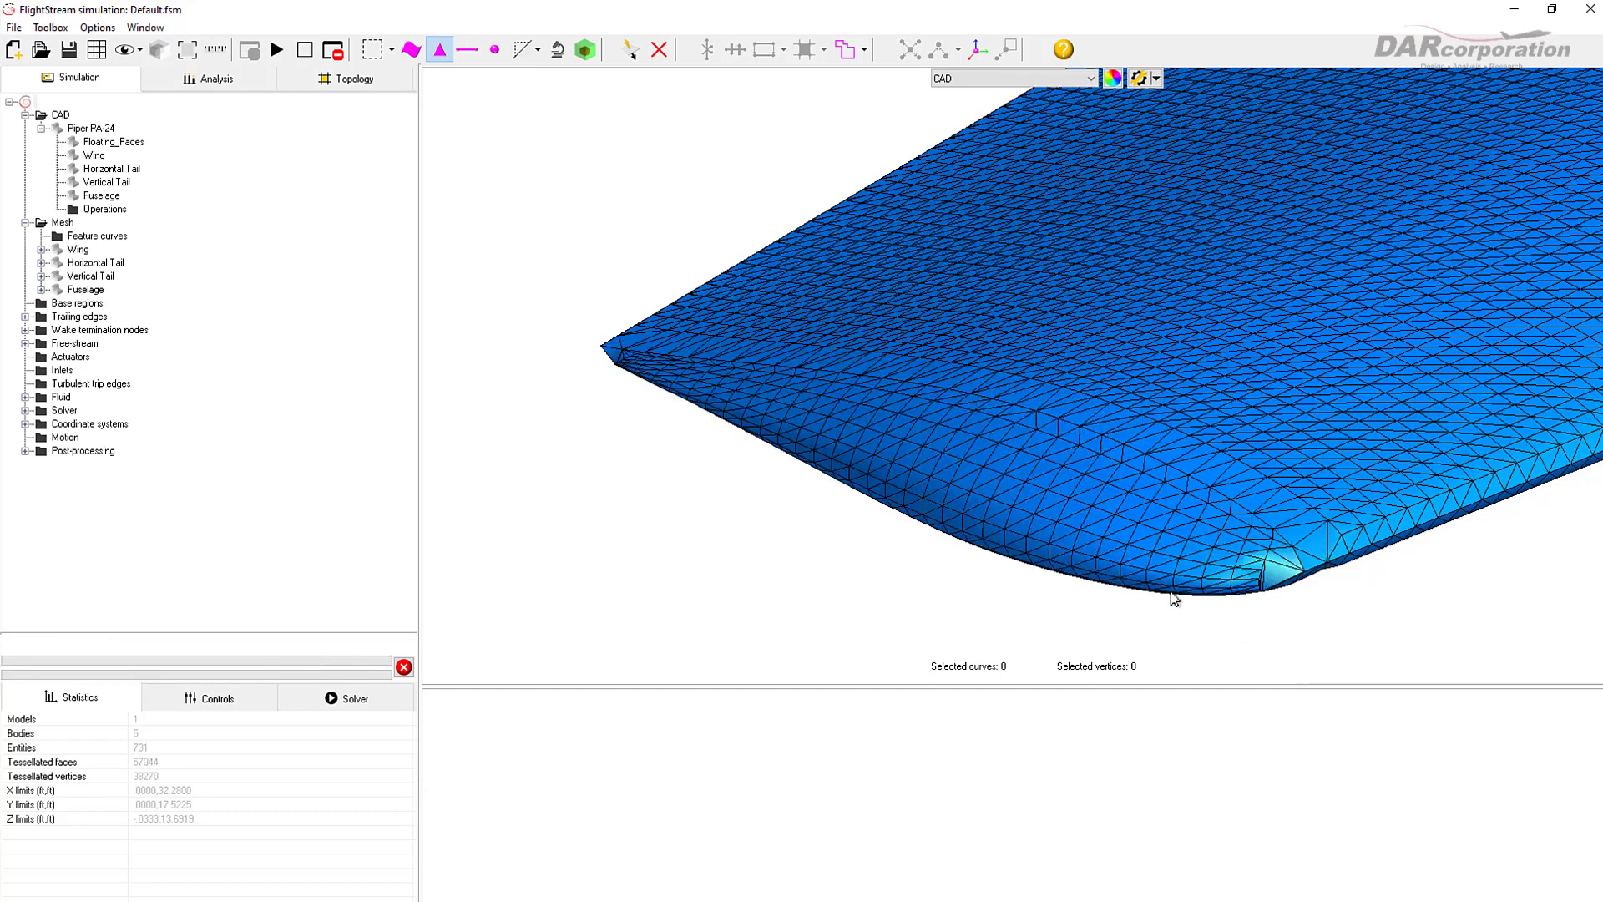
pyautogui.moveTo(531, 276)
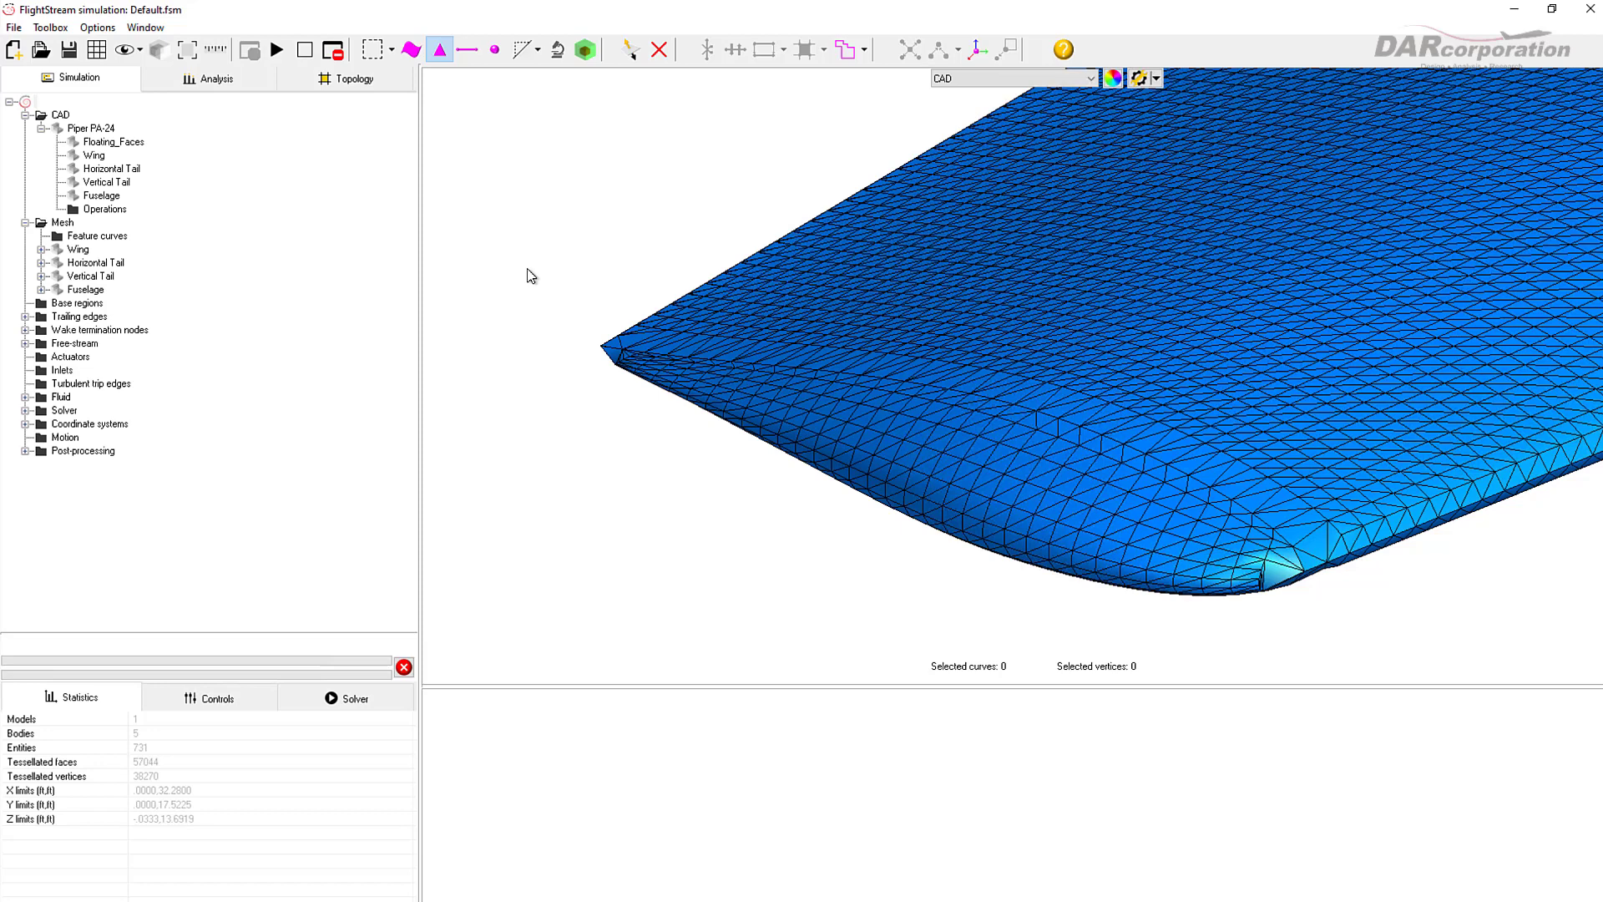
# Step: Set the patch colour variable to Number of curves for the whole aircraft
pyautogui.rightClick(527, 276)
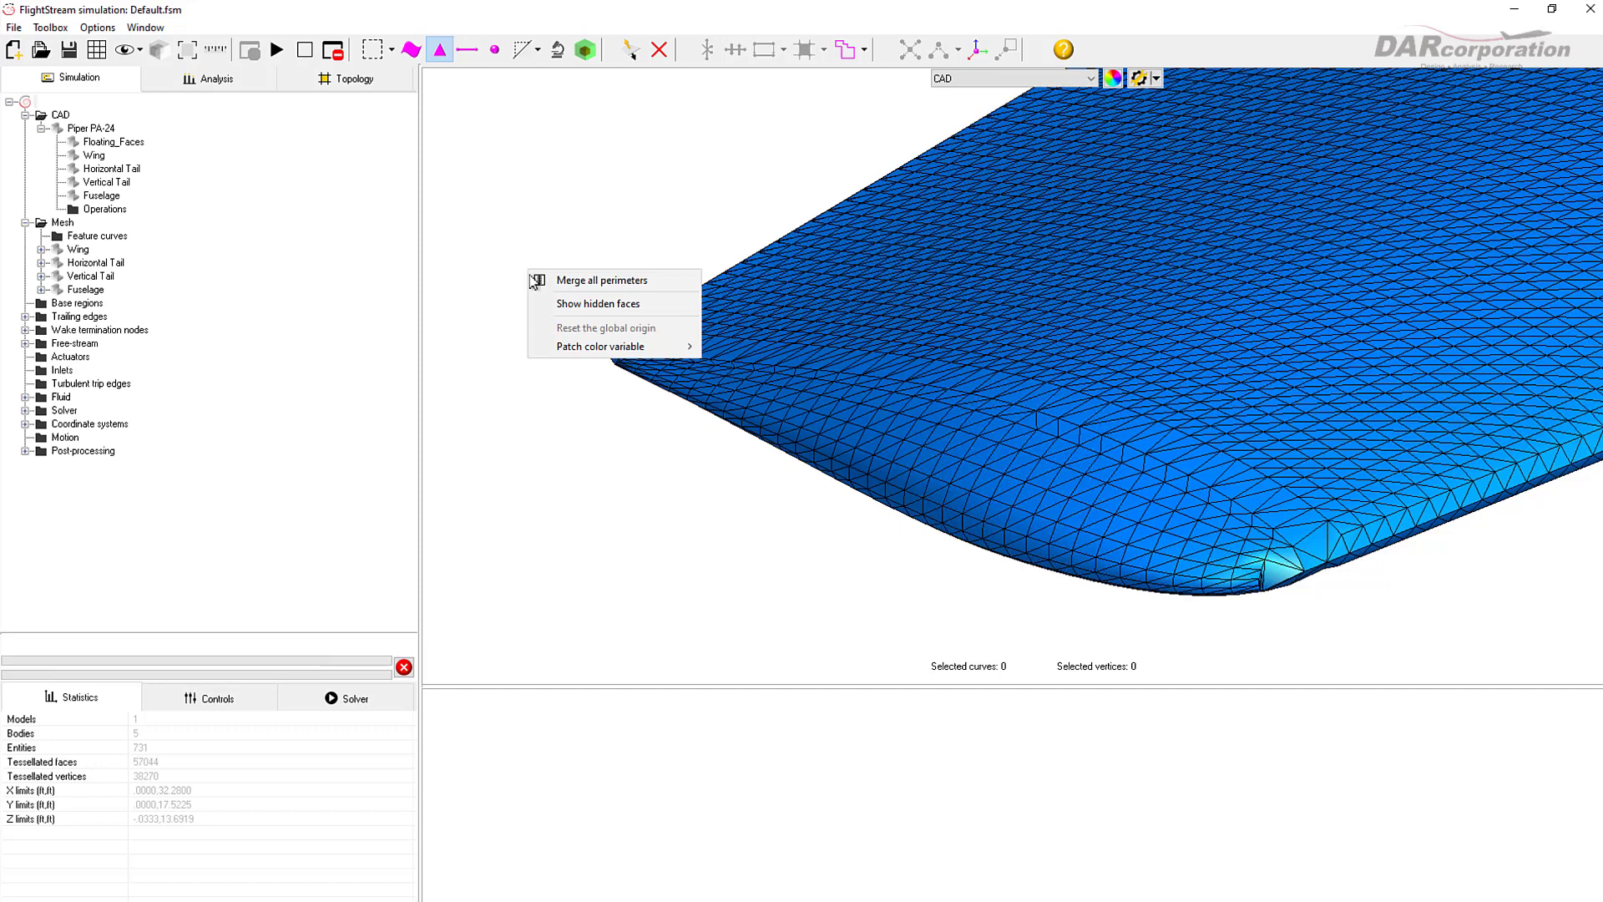
pyautogui.moveTo(597, 345)
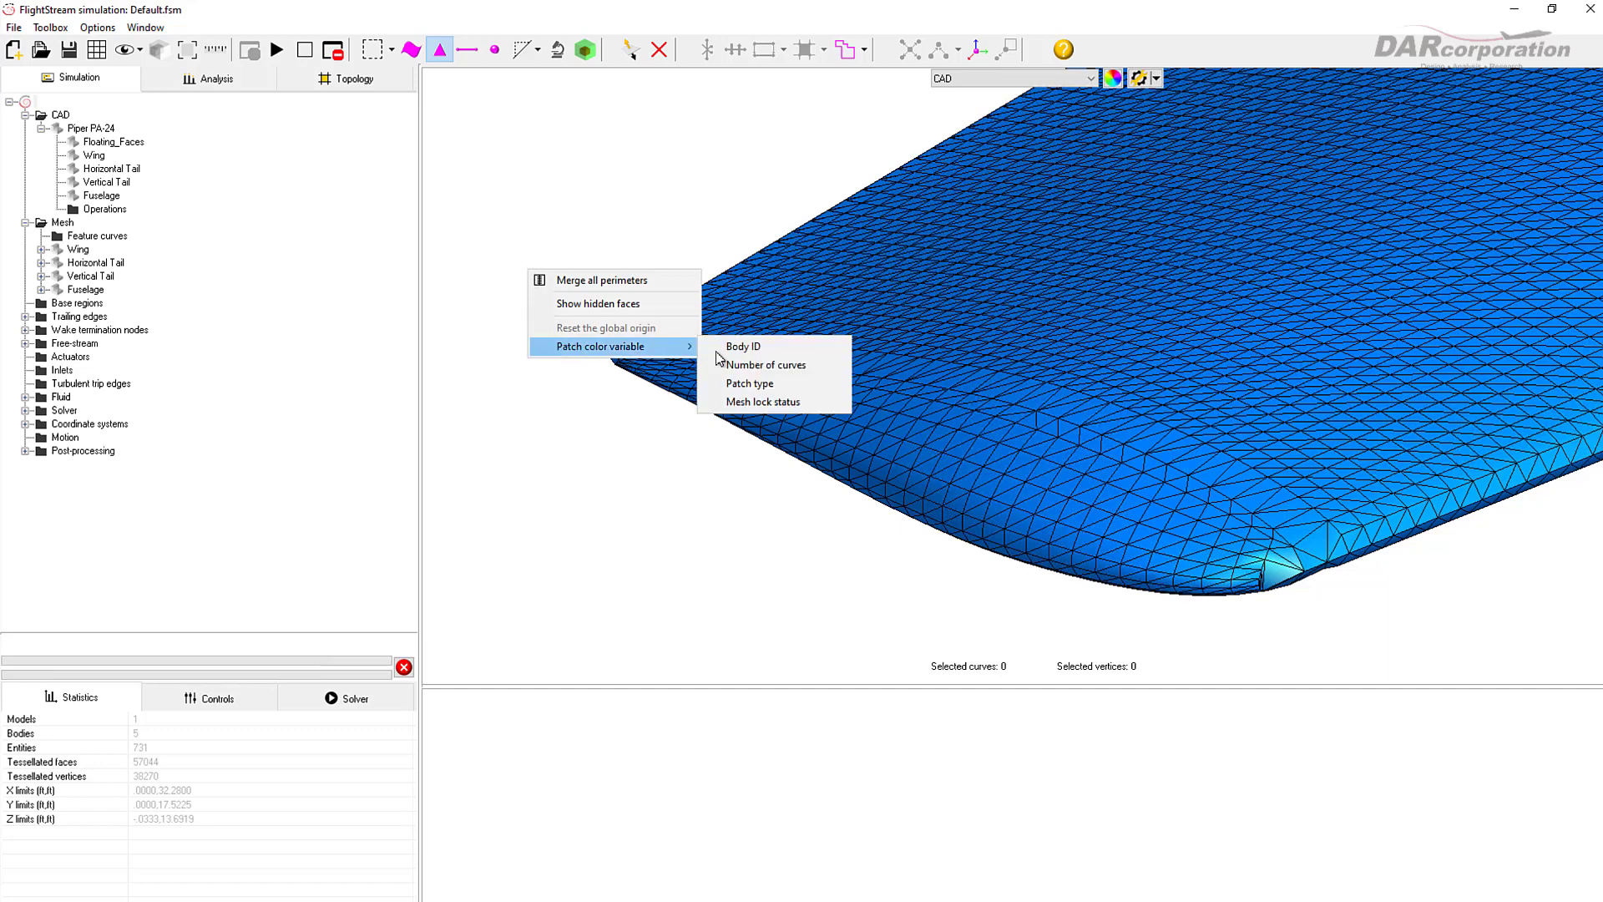
pyautogui.click(767, 366)
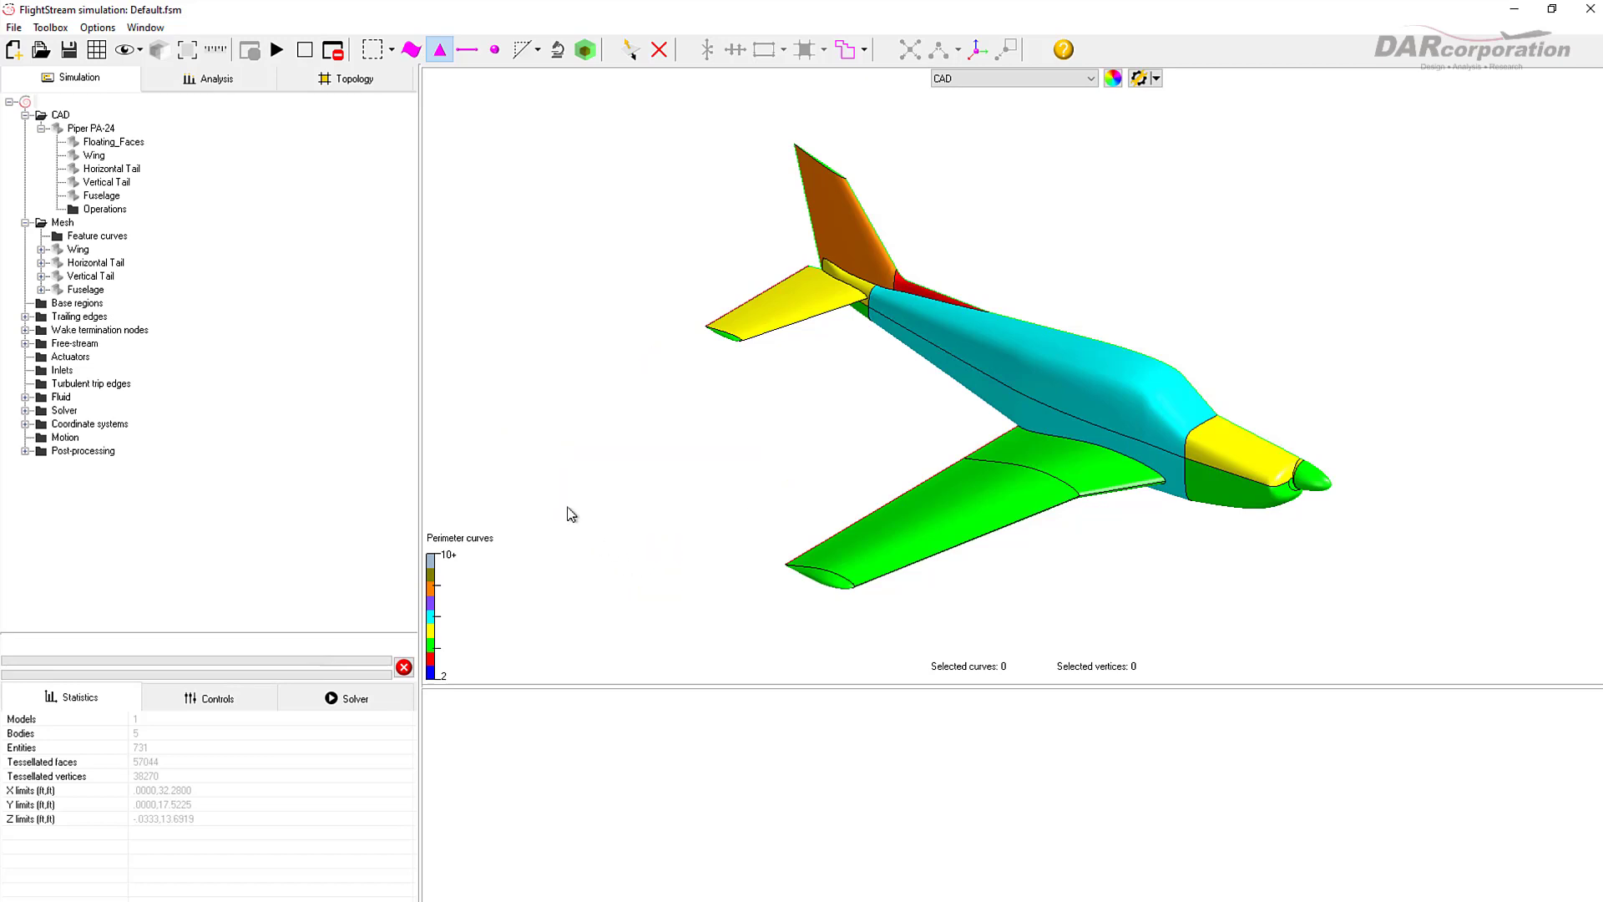
# Step: Set the patch colour variable back to the default per-body colouring
pyautogui.rightClick(571, 514)
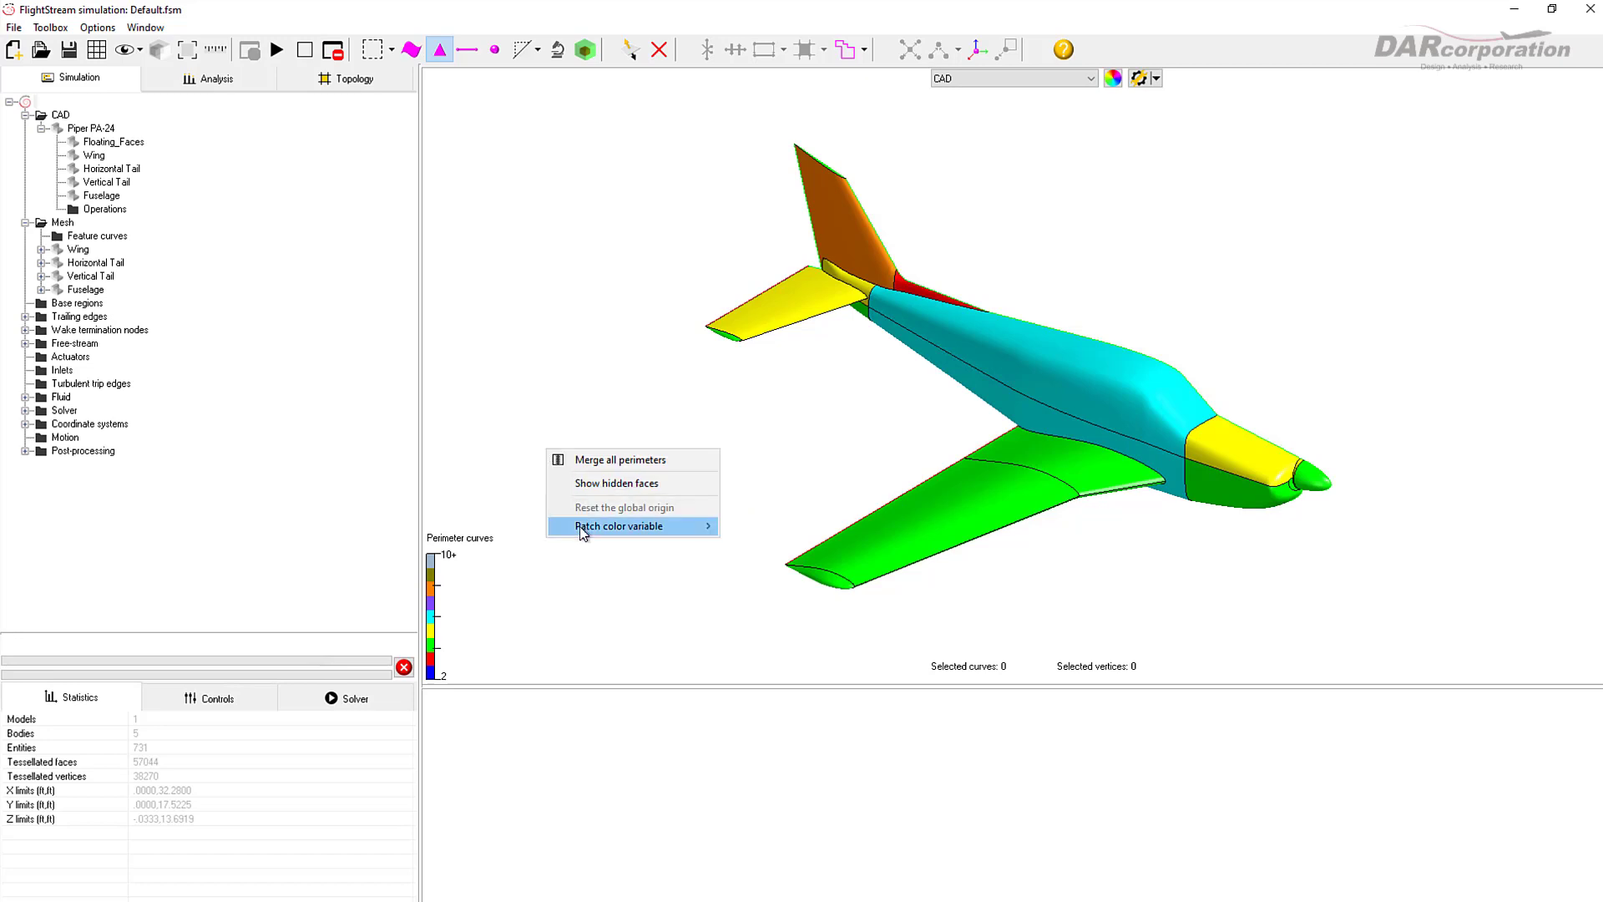
pyautogui.click(616, 526)
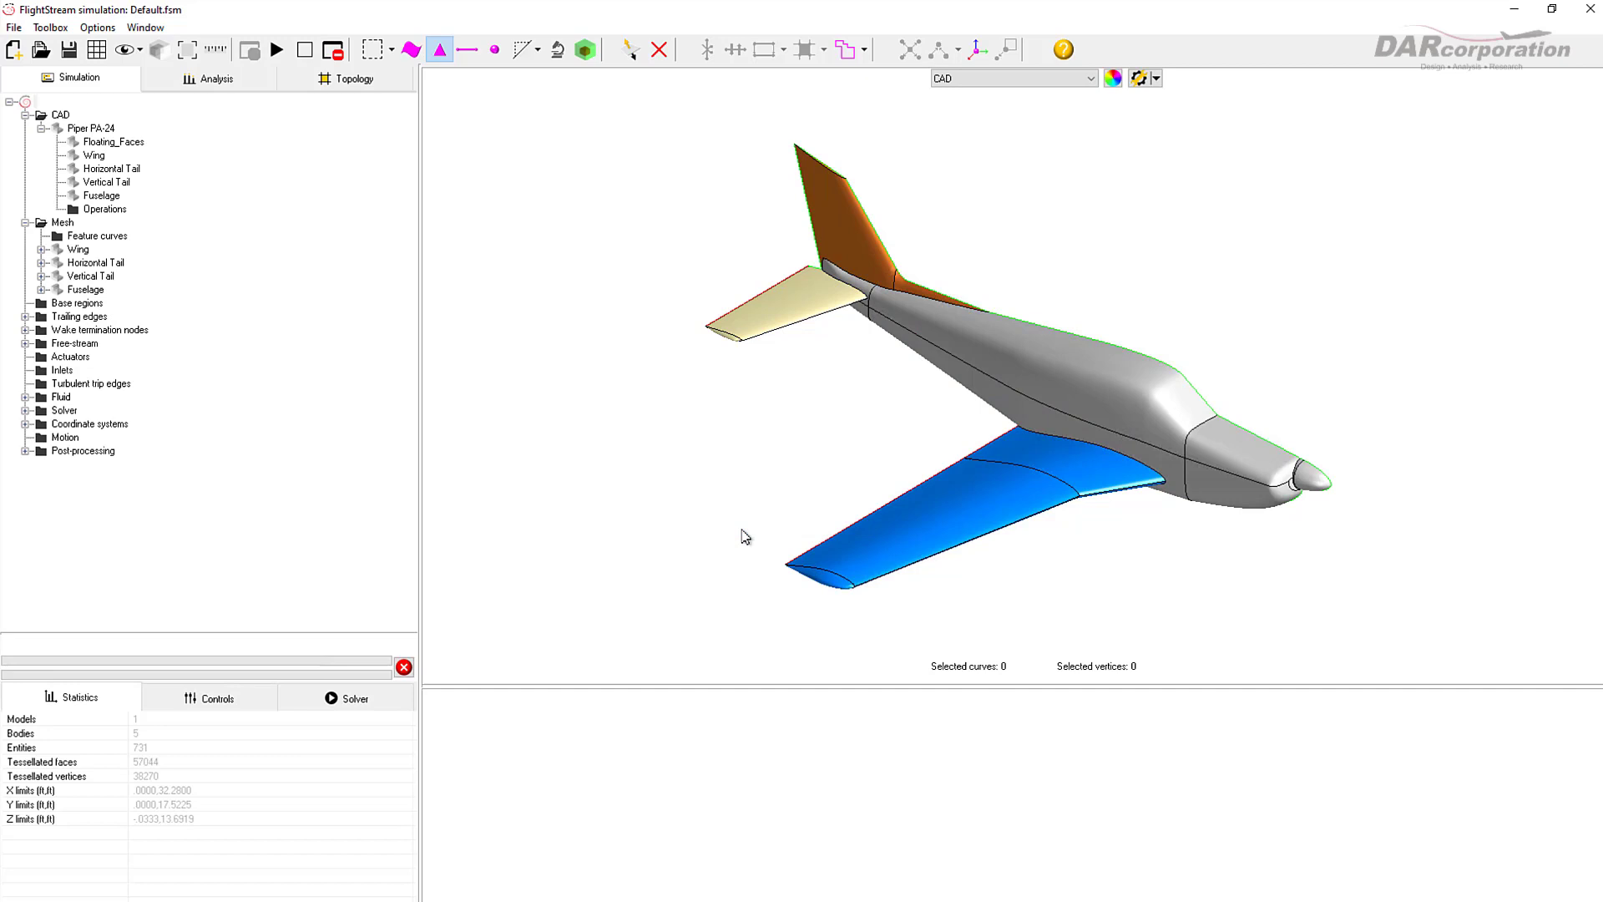
pyautogui.click(97, 49)
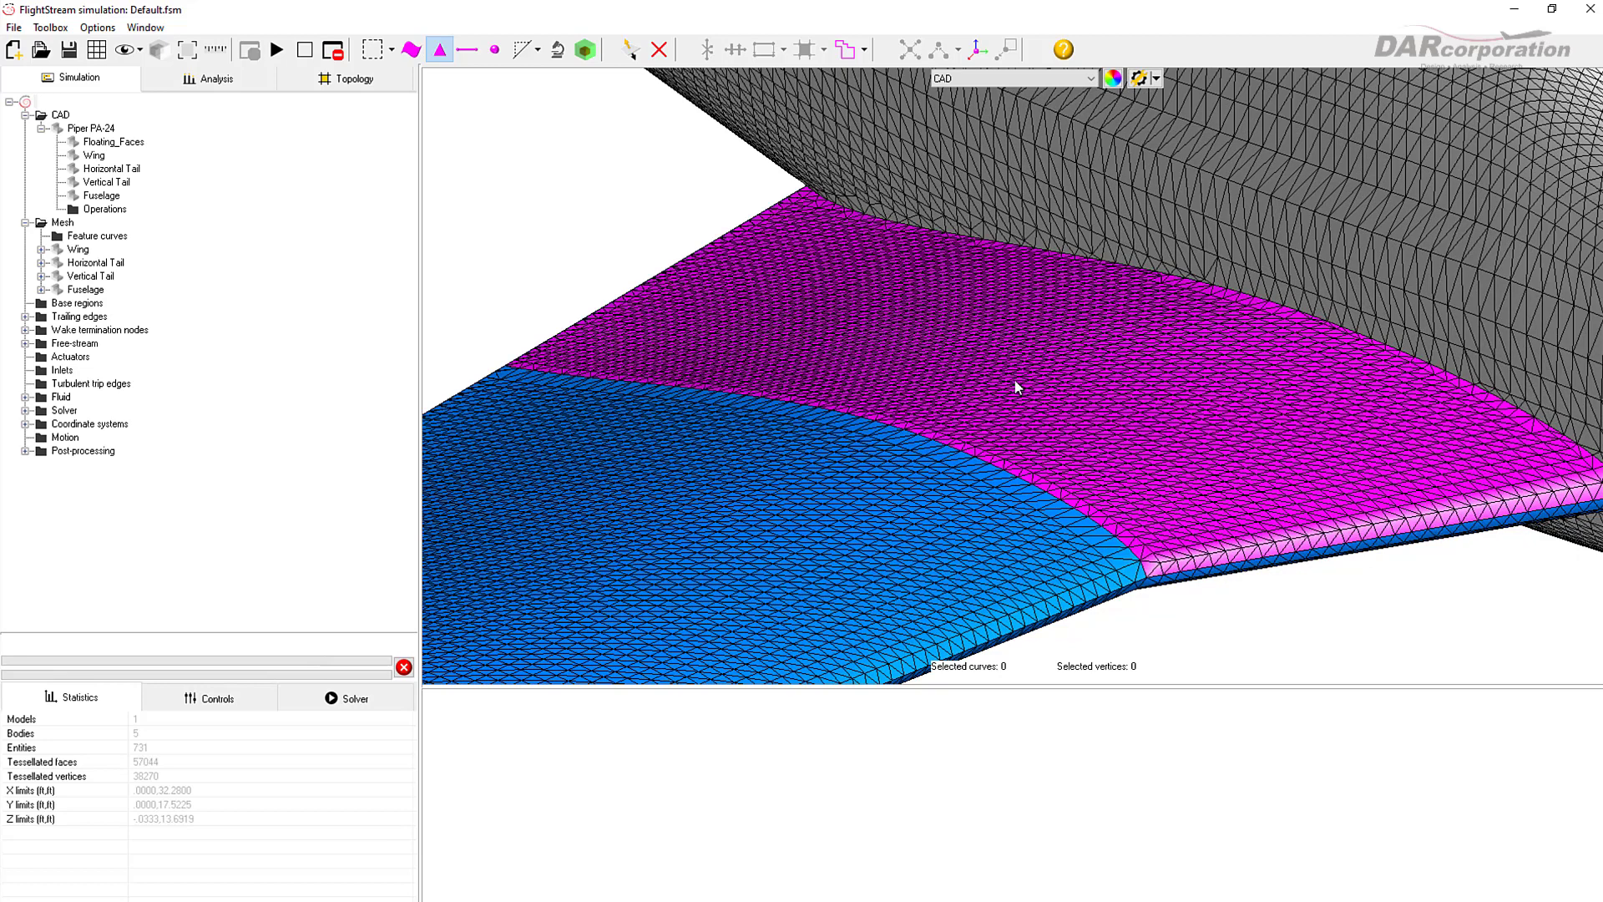
# Step: Start the aligned mesher on the inboard wing face beside the fuselage
pyautogui.rightClick(1017, 385)
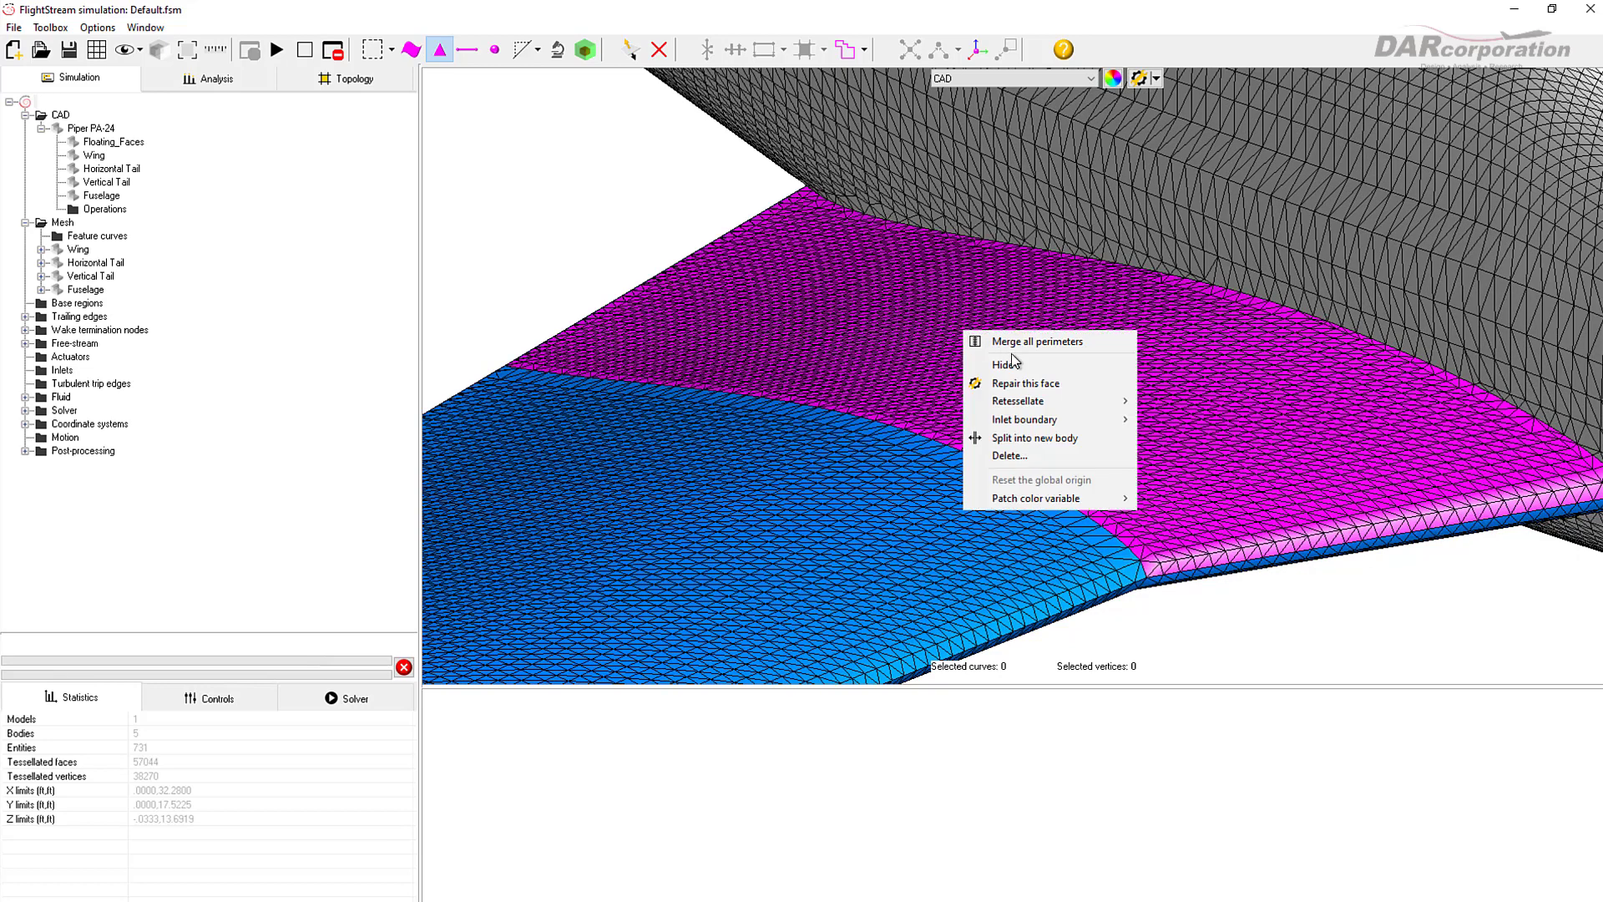
pyautogui.moveTo(1016, 399)
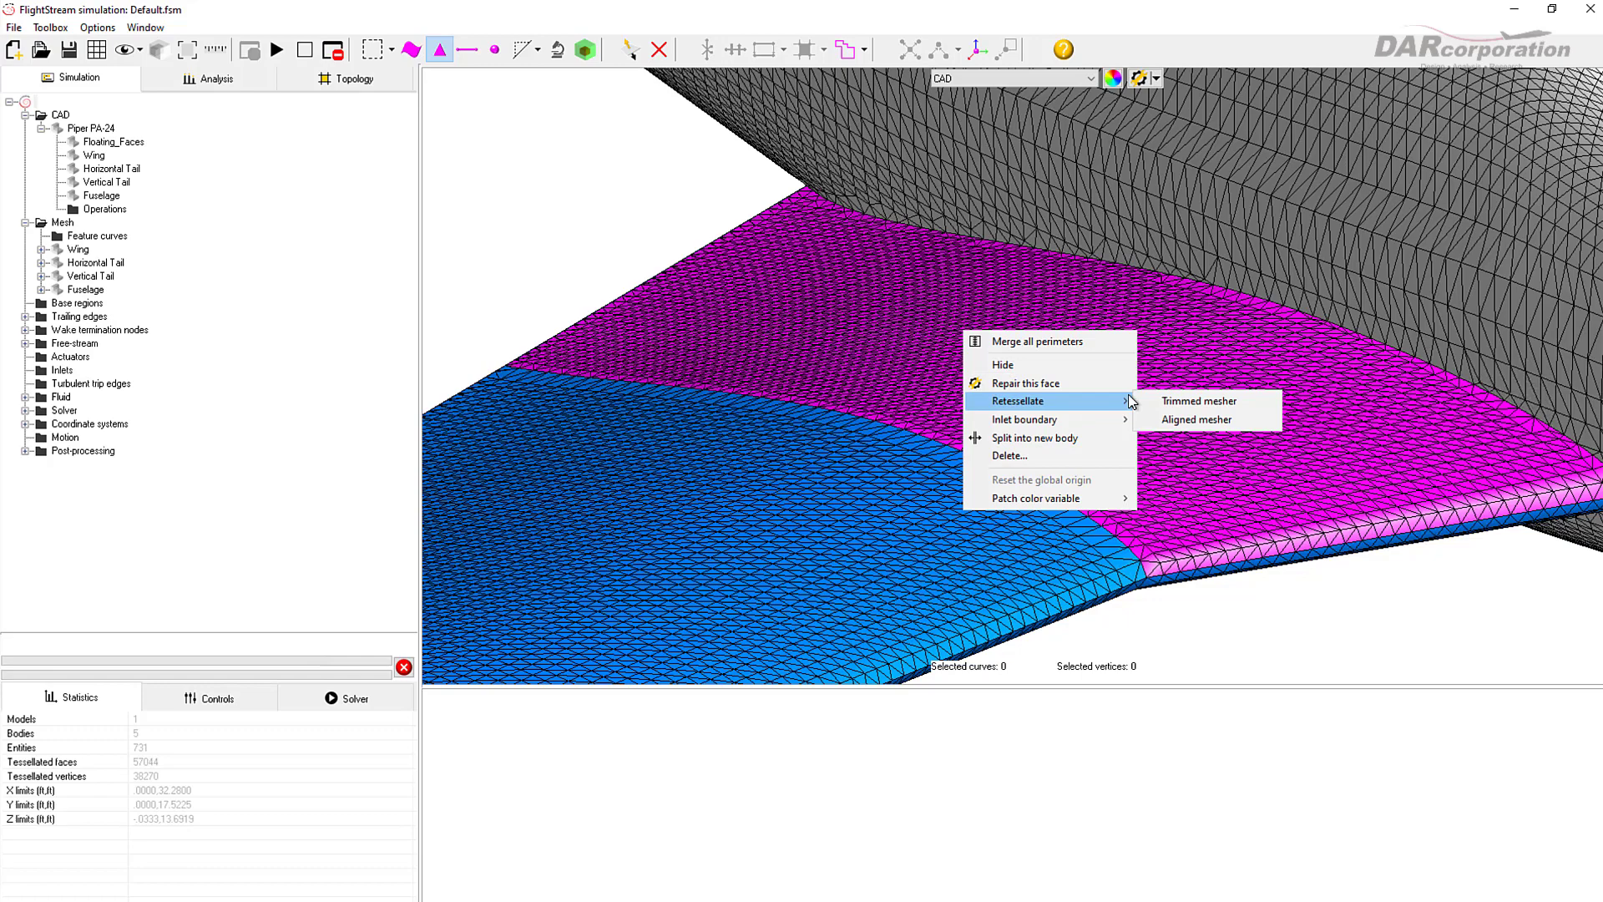
pyautogui.click(1196, 419)
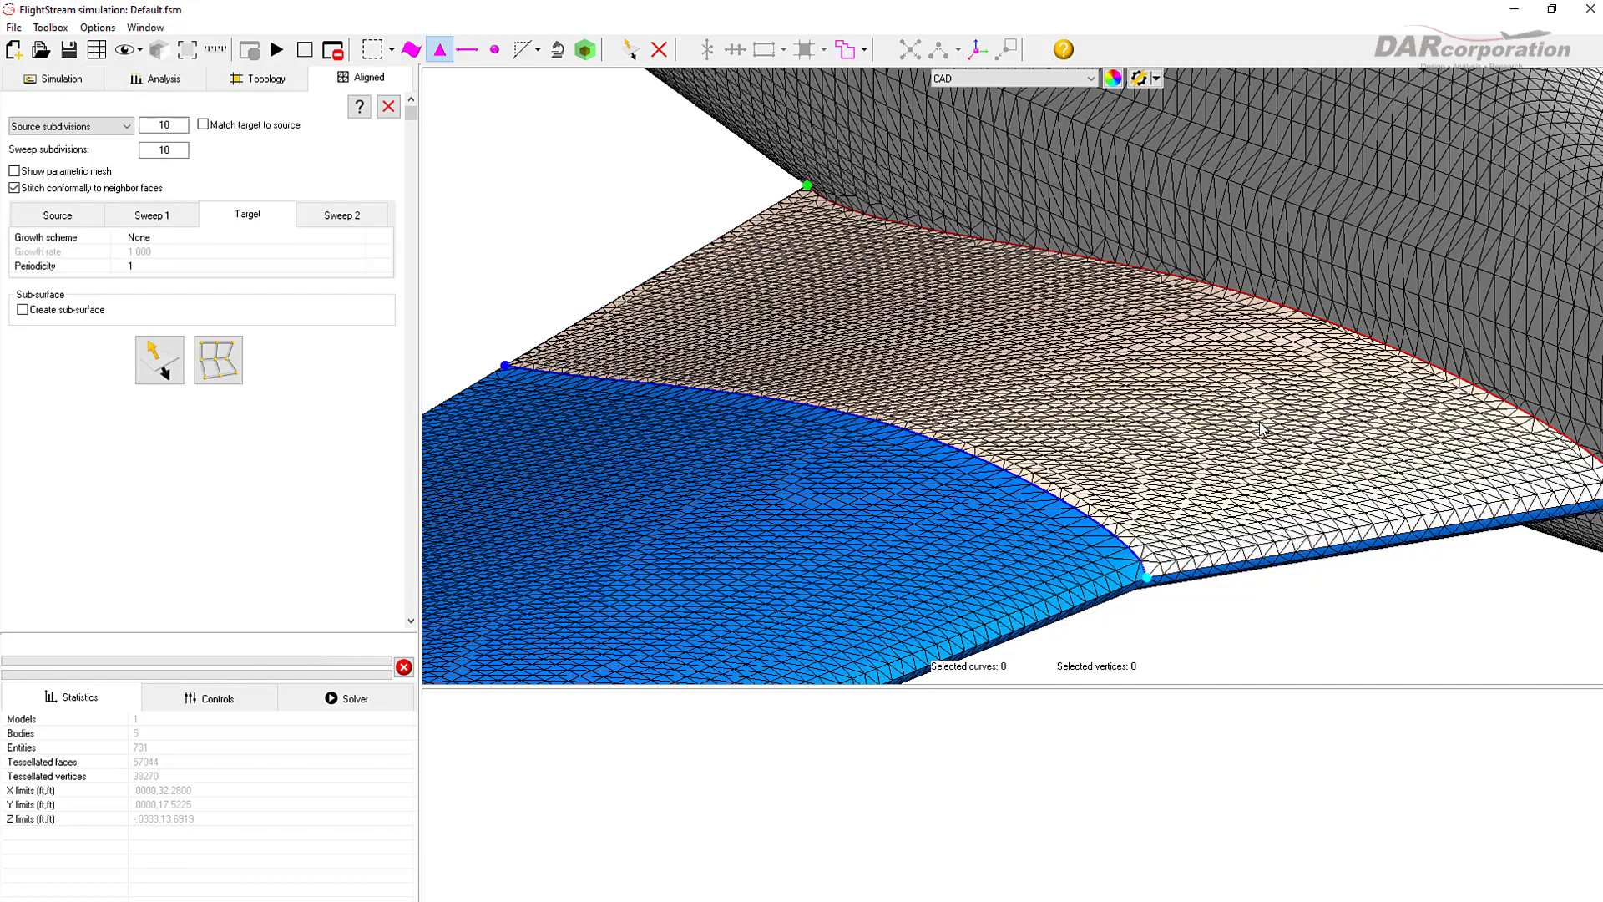
pyautogui.moveTo(1096, 411)
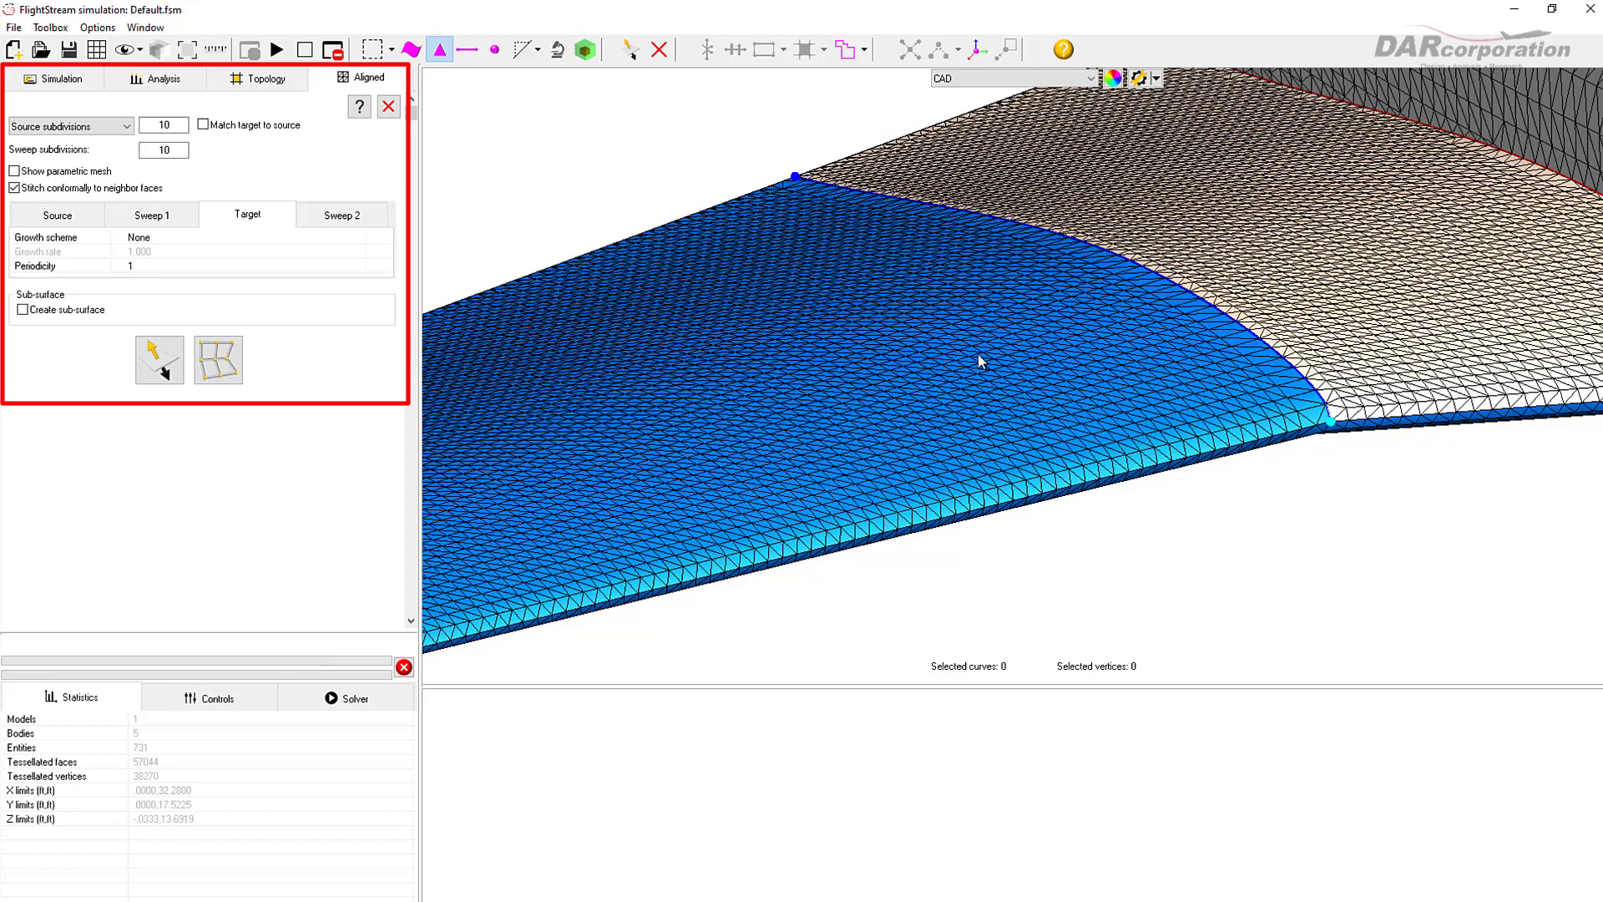
pyautogui.moveTo(945, 514)
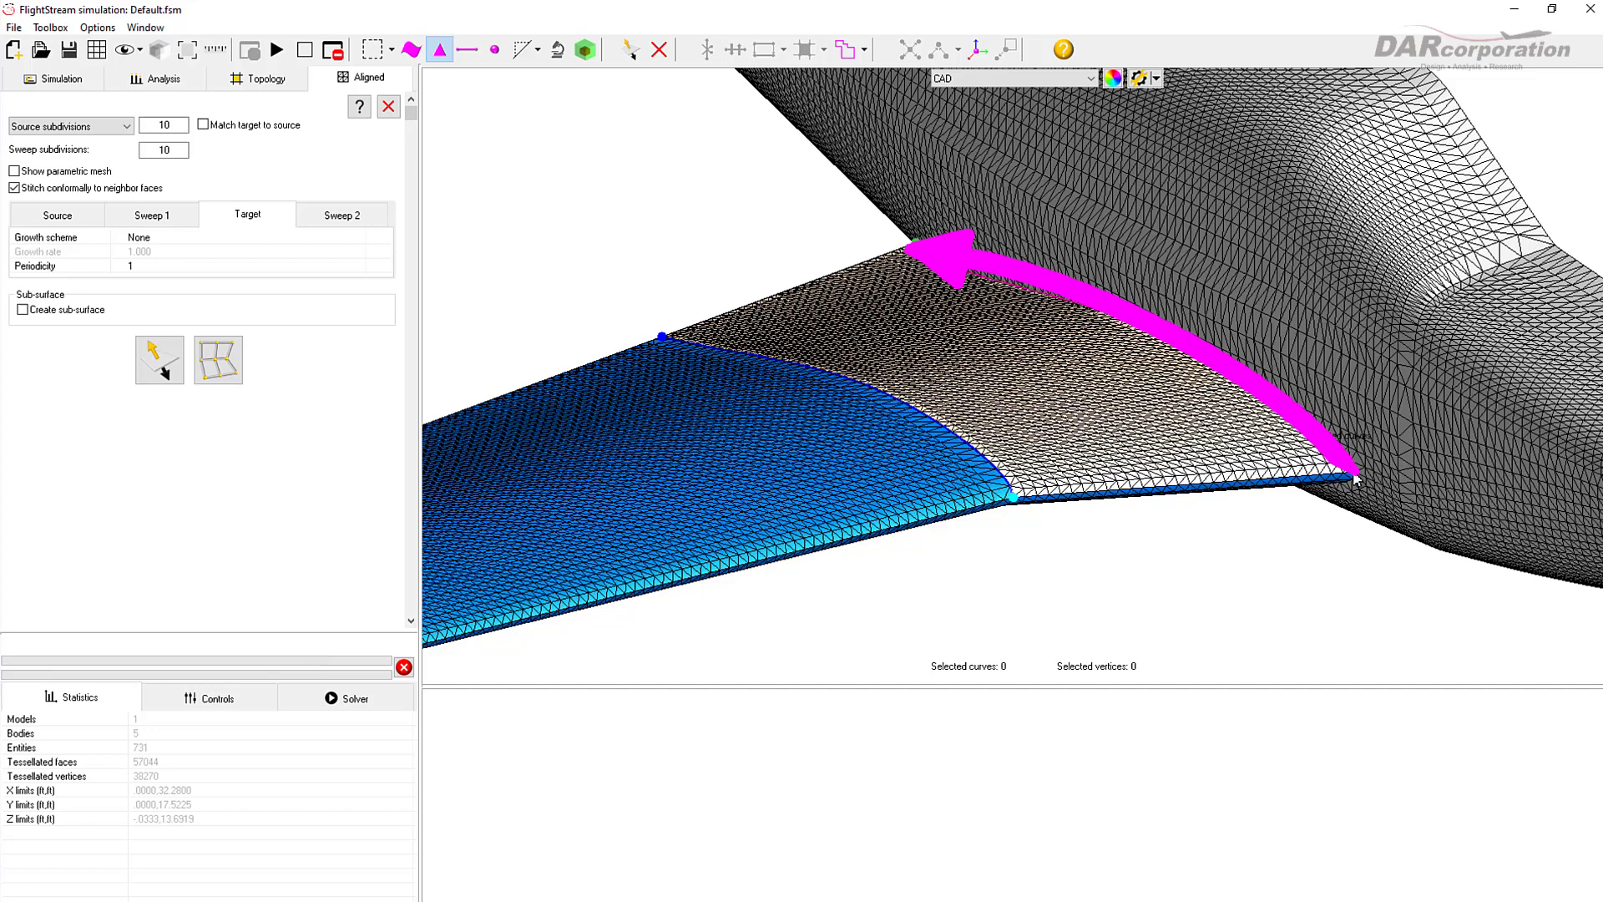
# Step: Mark the inboard wing face's corners as vertices 1–4, fuselage-side then outboard corners
pyautogui.rightClick(1352, 481)
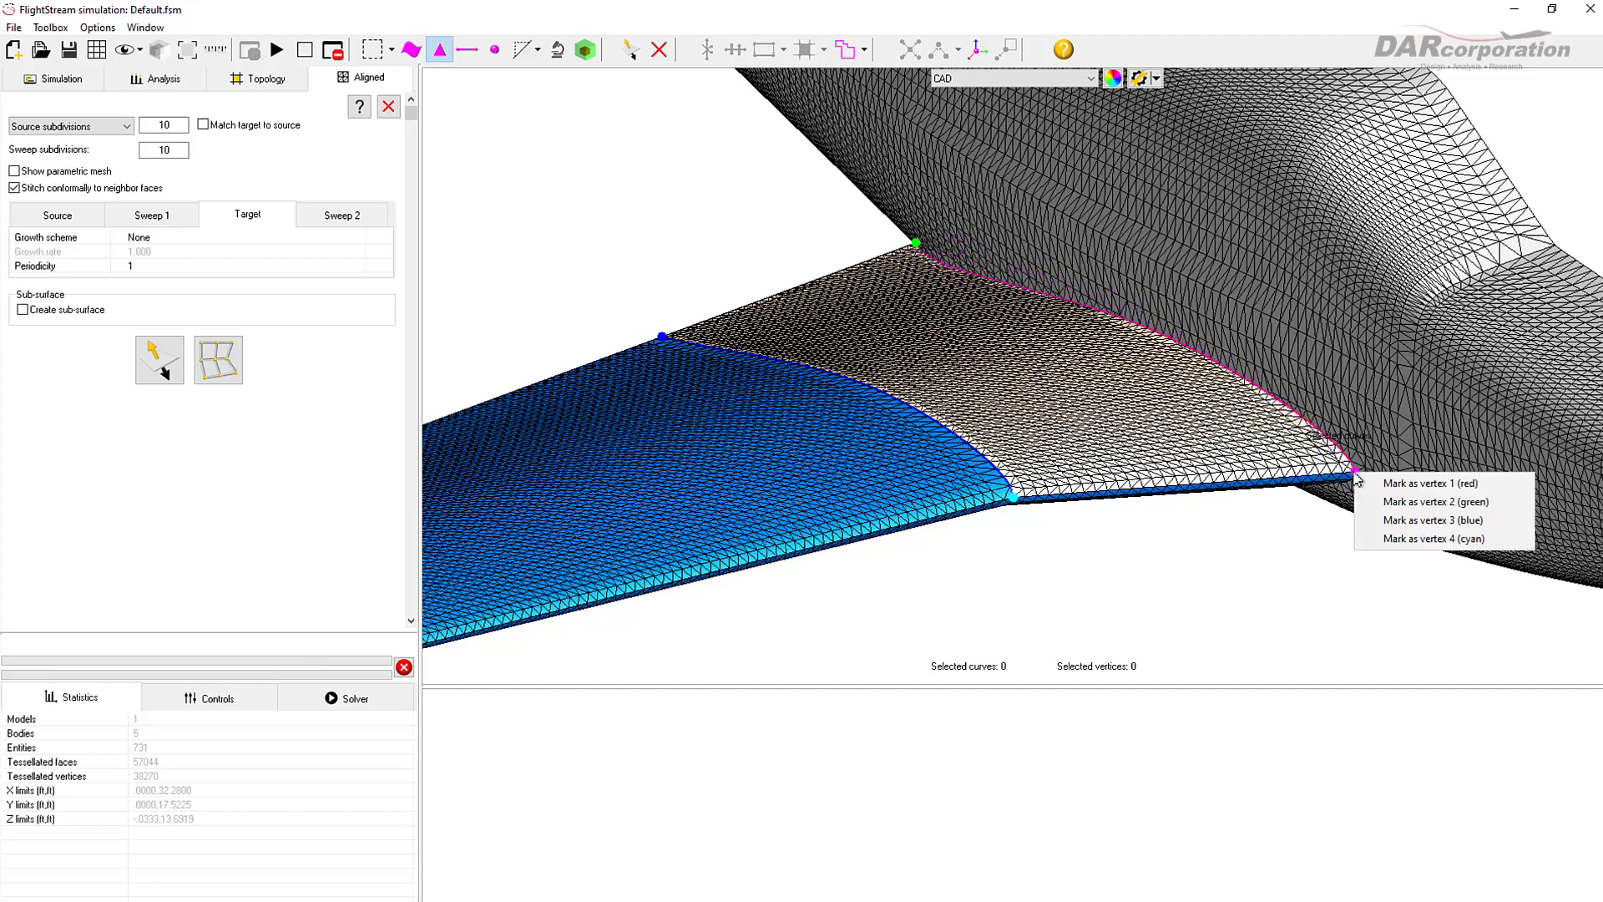
pyautogui.moveTo(1436, 485)
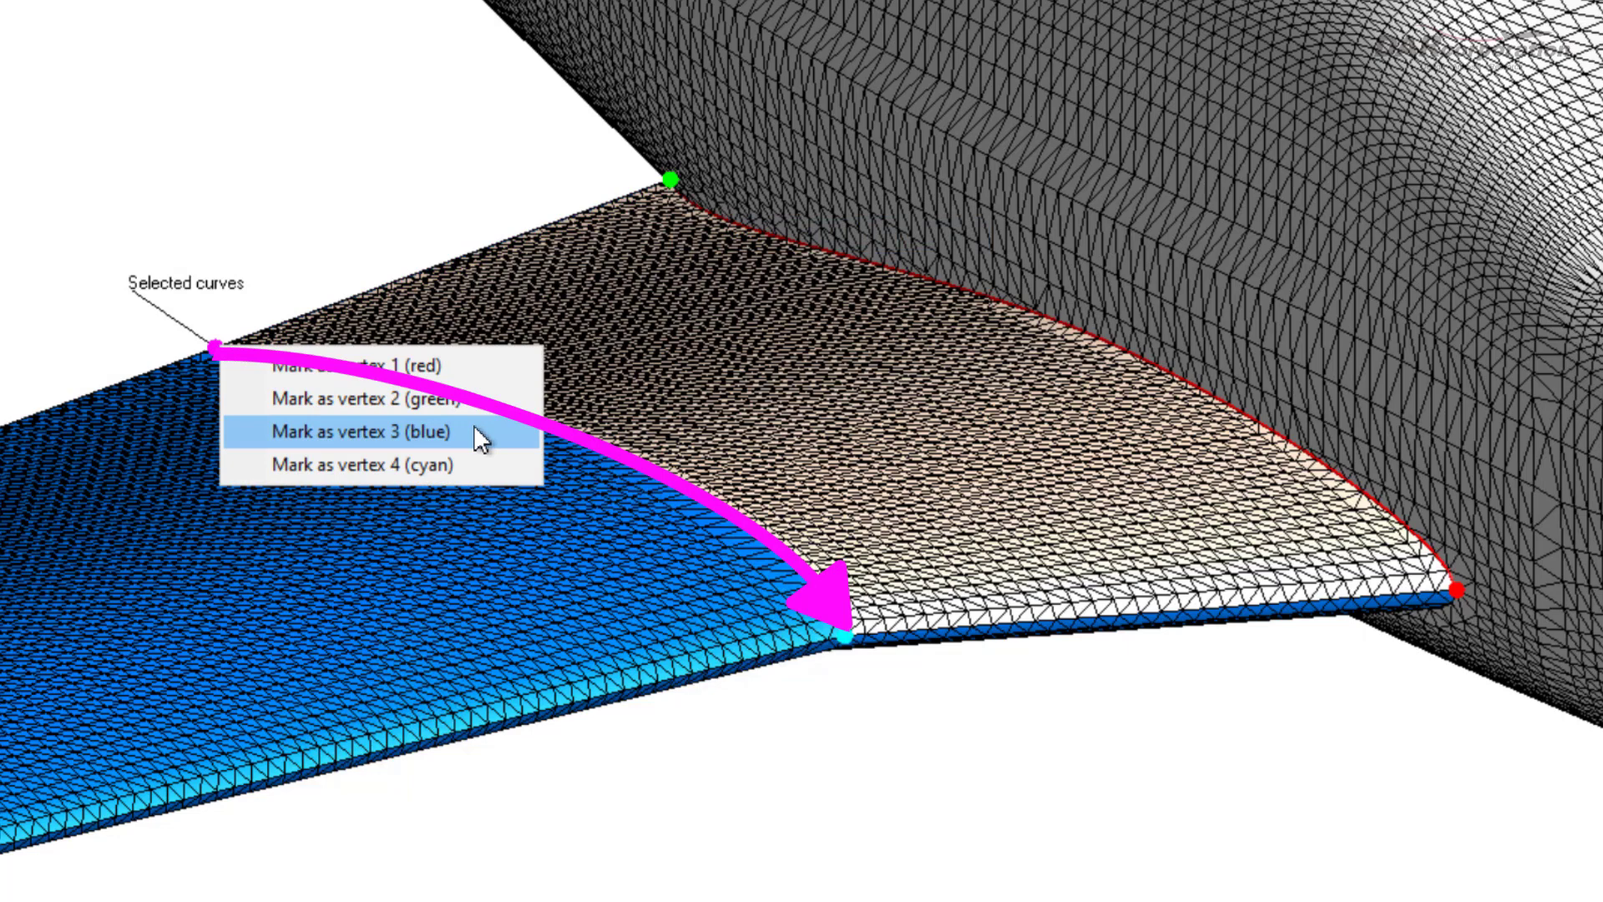
pyautogui.click(363, 431)
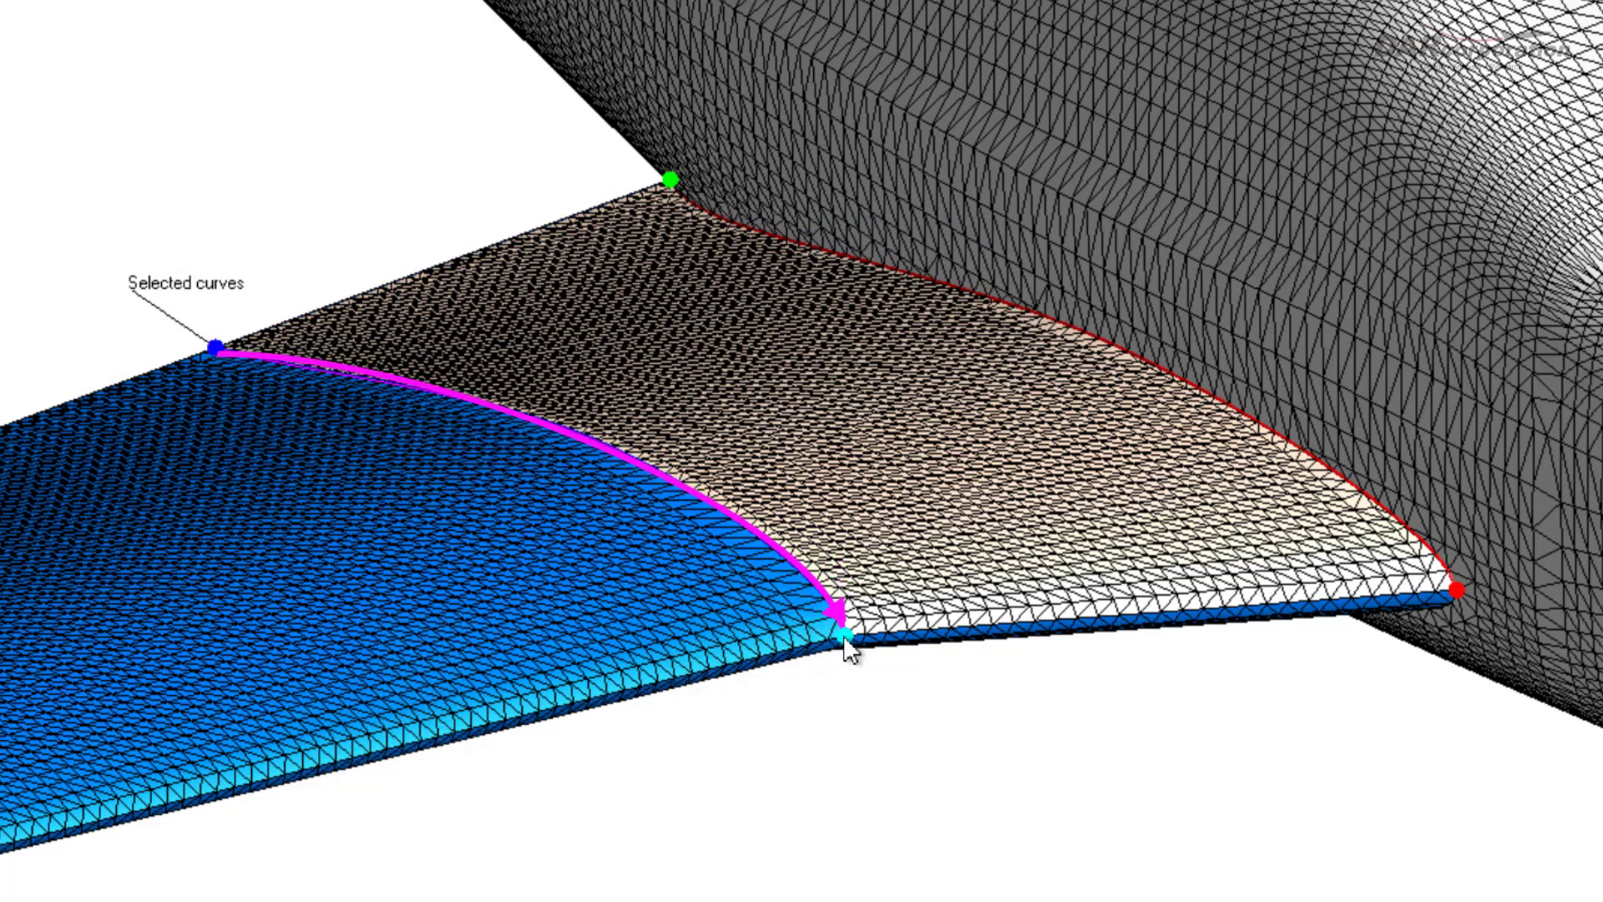
pyautogui.rightClick(843, 640)
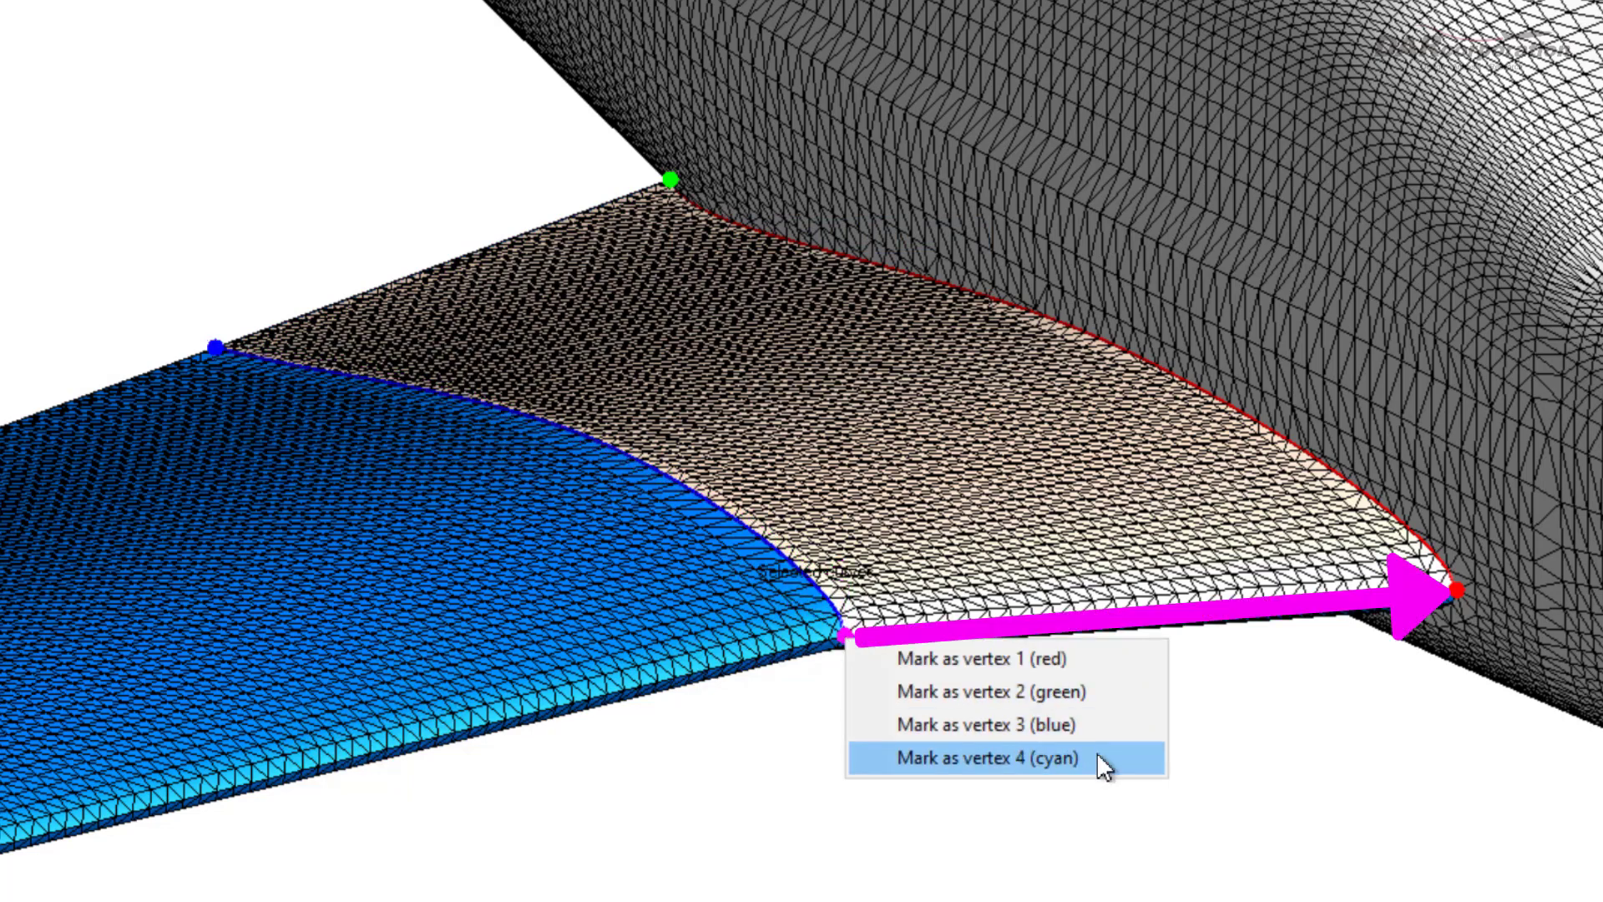
pyautogui.click(995, 763)
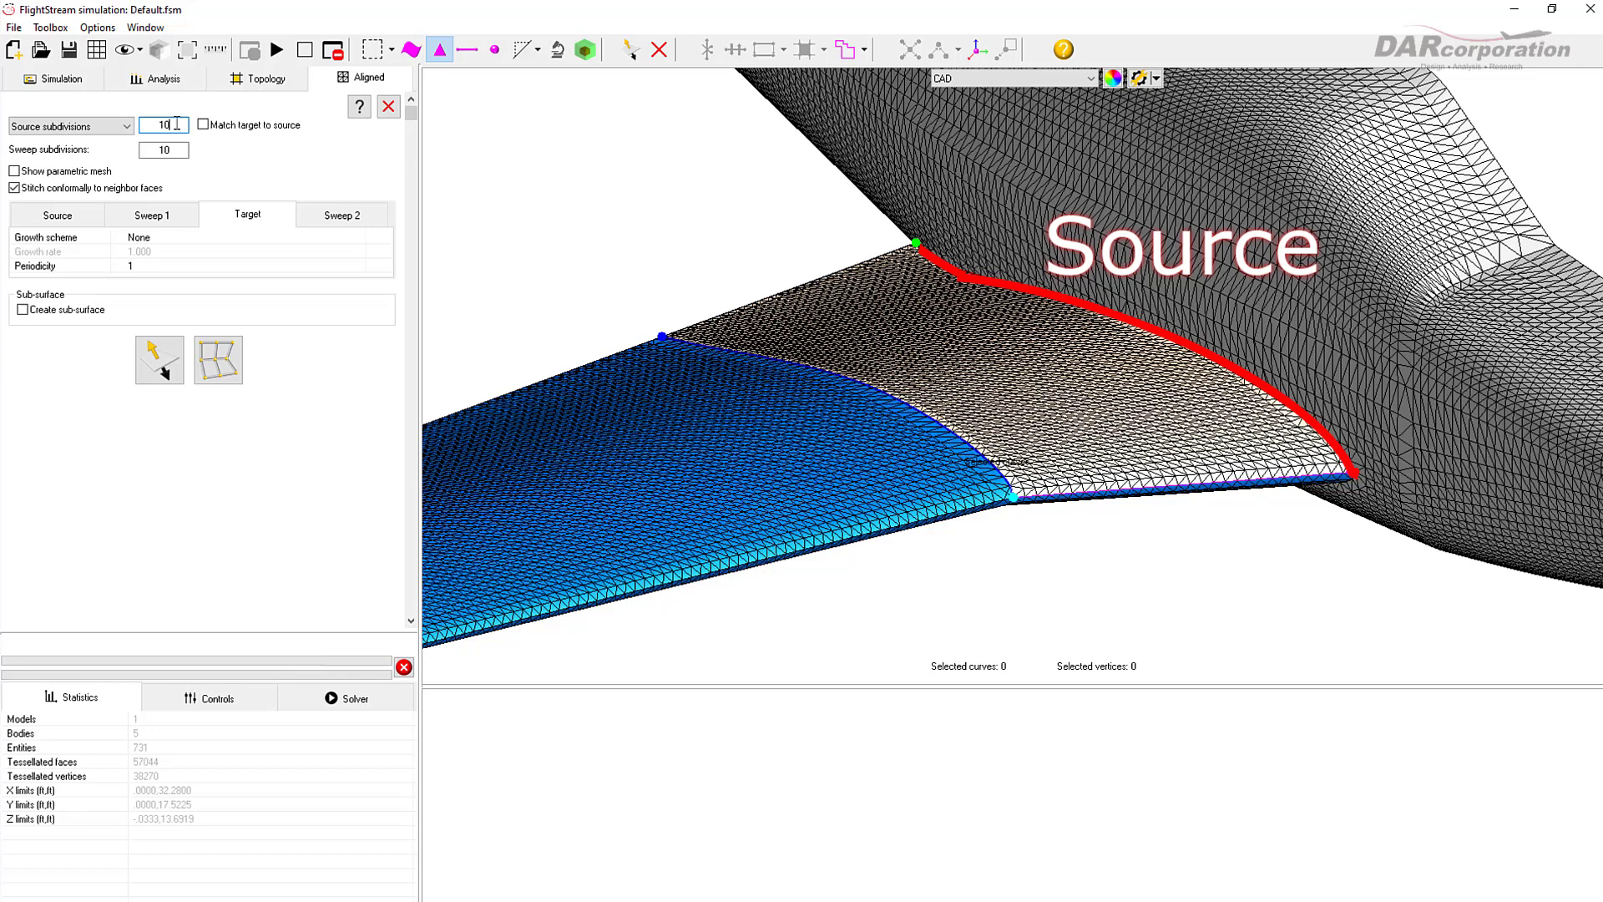
pyautogui.click(247, 216)
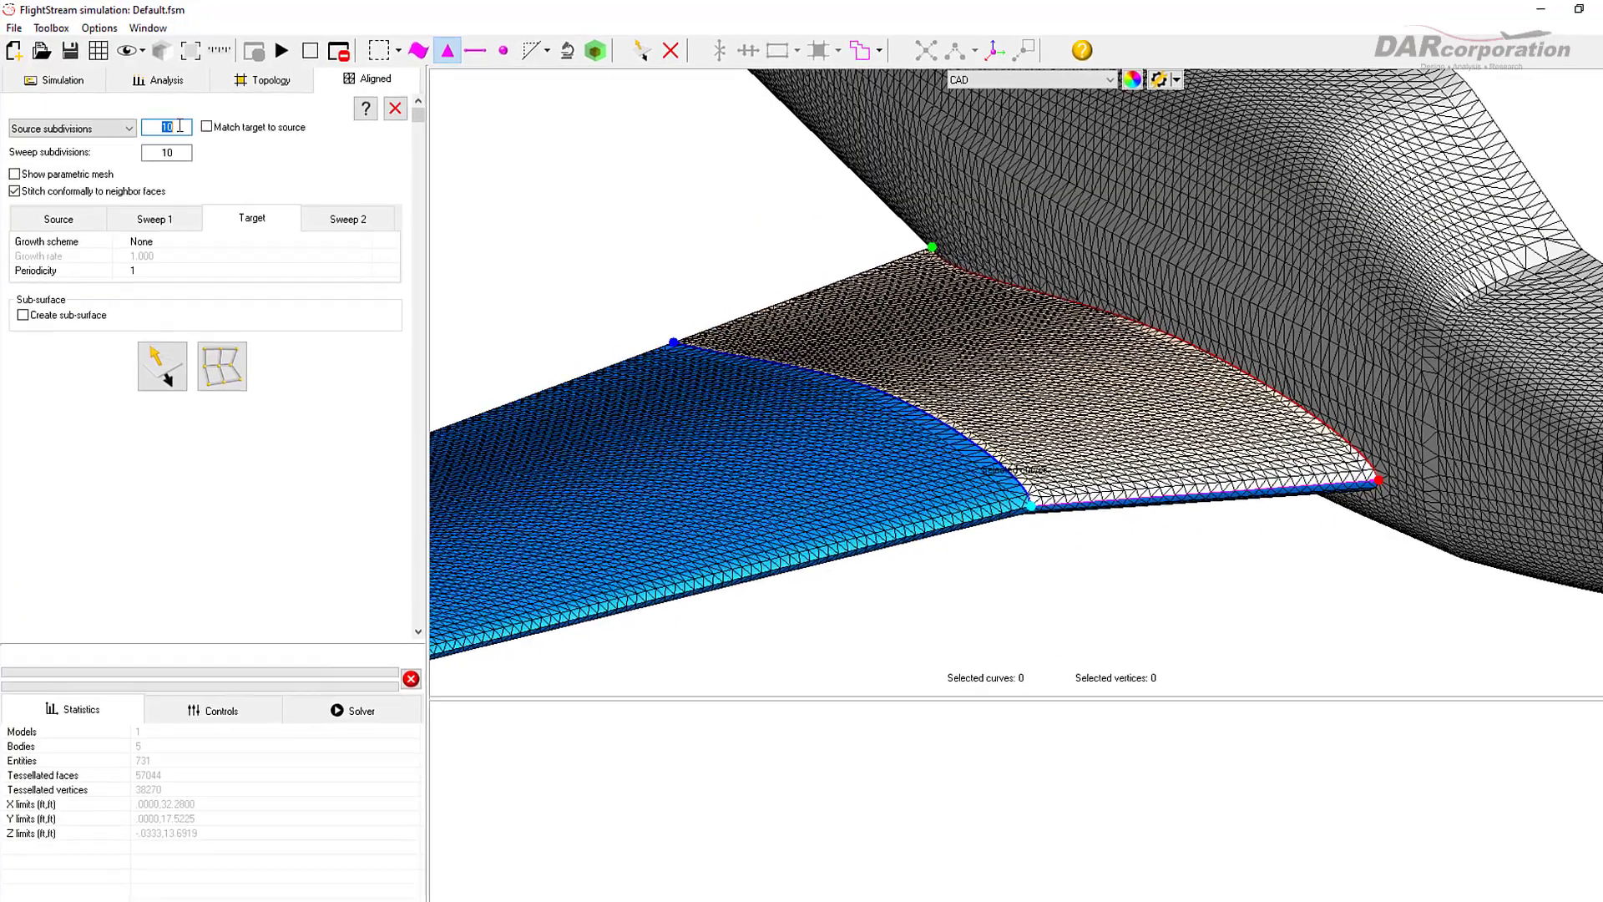
# Step: Set the wing-root face to 40 source subdivisions and 6 sweep subdivisions
pyautogui.write('40')
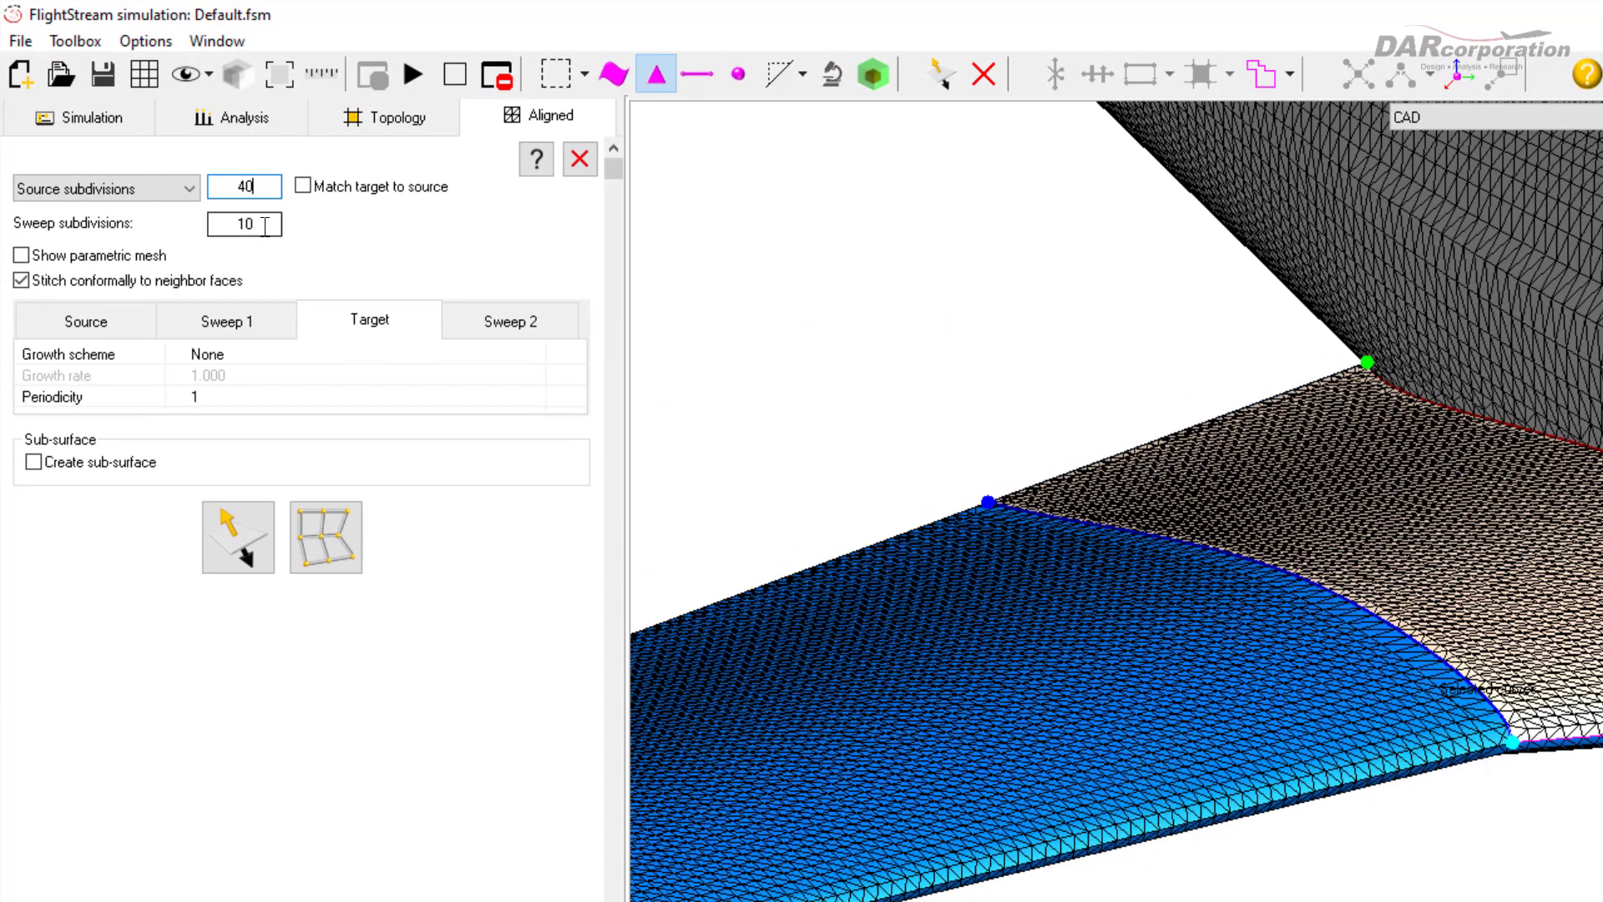
pyautogui.click(244, 224)
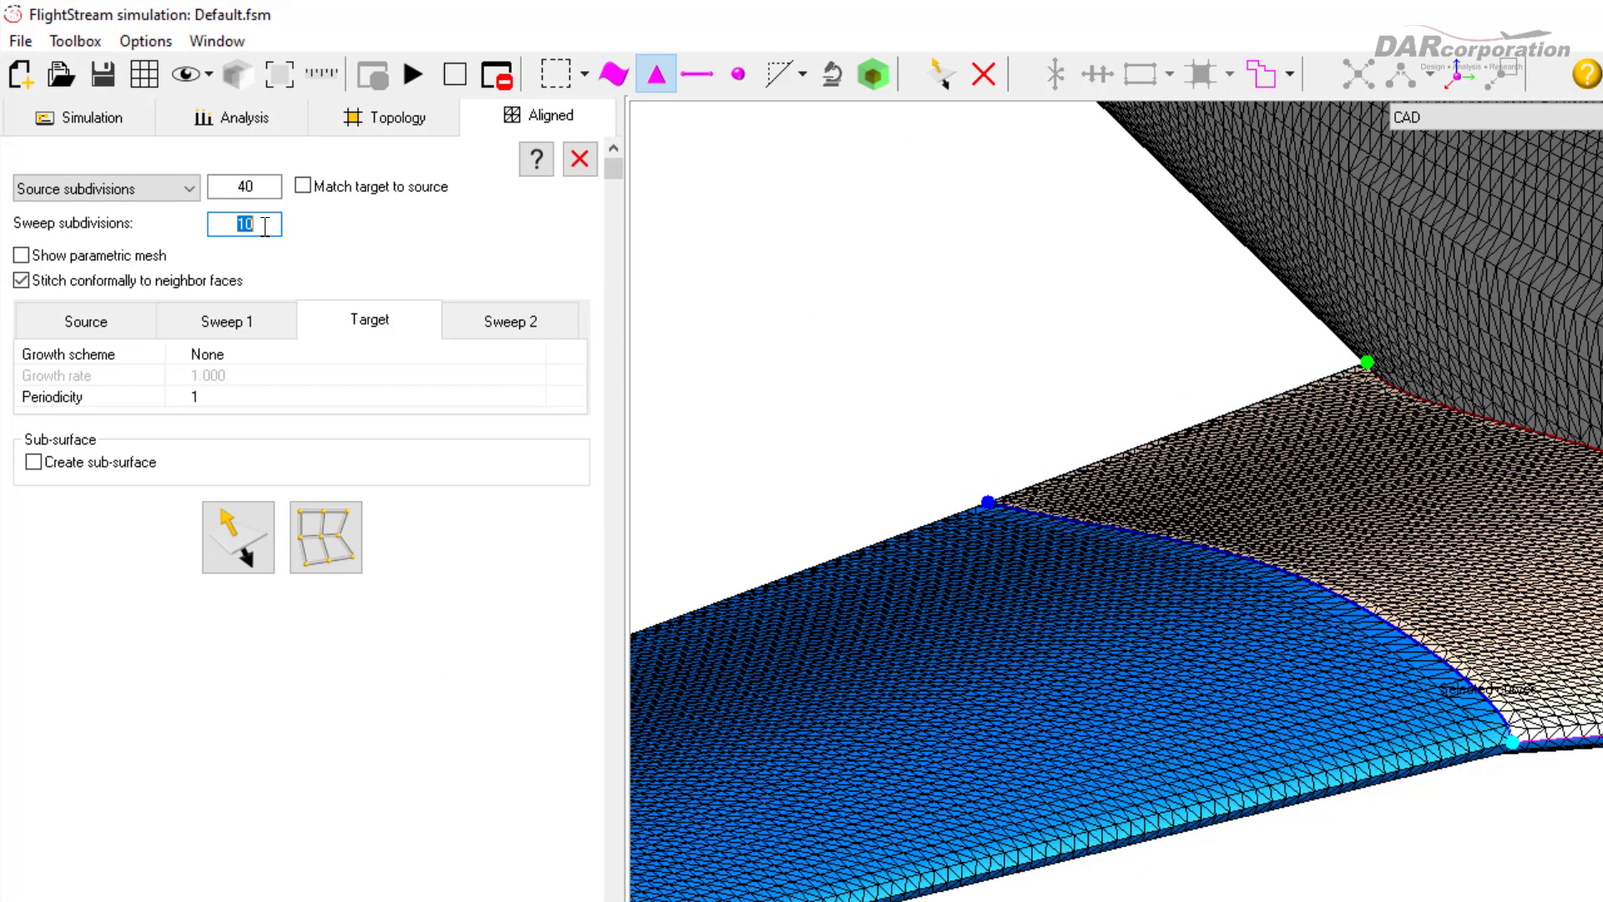
pyautogui.write('6')
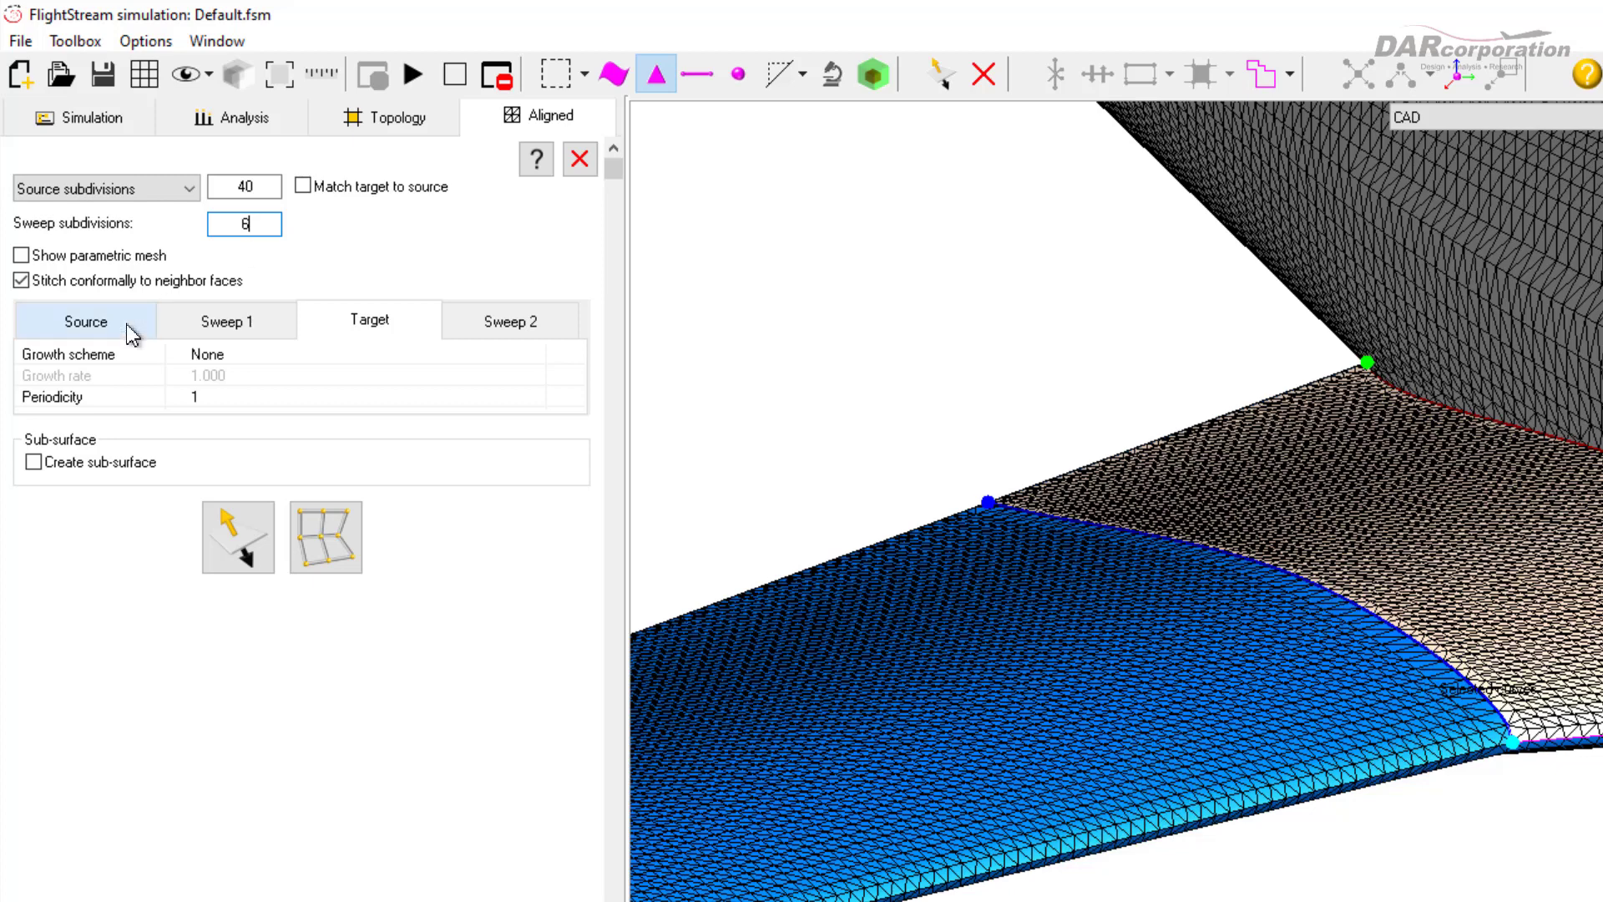
# Step: Give source and target edges dual-side successive growth at rate 1.200
pyautogui.click(203, 354)
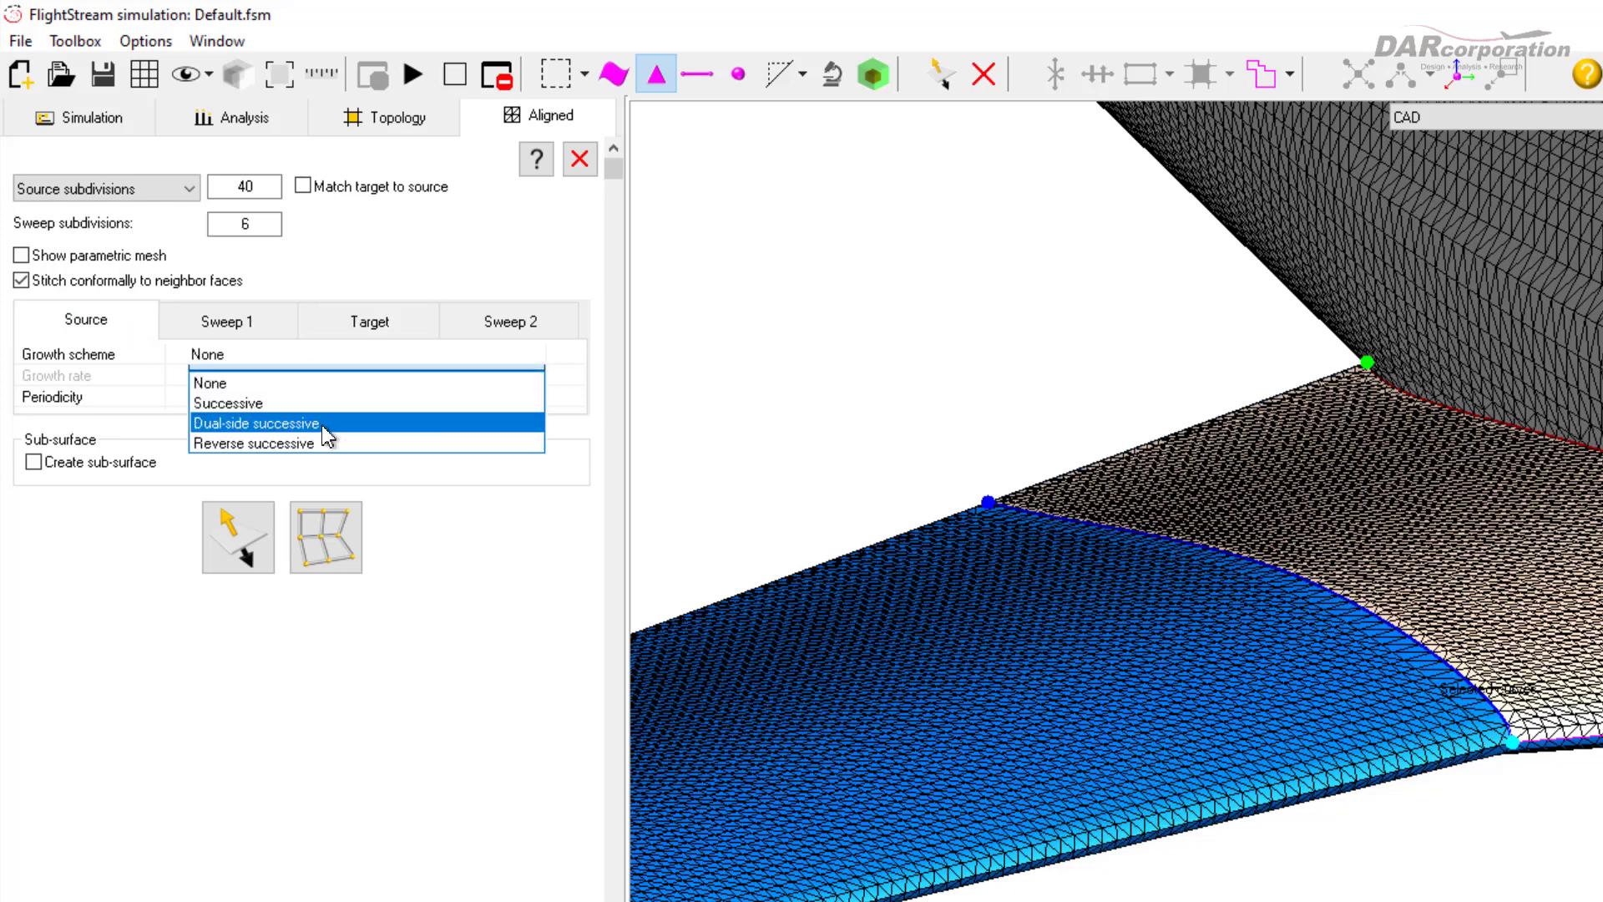
pyautogui.click(257, 422)
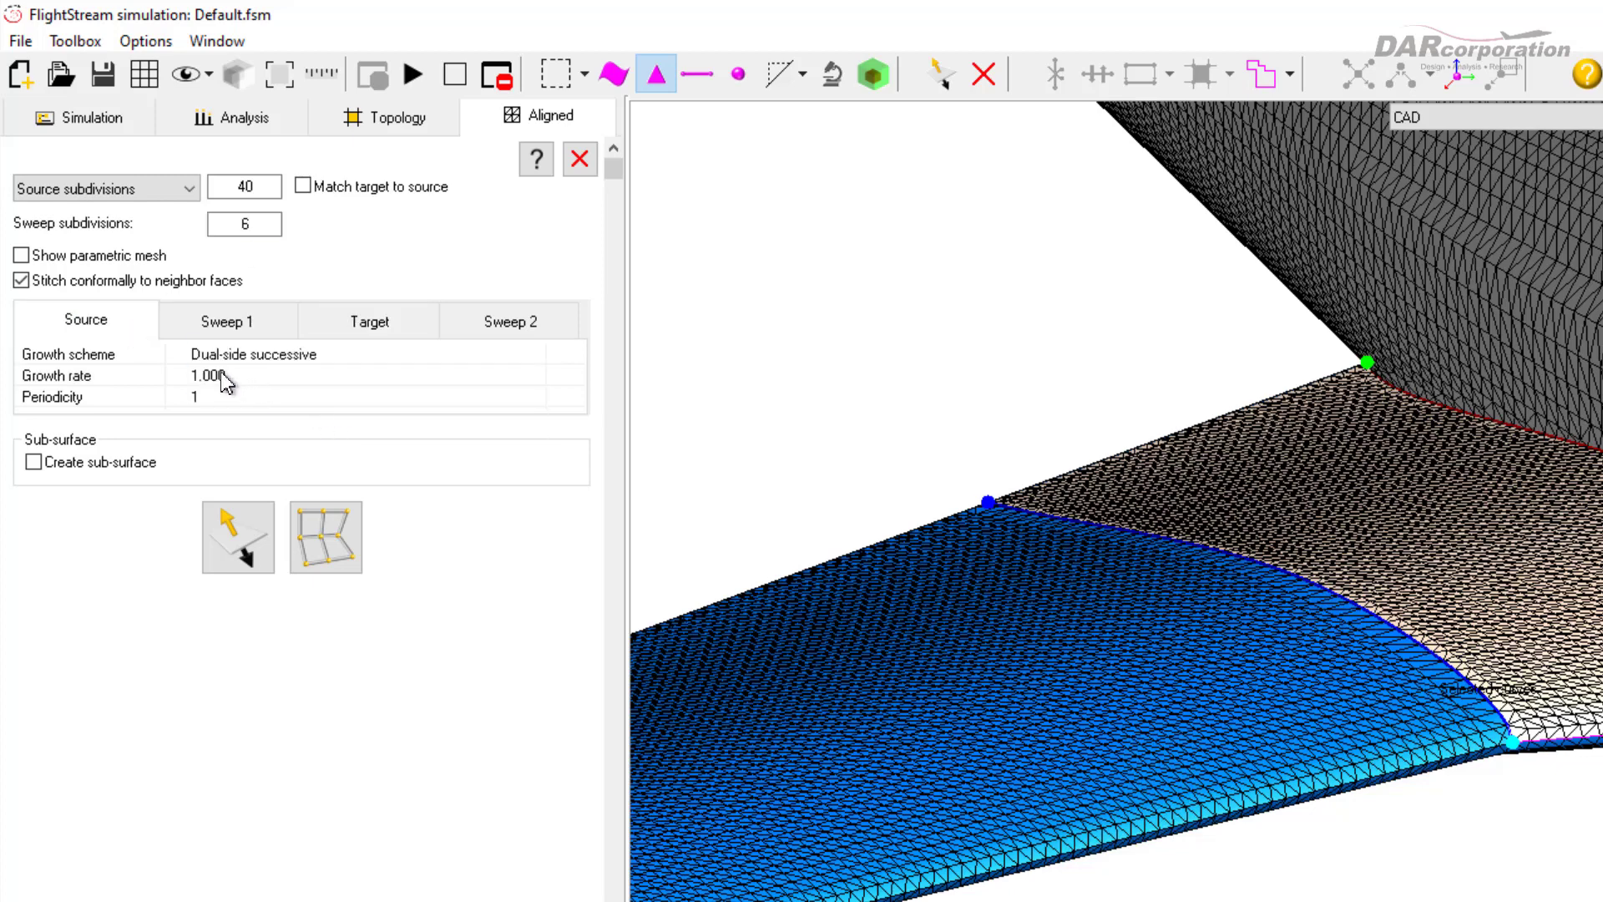
pyautogui.write('1.200')
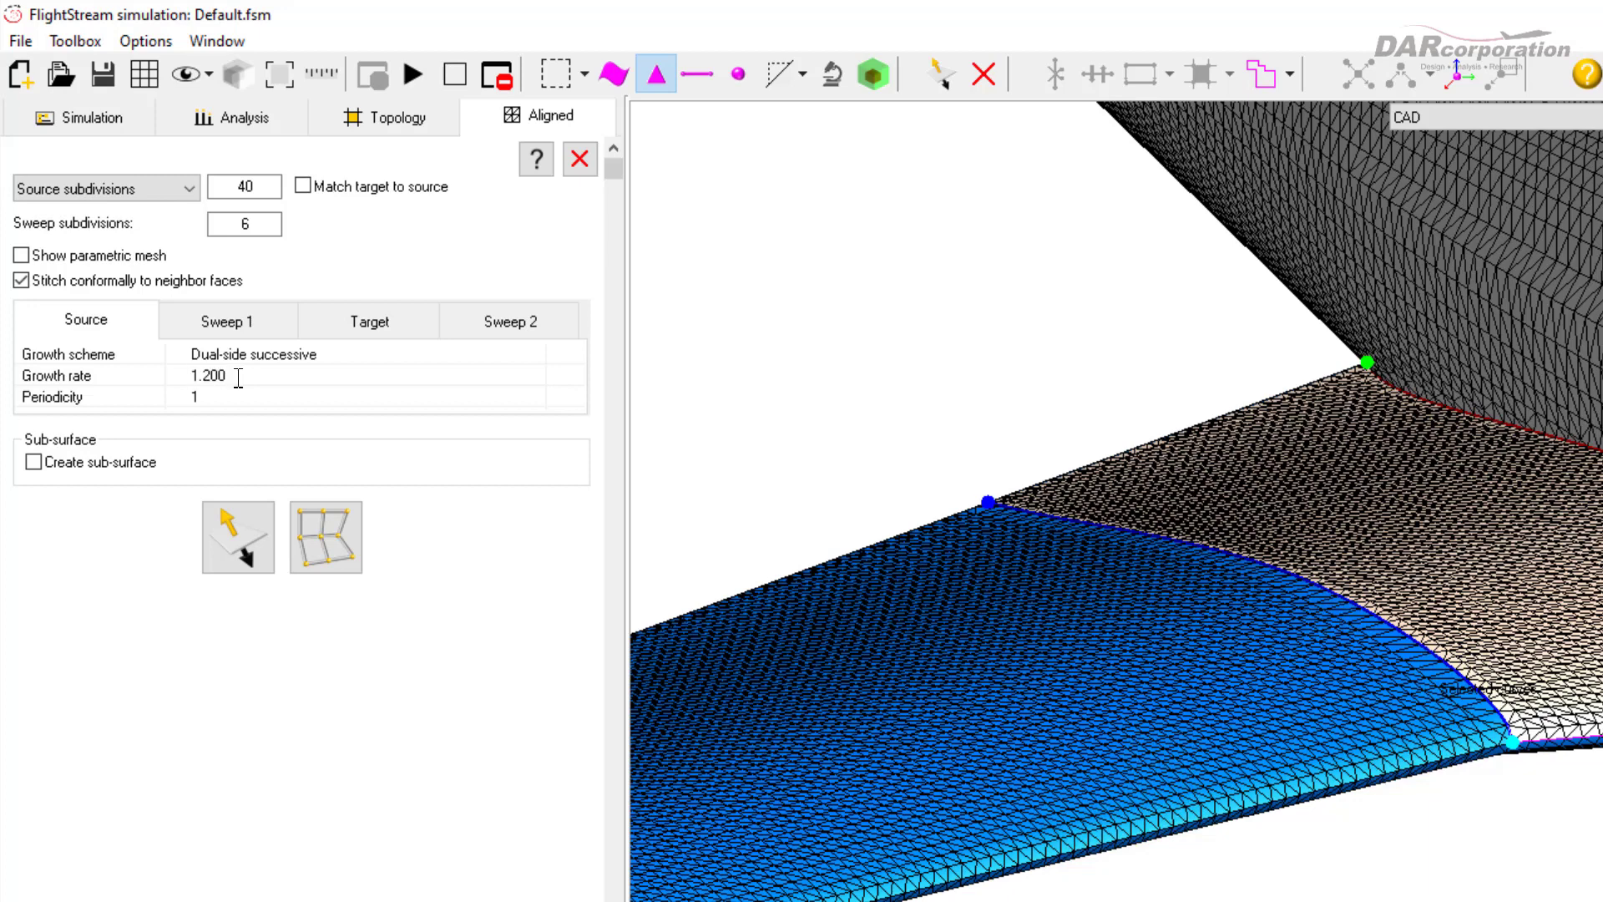
pyautogui.click(367, 321)
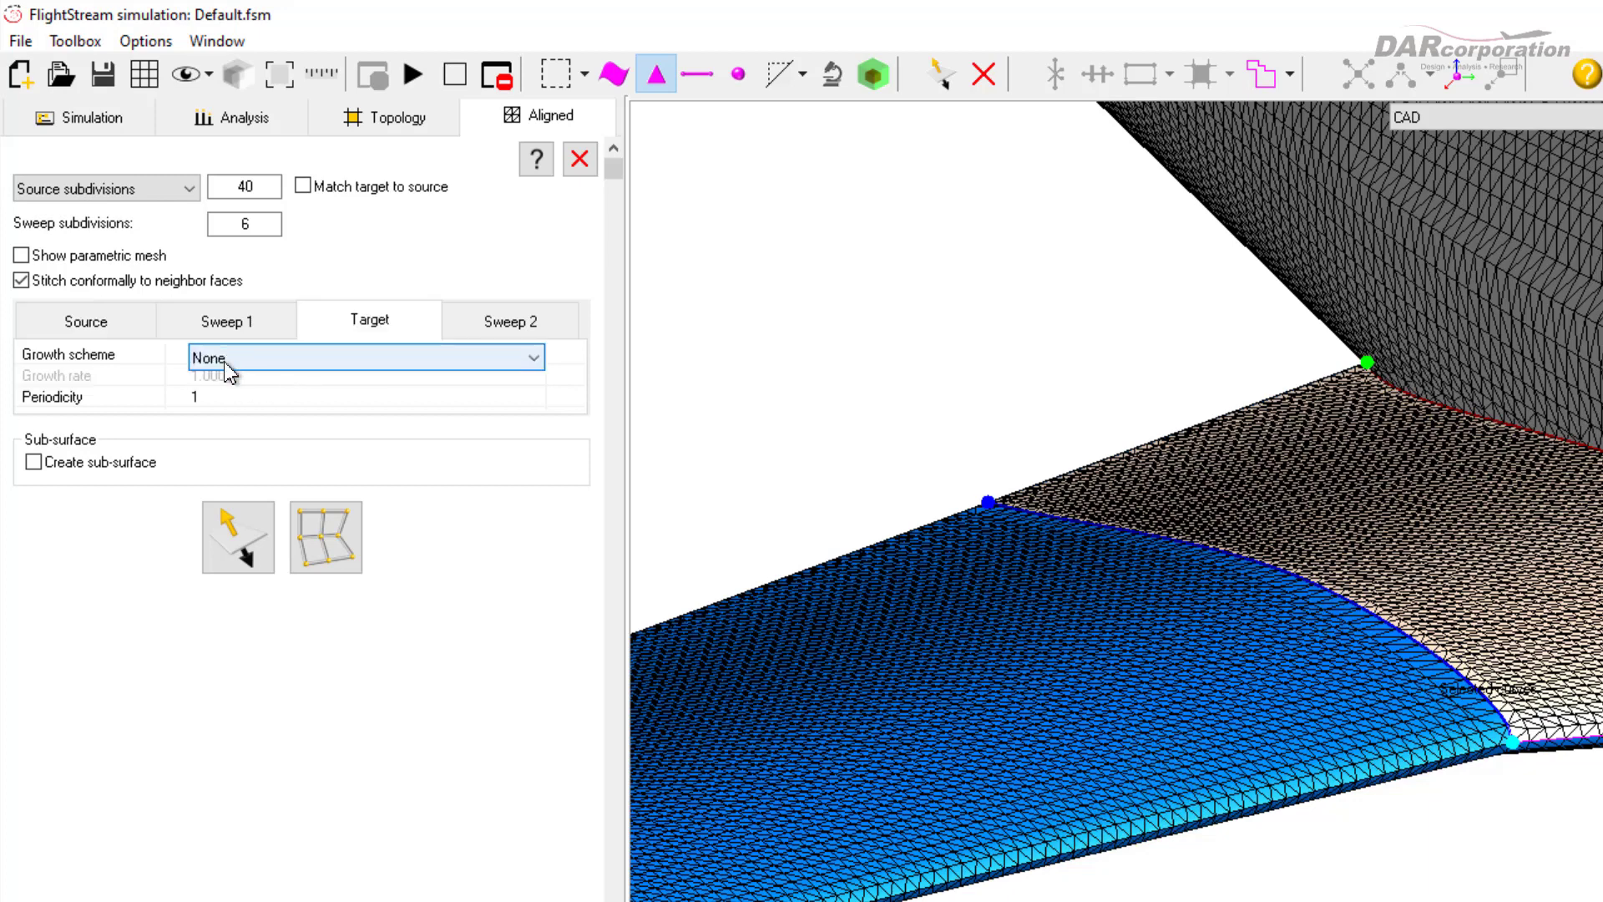
pyautogui.click(366, 357)
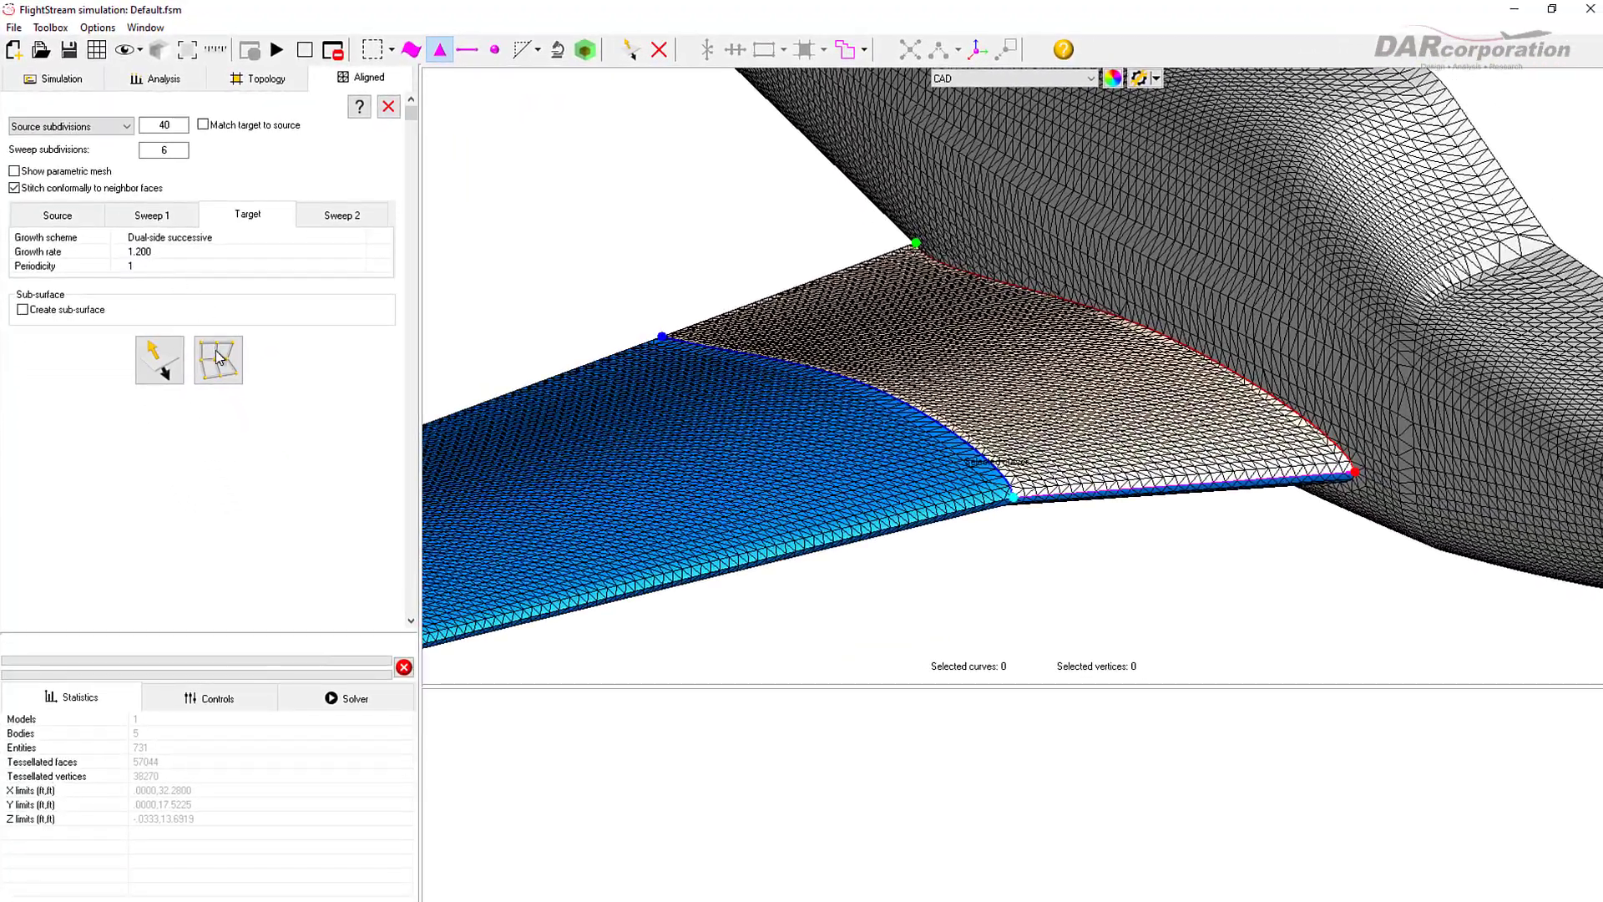
# Step: Generate the structured wing-root mesh, leaving 53410 tessellated faces, and close the Aligned panel
pyautogui.click(217, 358)
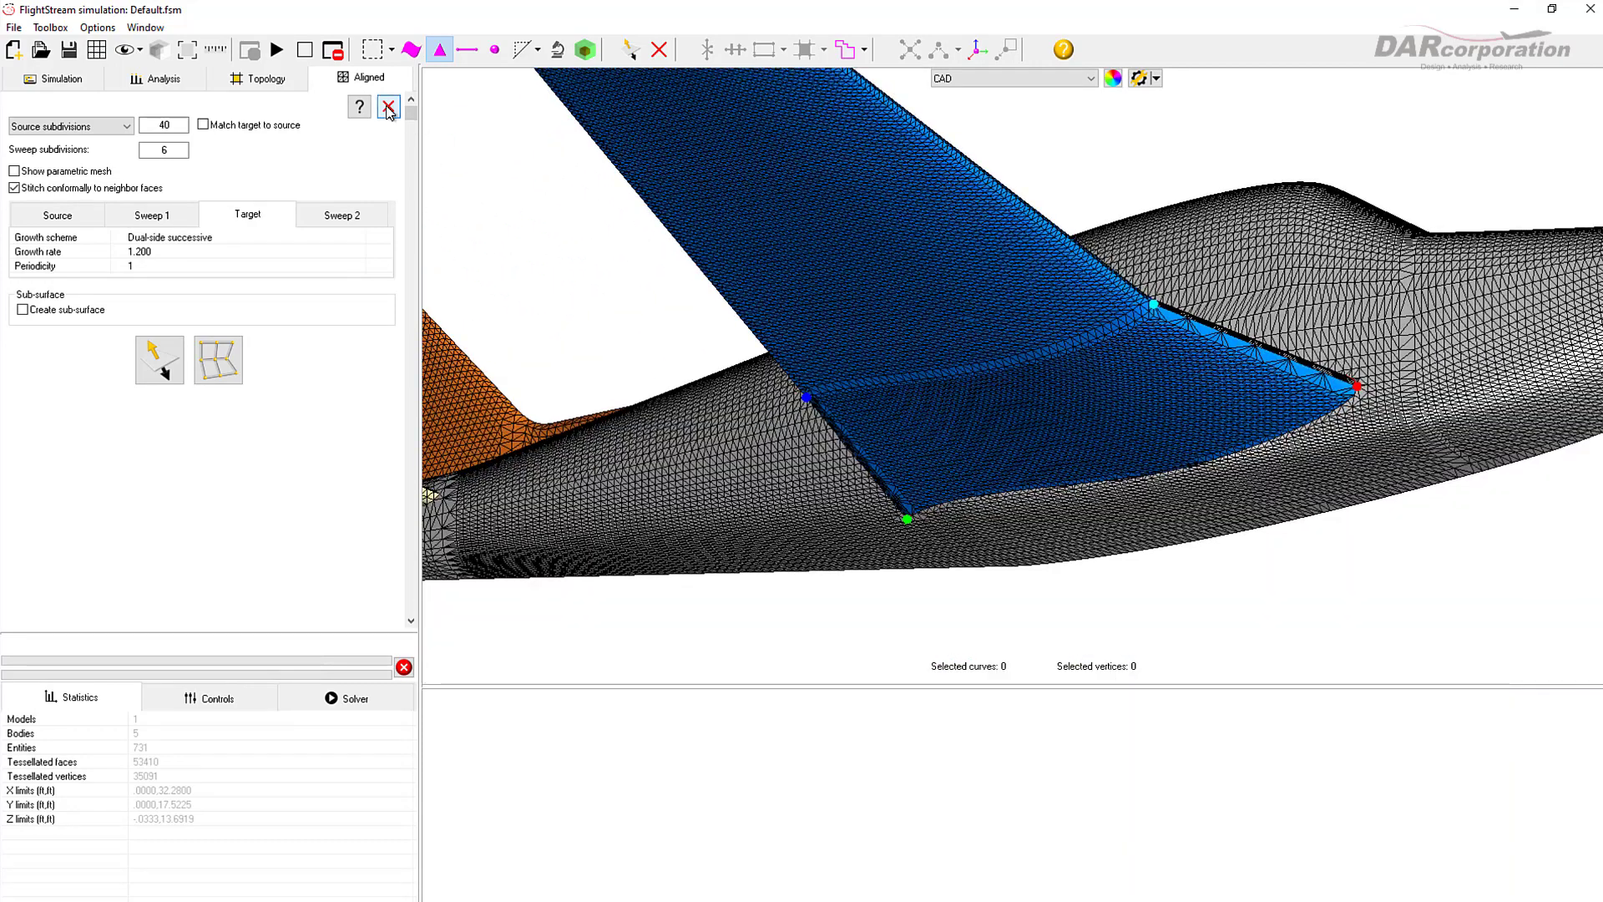
pyautogui.click(389, 107)
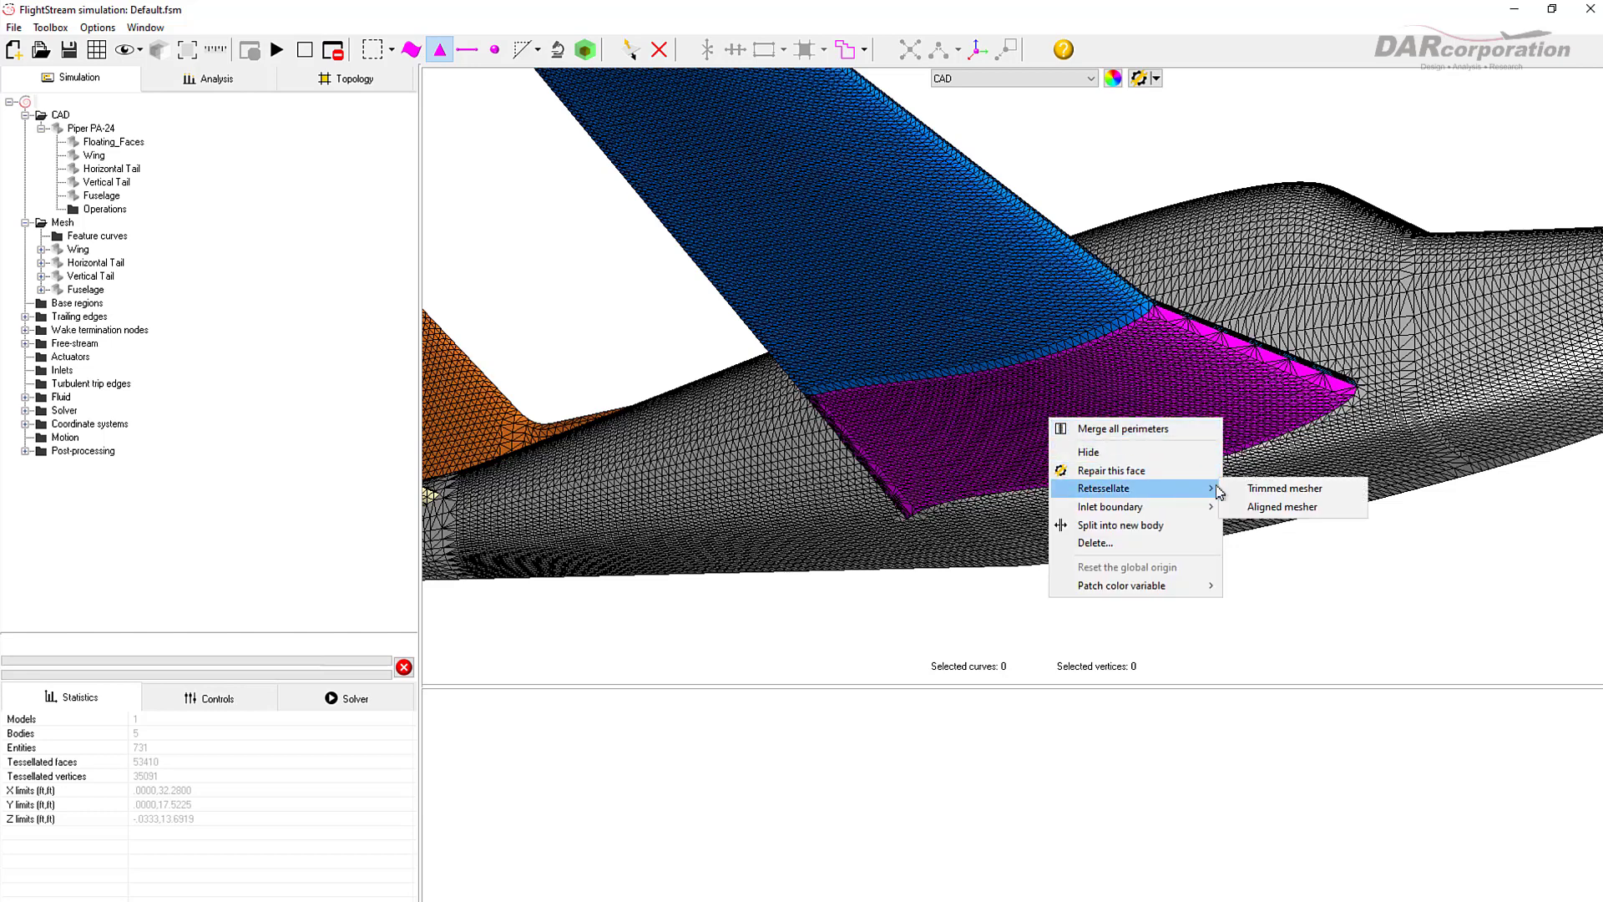
# Step: Aligned-mesh the tail-root fillet face after reviewing source and target growth, reaching 49852 faces
pyautogui.click(1283, 506)
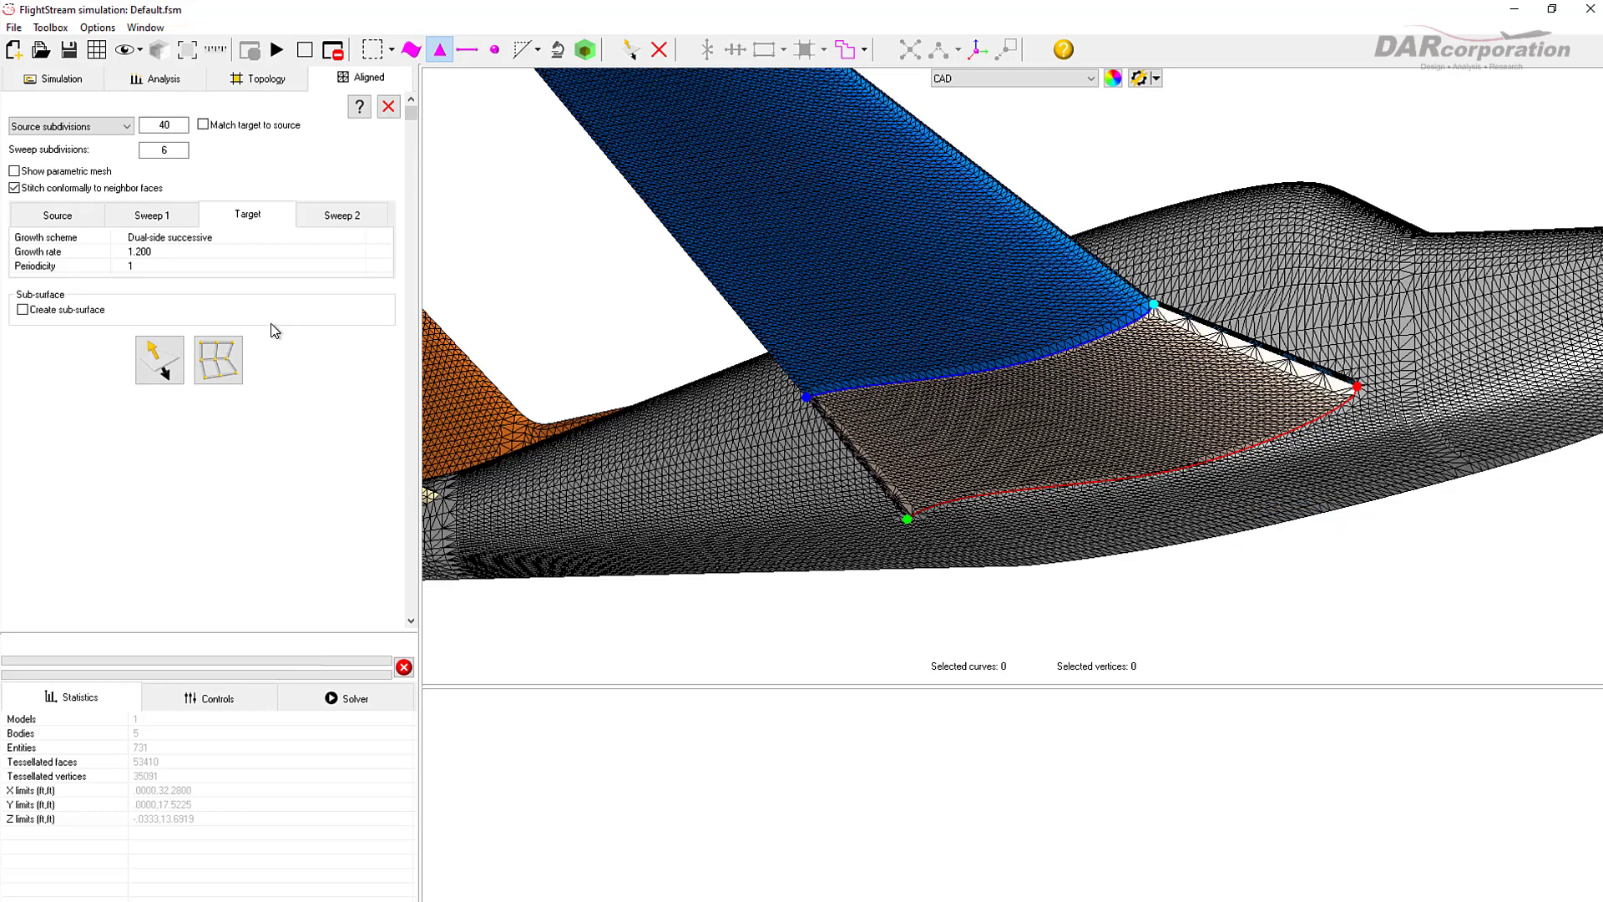
pyautogui.click(56, 216)
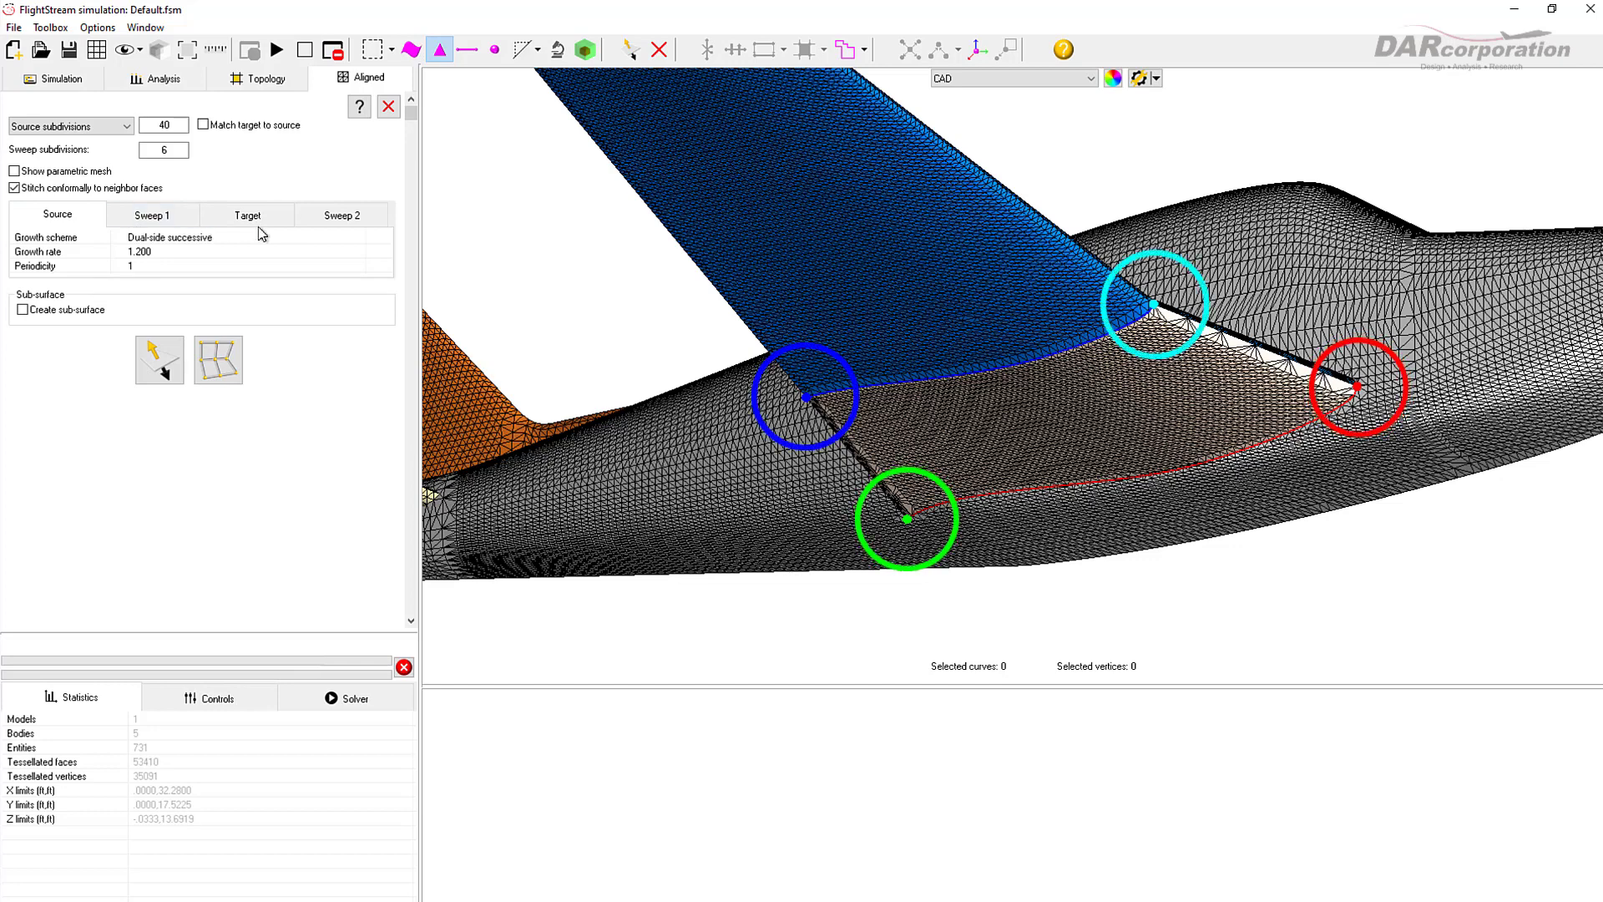
pyautogui.click(245, 216)
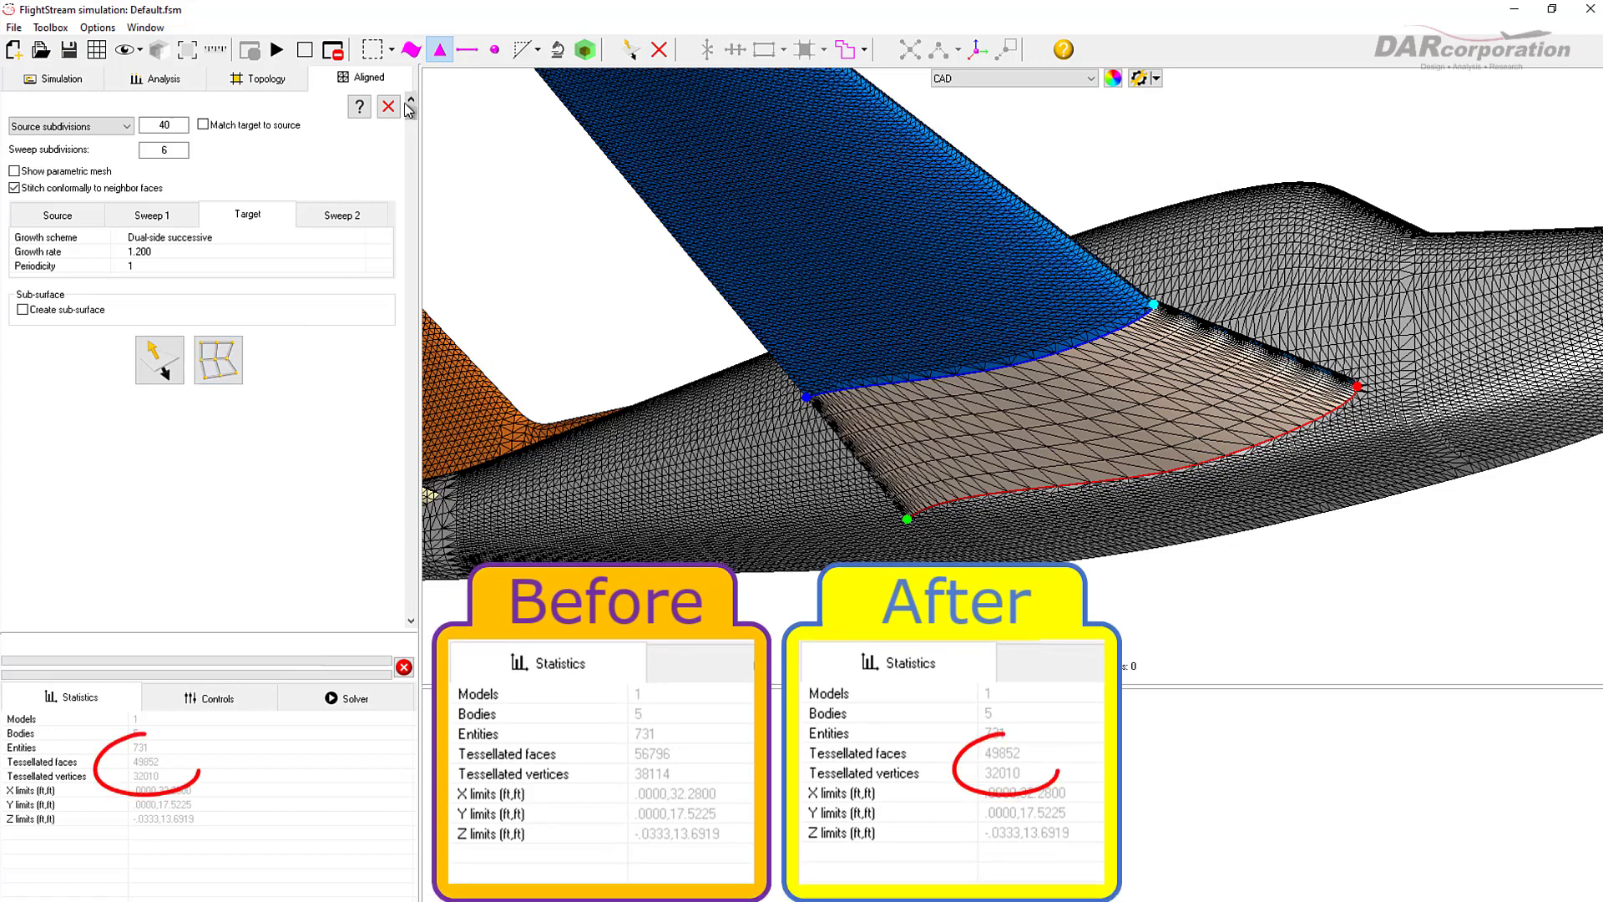
pyautogui.click(387, 107)
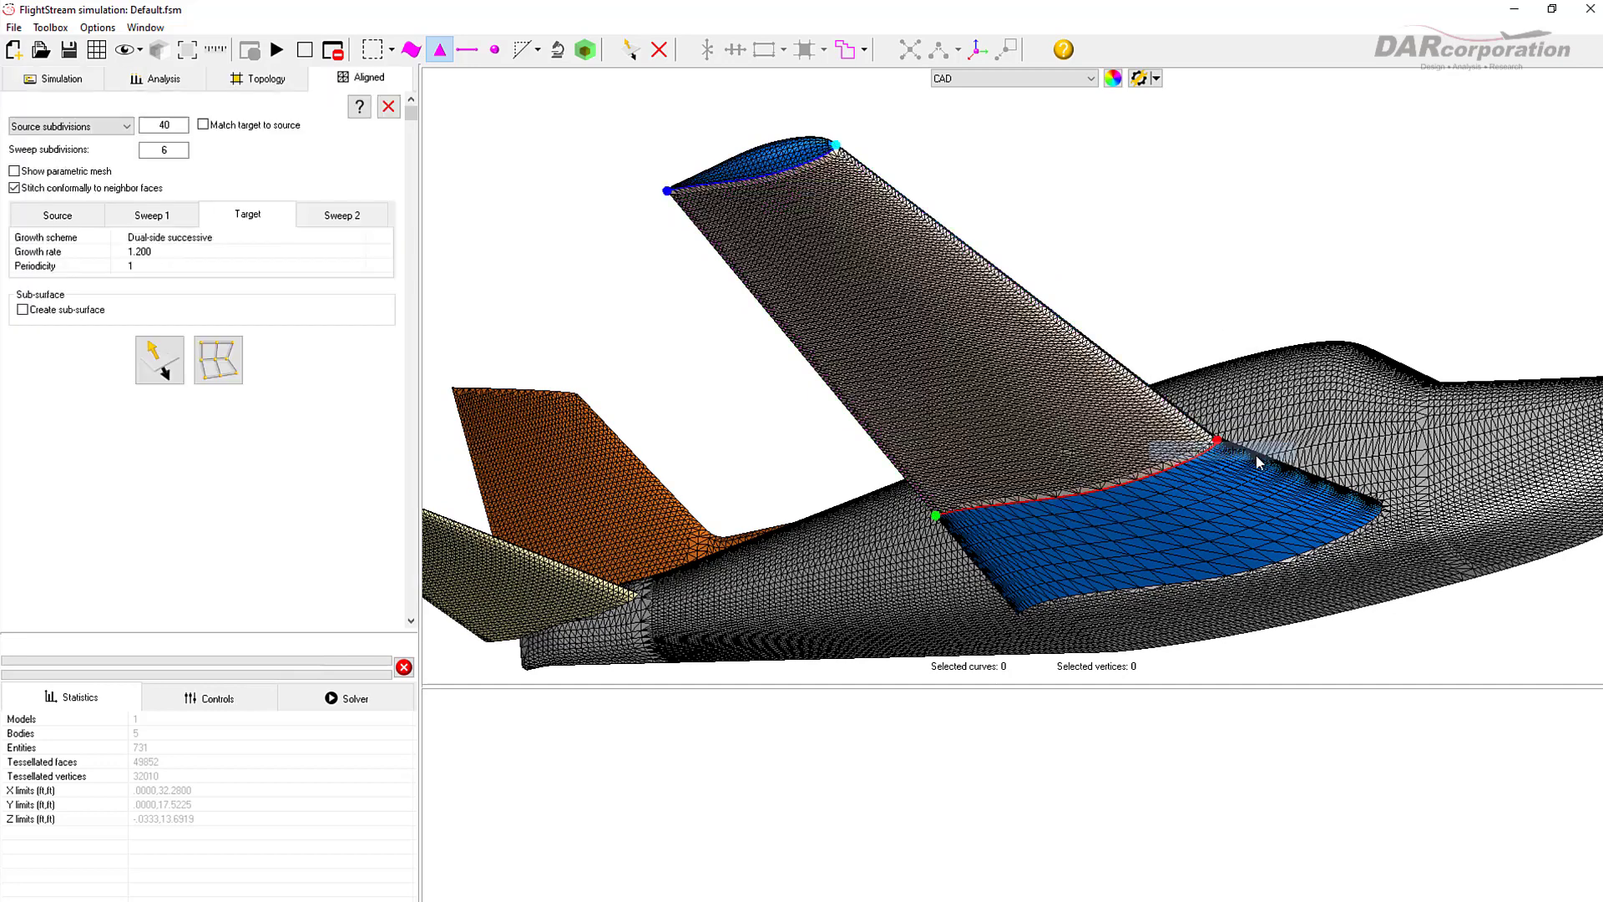
# Step: Aligned-mesh the horizontal tail surfaces with 20 sweep subdivisions, reaching 34506 faces
pyautogui.click(57, 216)
pyautogui.write('20')
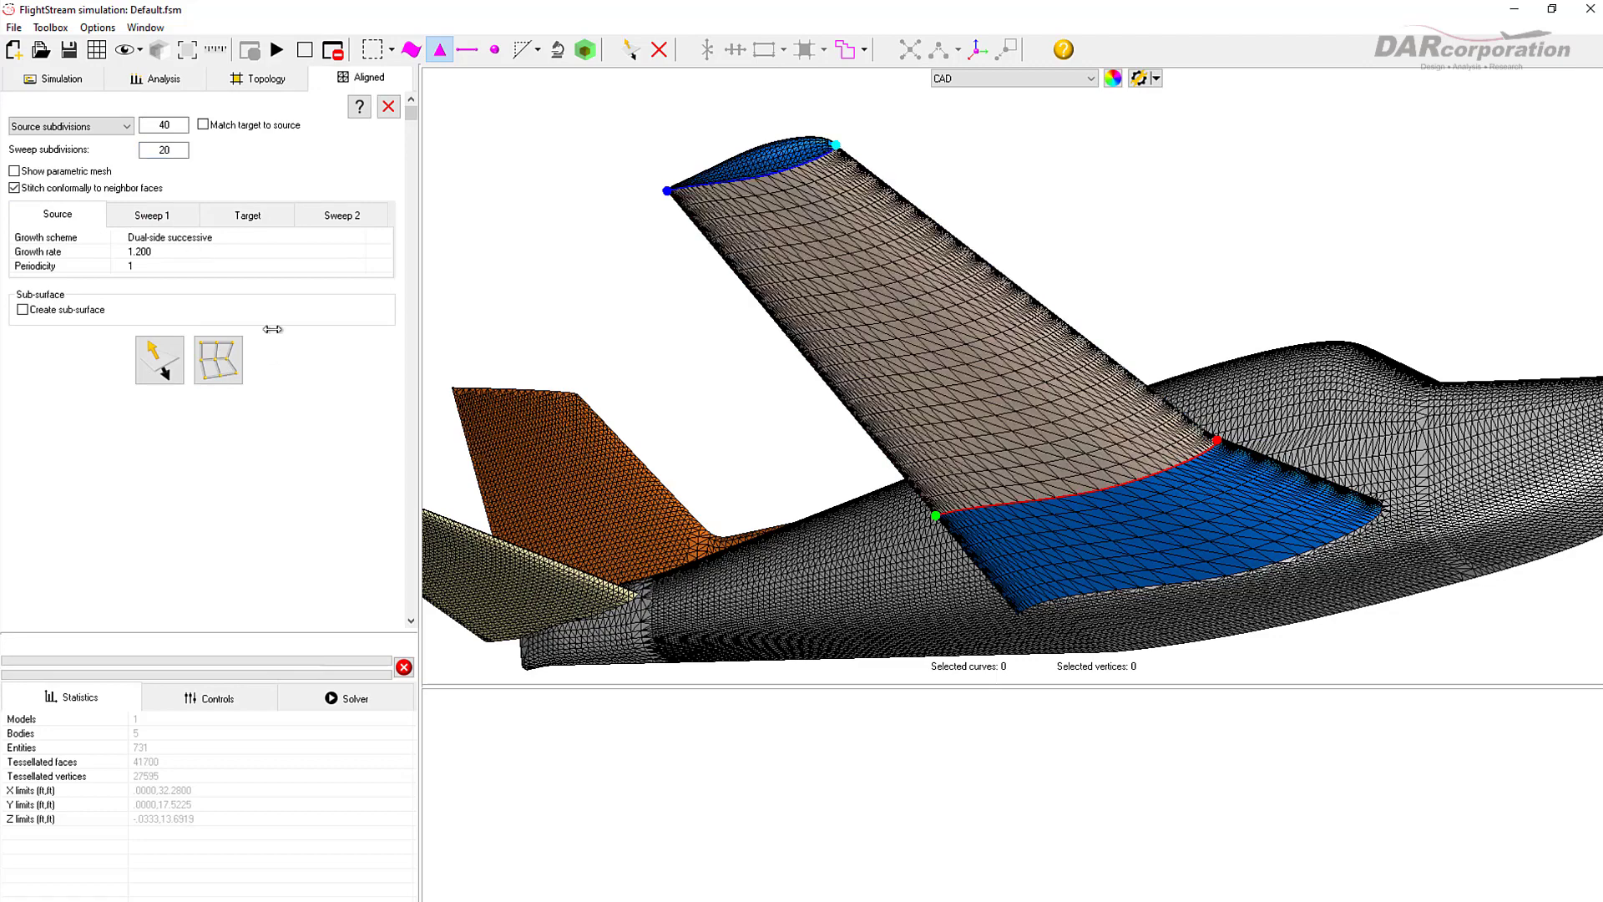
pyautogui.click(387, 106)
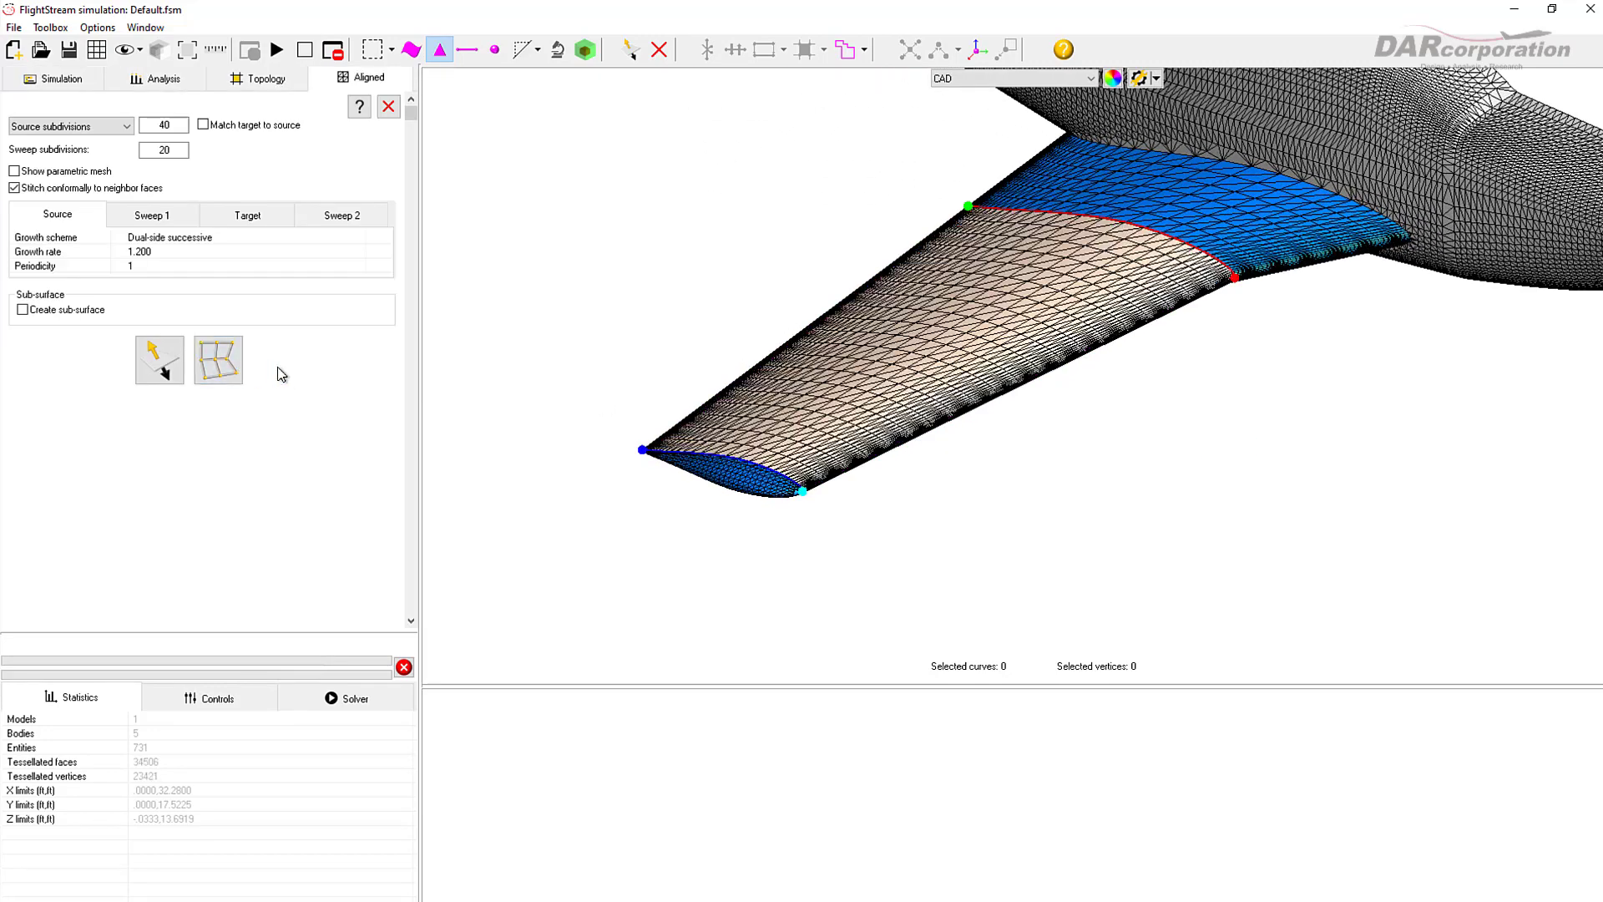
pyautogui.click(388, 107)
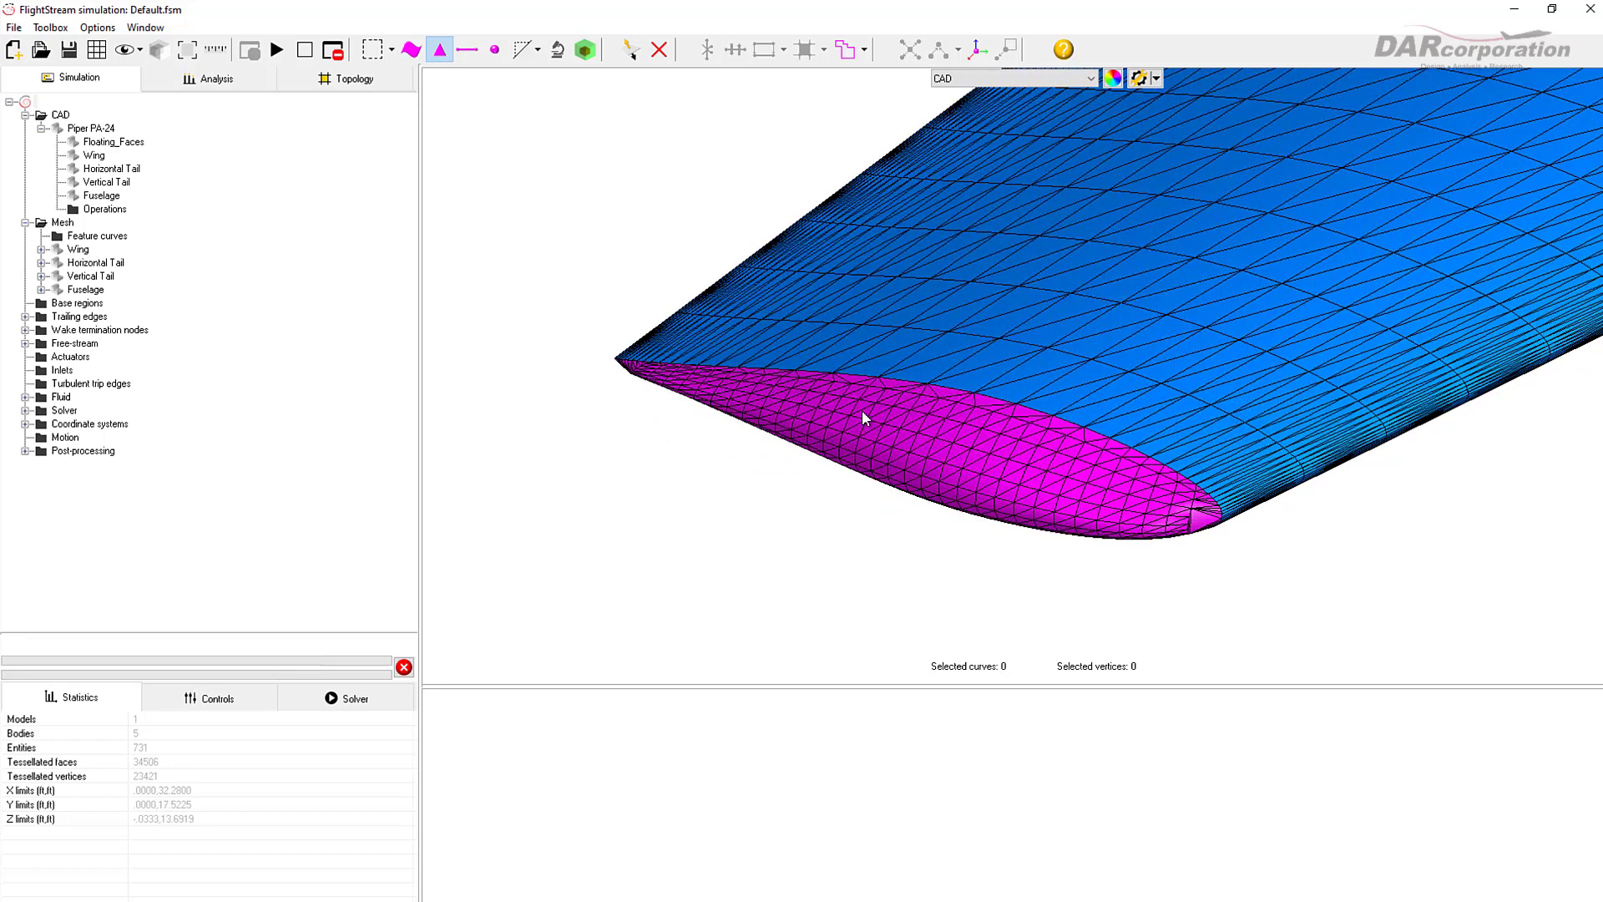
# Step: Aligned-mesh the tail tip cap with 8 sweep subdivisions, leaving 34424 faces
pyautogui.rightClick(863, 419)
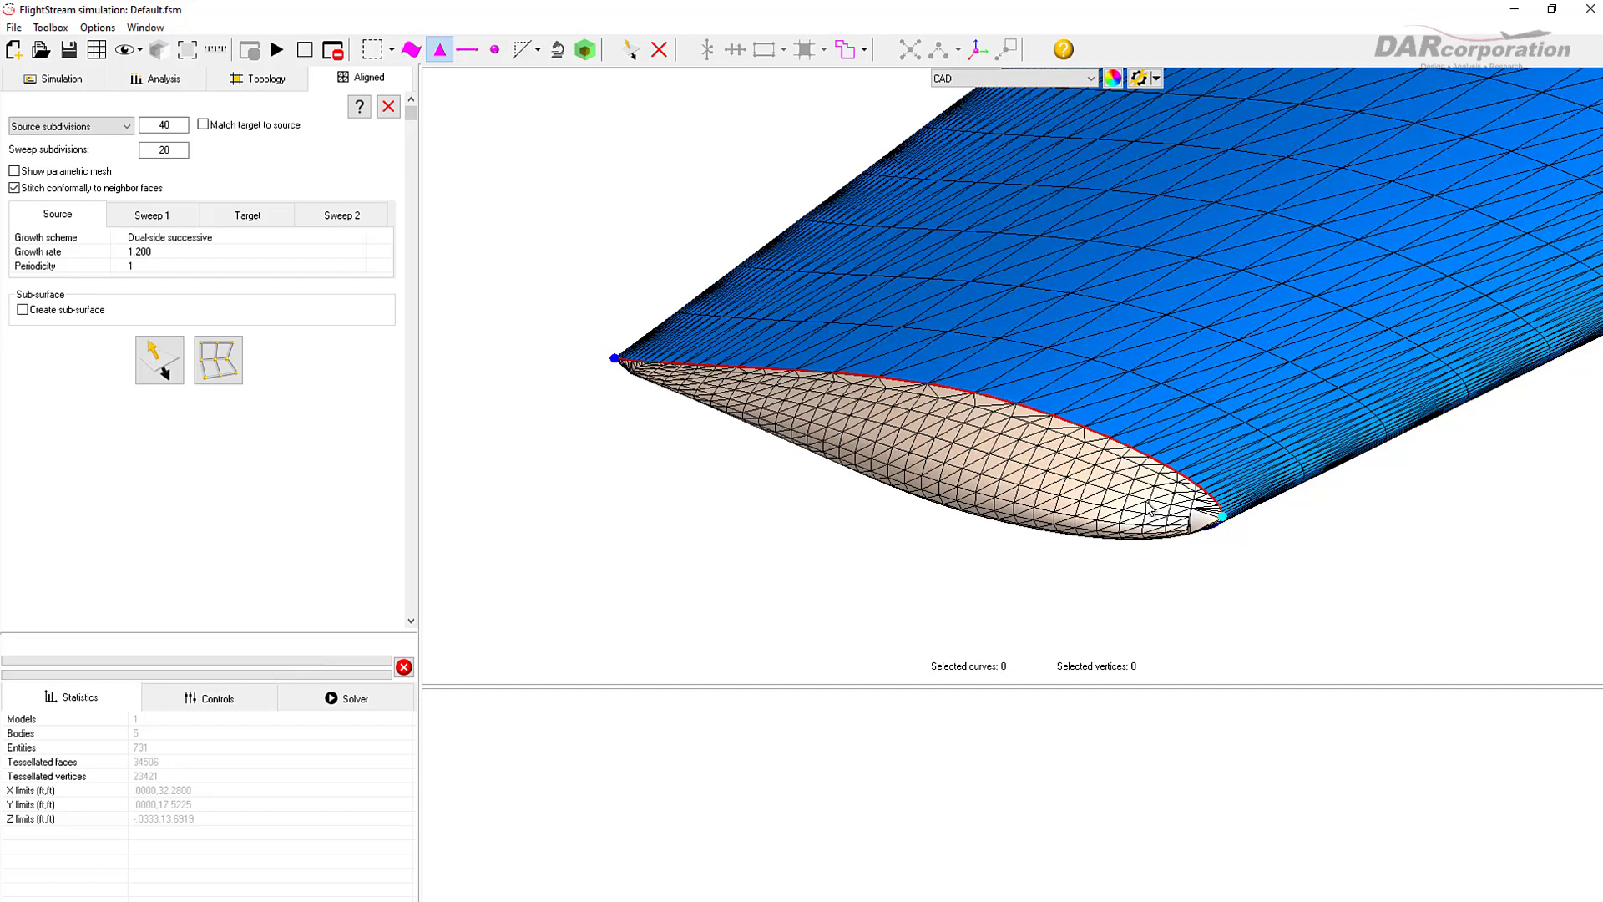
pyautogui.click(164, 150)
pyautogui.write('8')
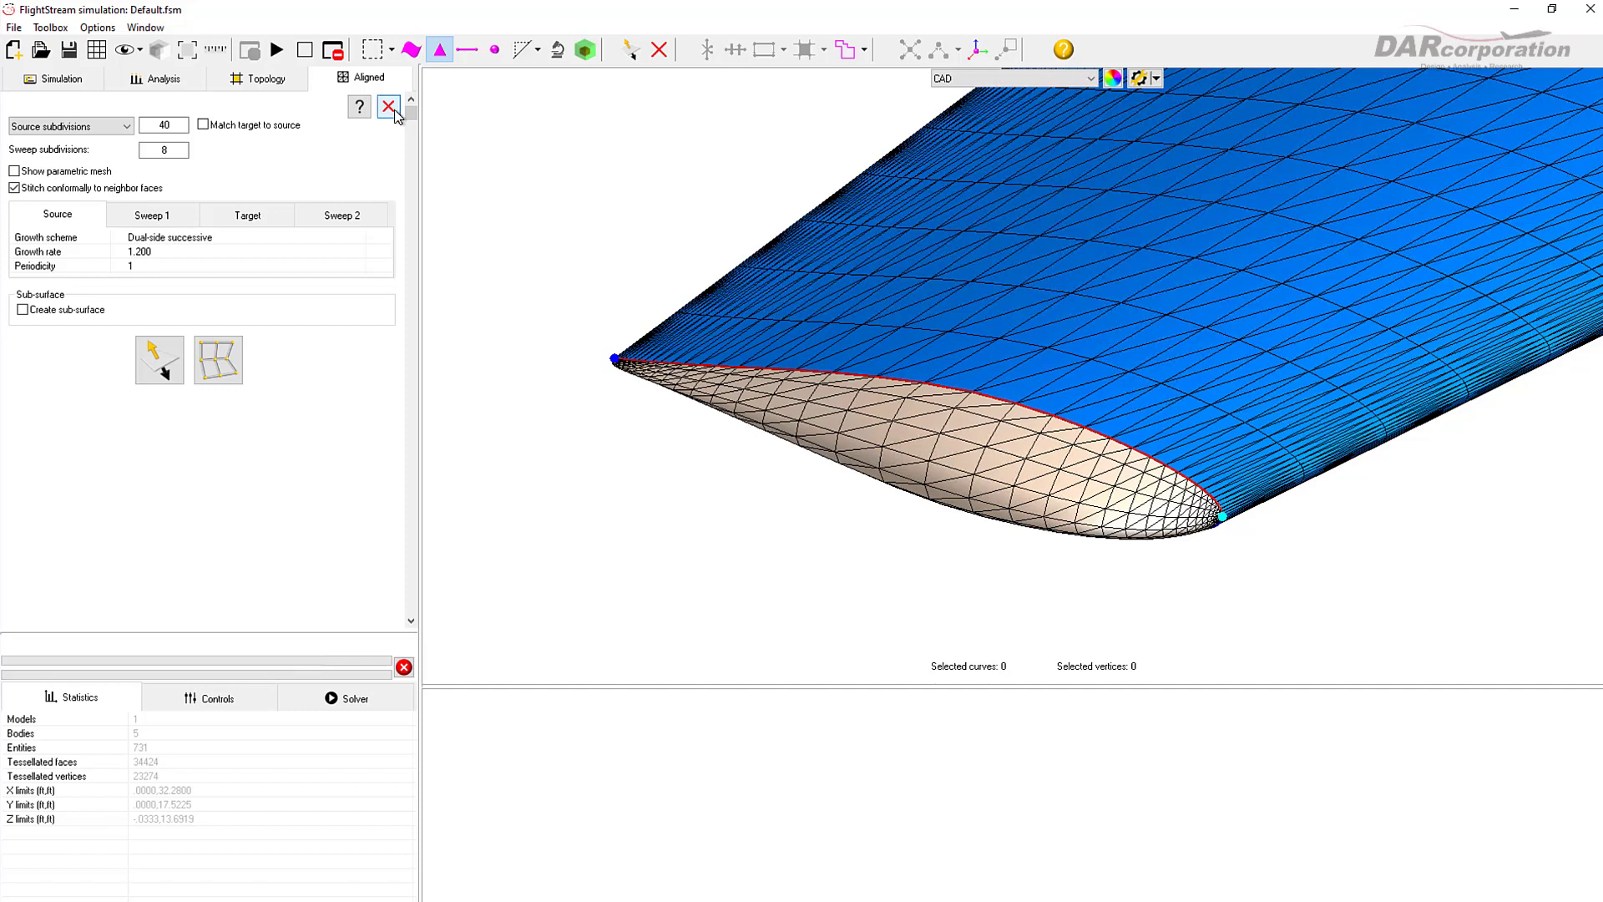
pyautogui.click(389, 107)
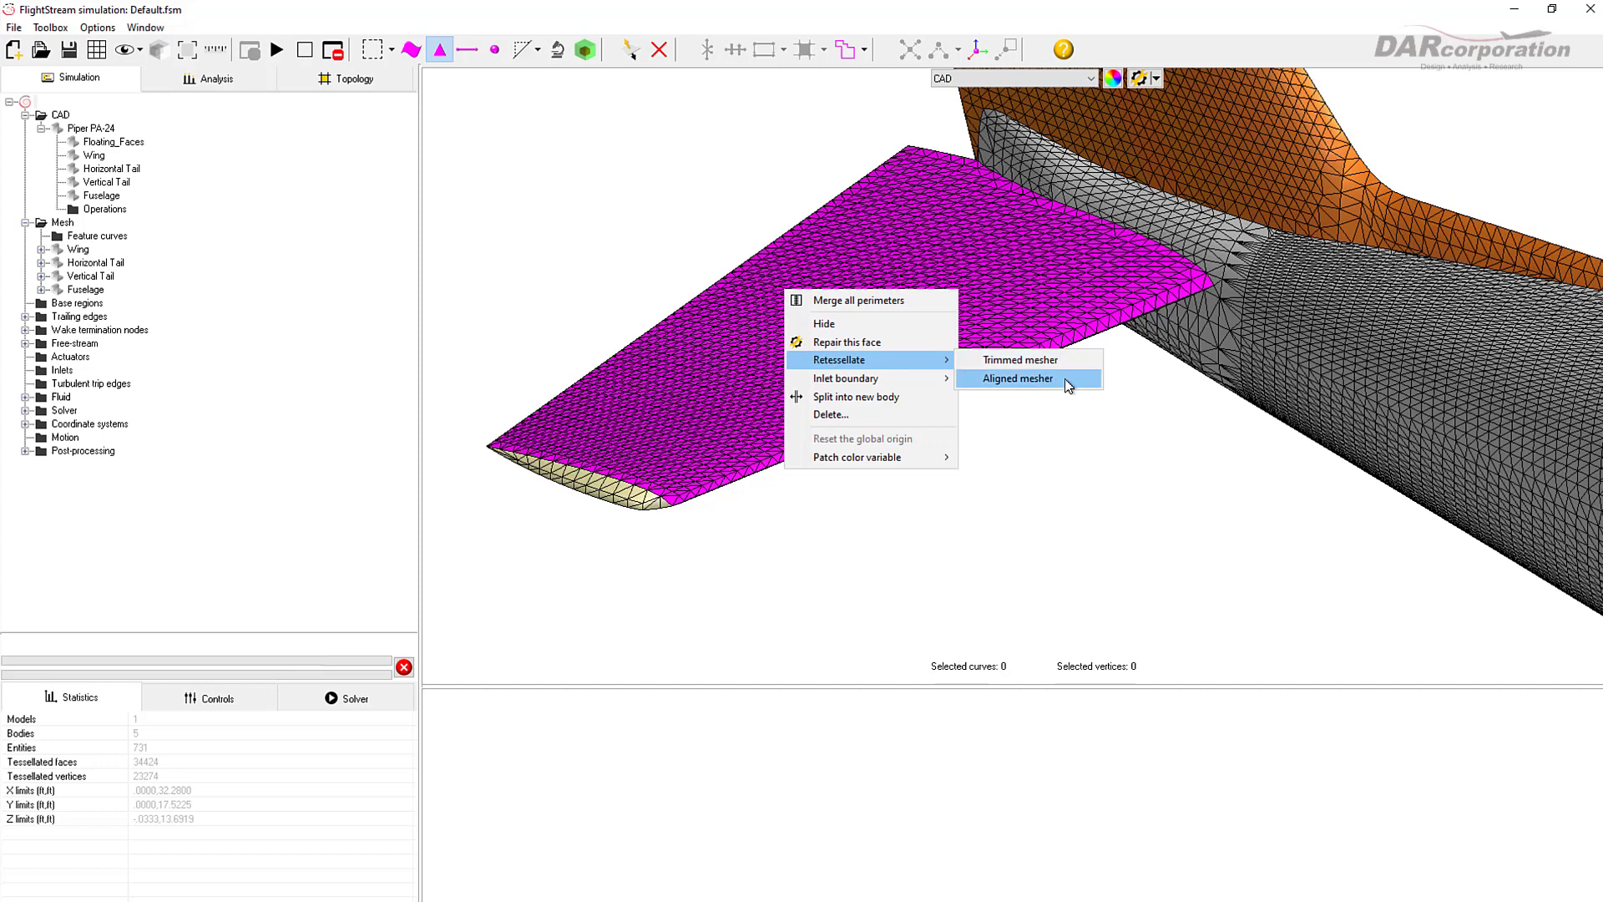
# Step: Aligned-mesh the remaining tail surface after reassigning its corner vertex
pyautogui.click(1016, 379)
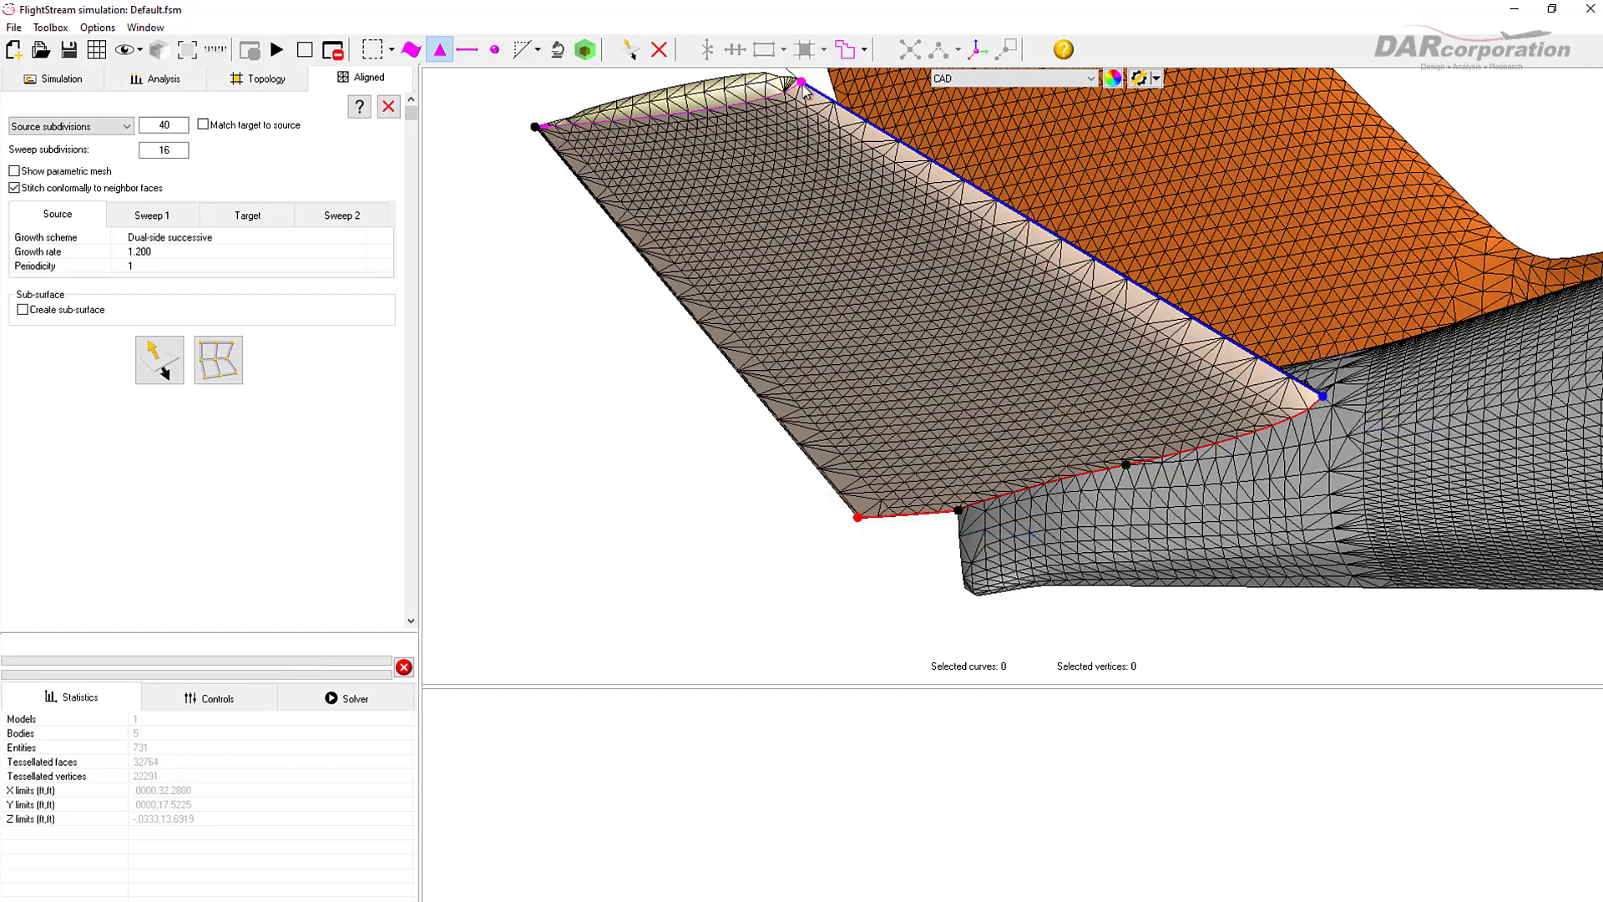
pyautogui.click(217, 359)
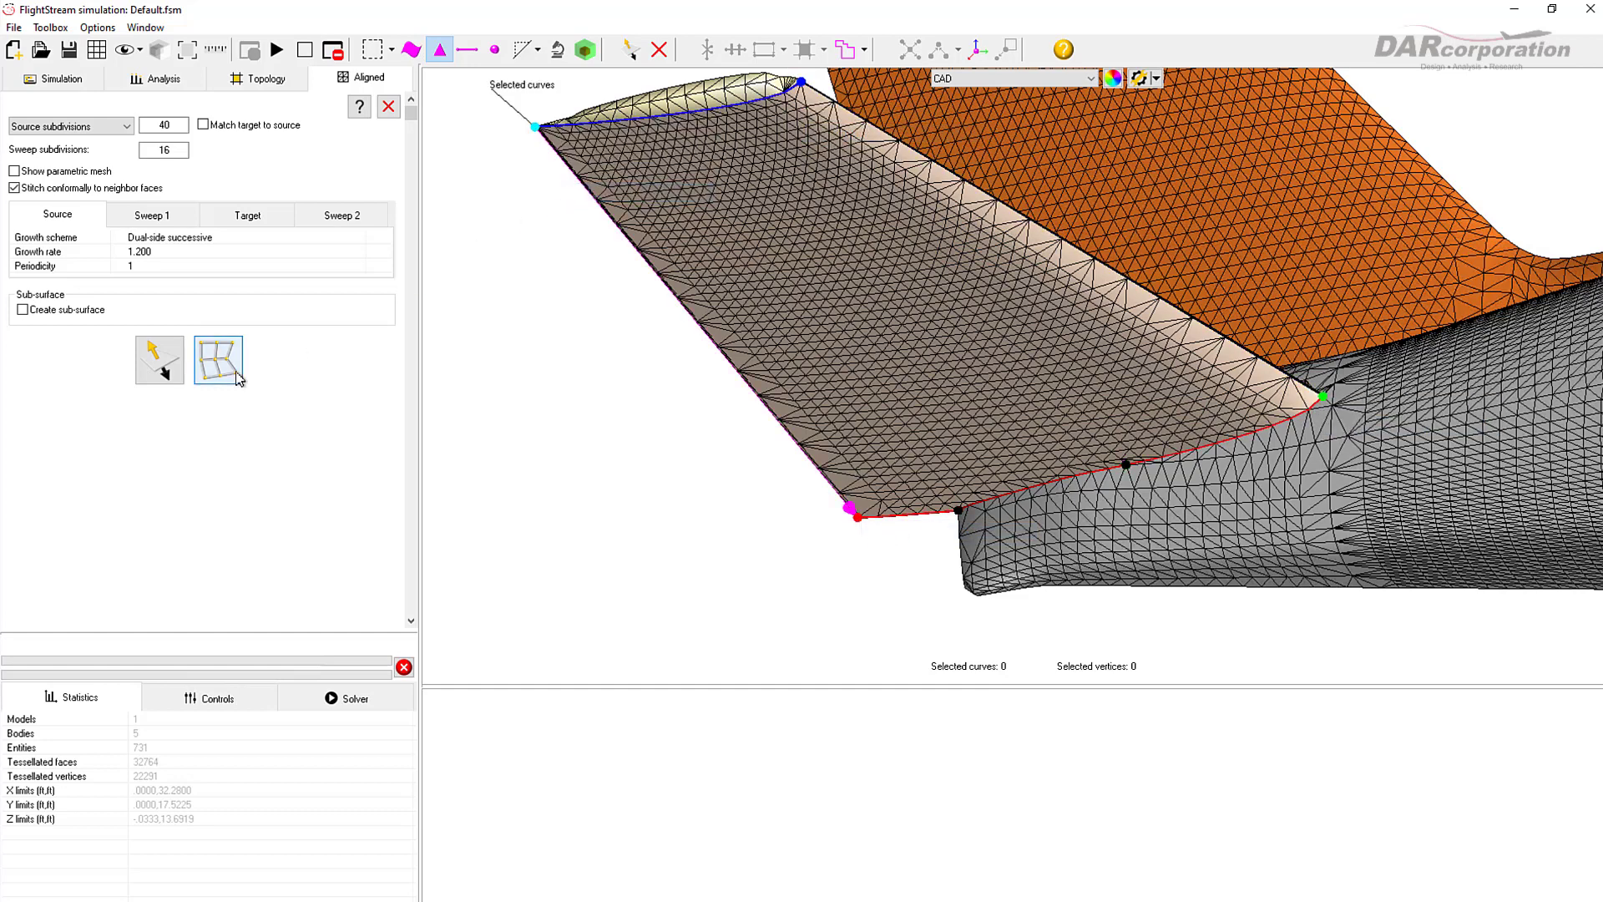
pyautogui.click(217, 359)
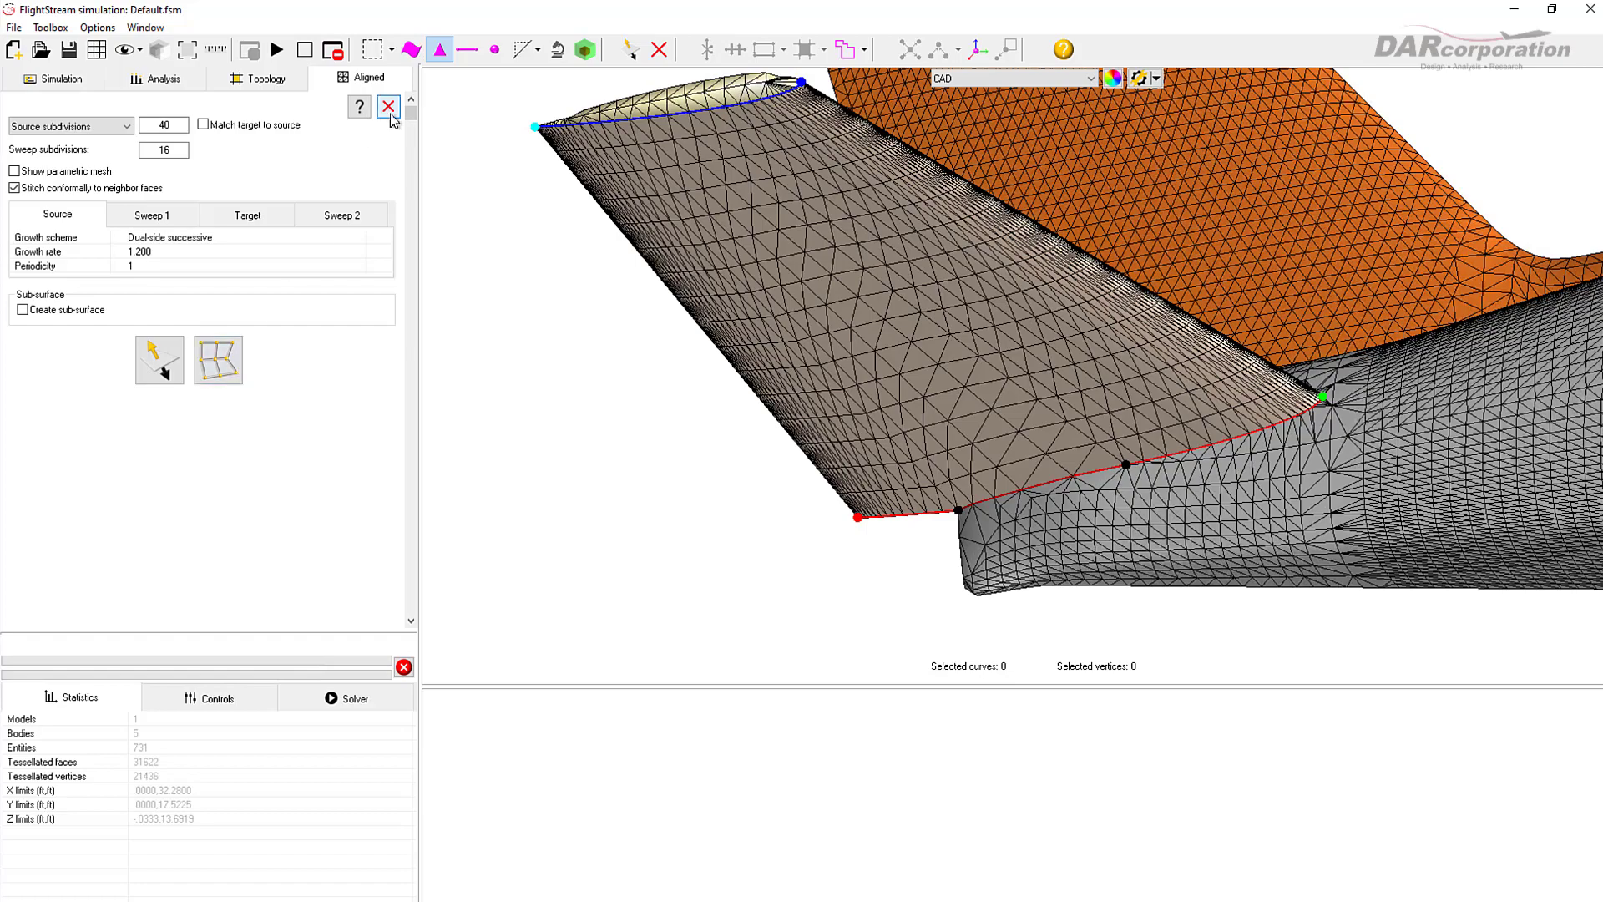
pyautogui.click(389, 107)
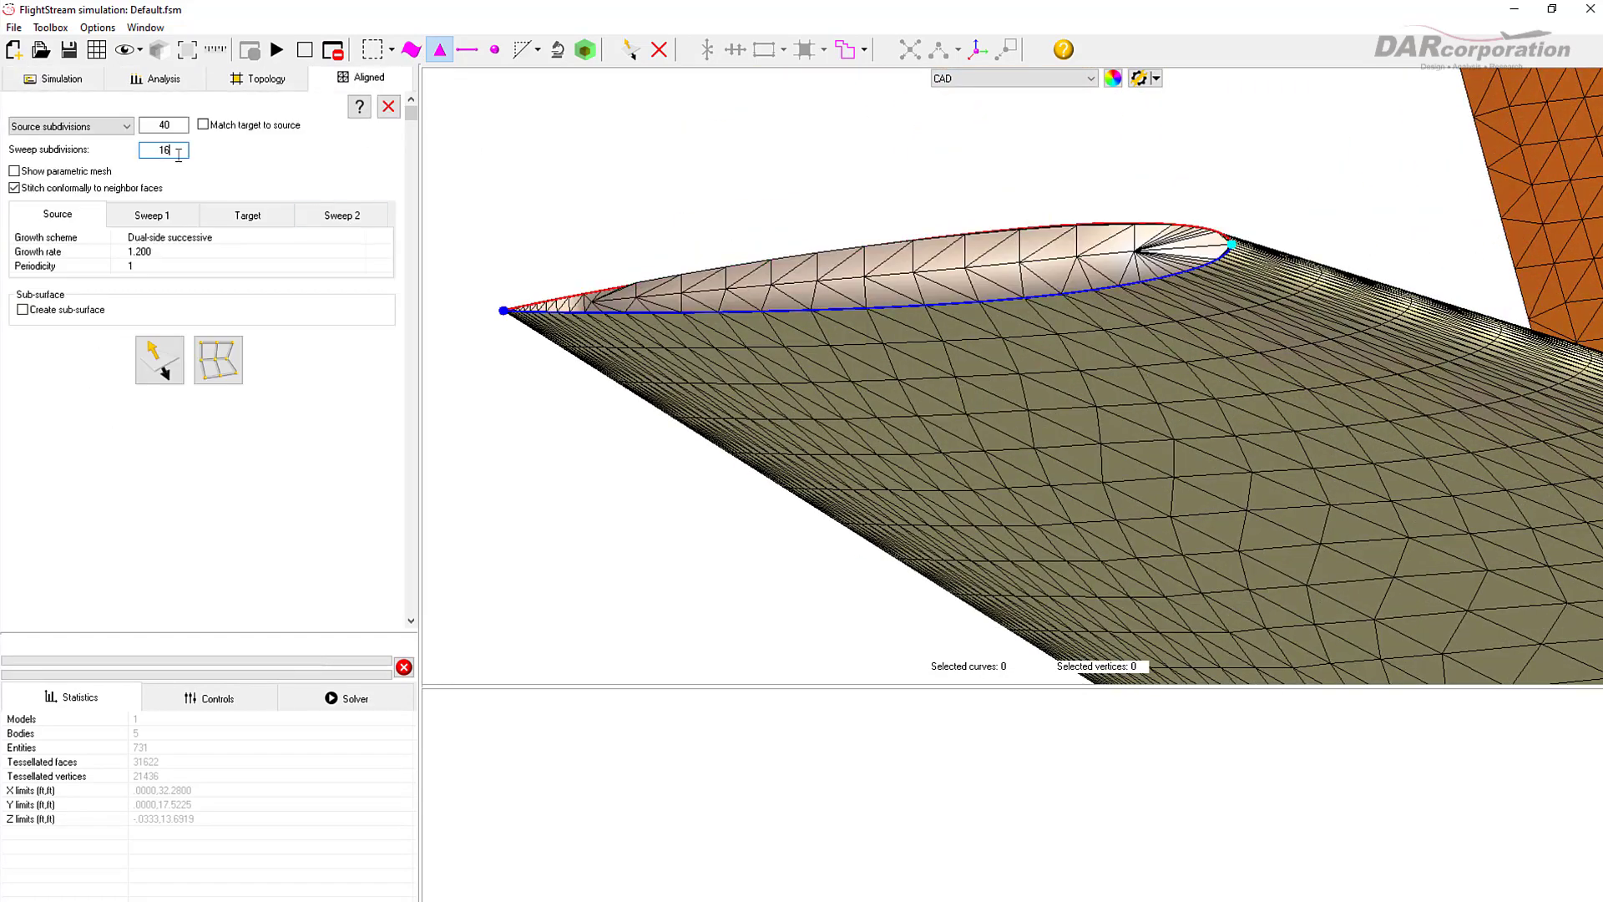
# Step: Aligned-mesh its tip cap with 12 sweep subdivisions, leaving 32454 faces
pyautogui.write('12')
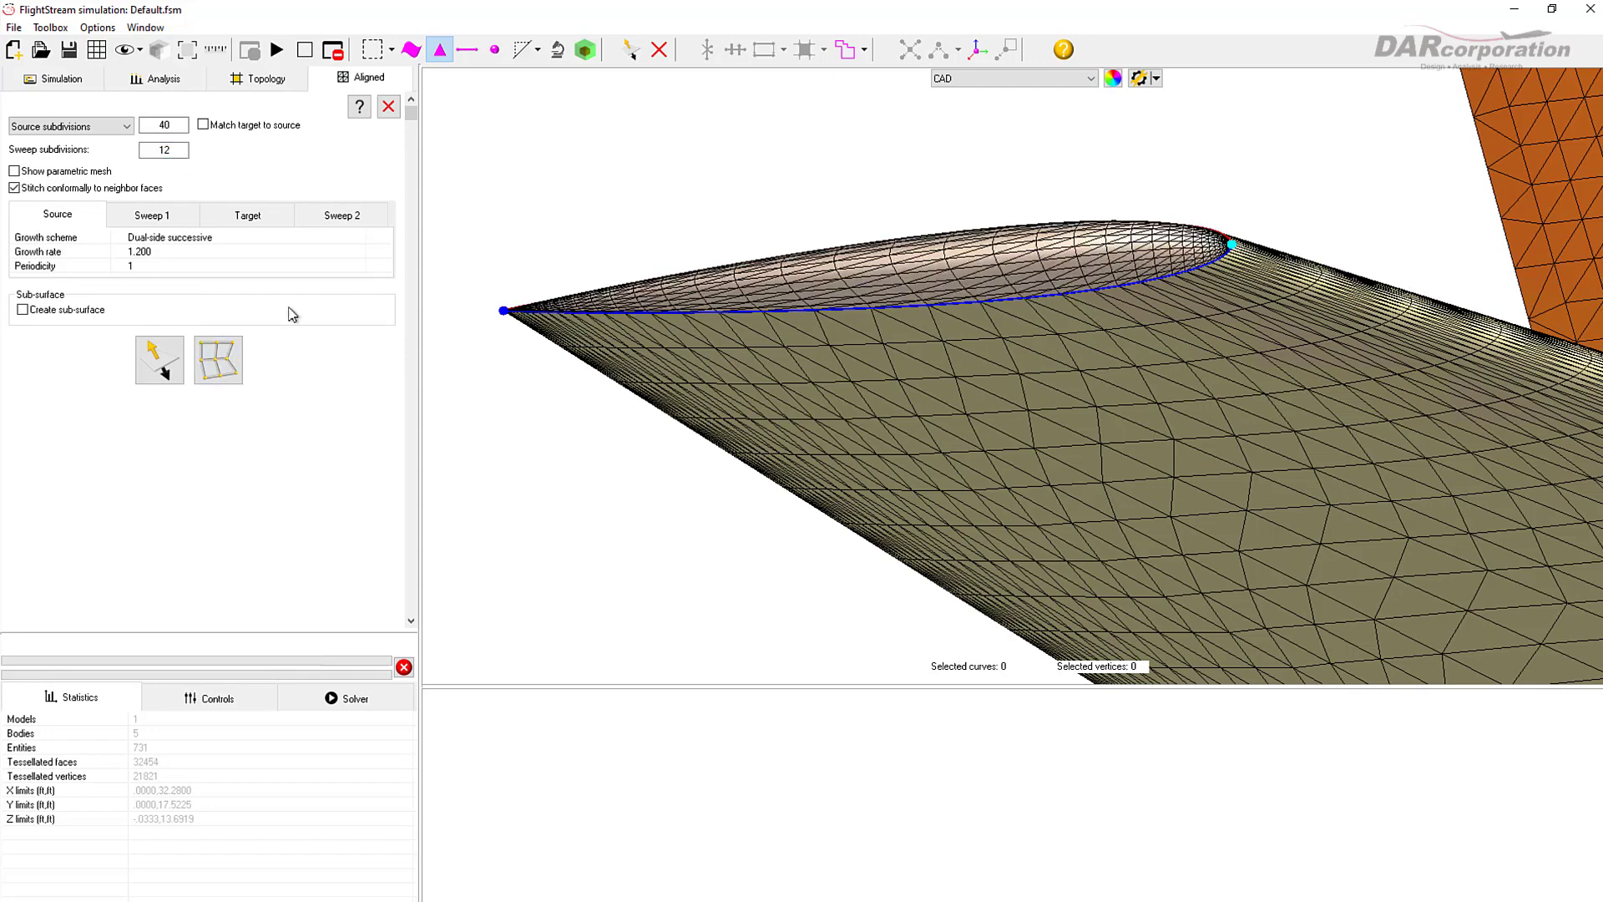
pyautogui.click(387, 107)
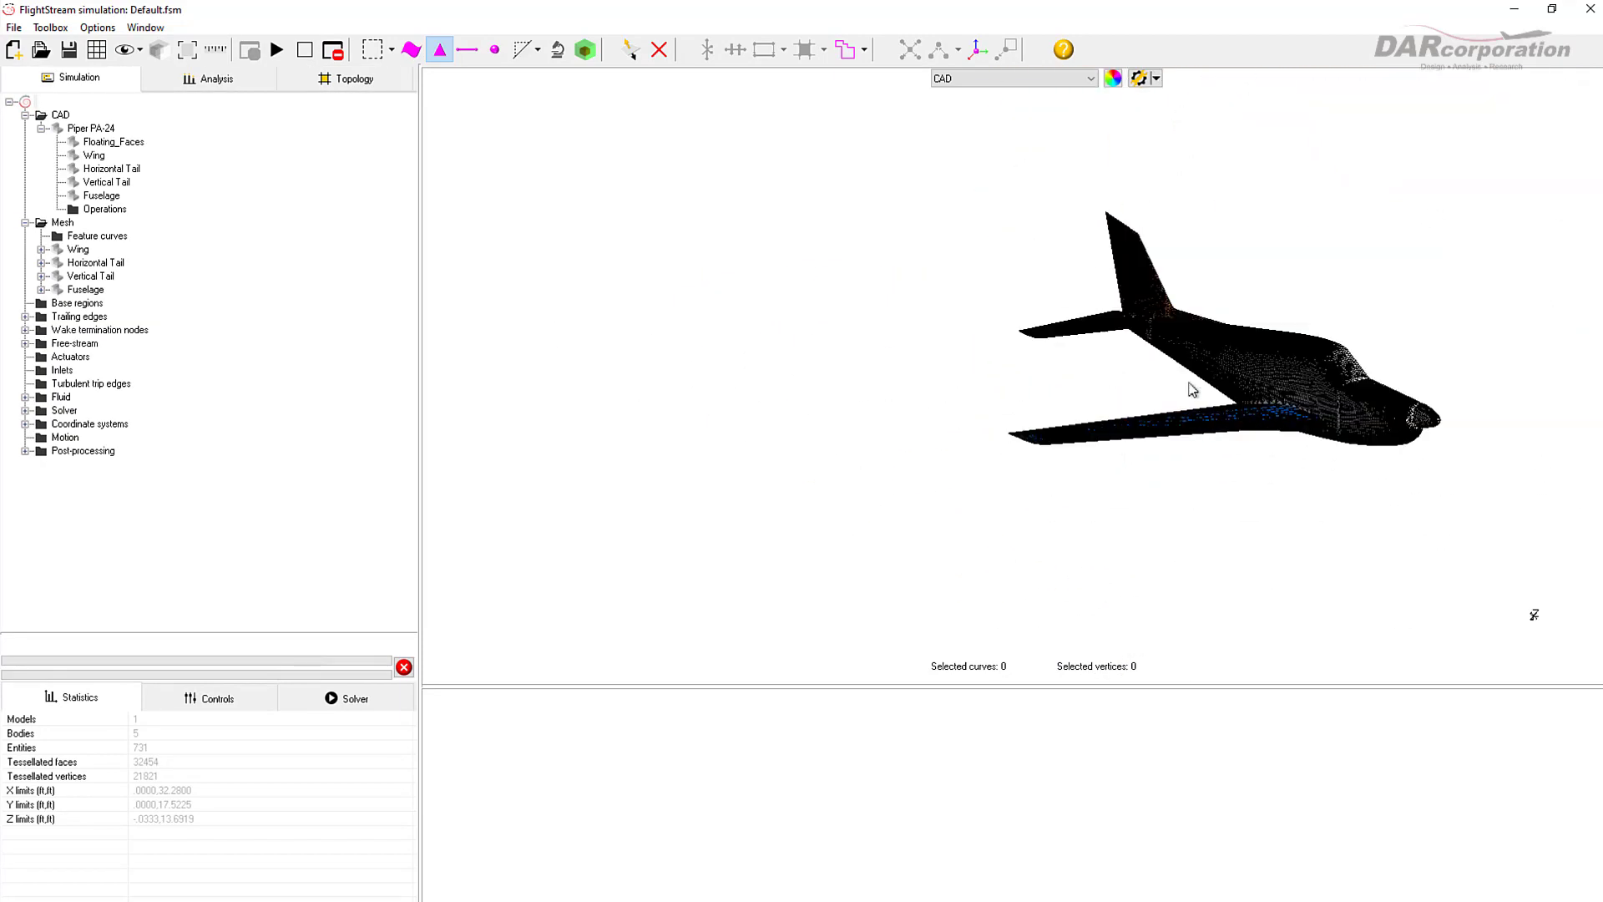